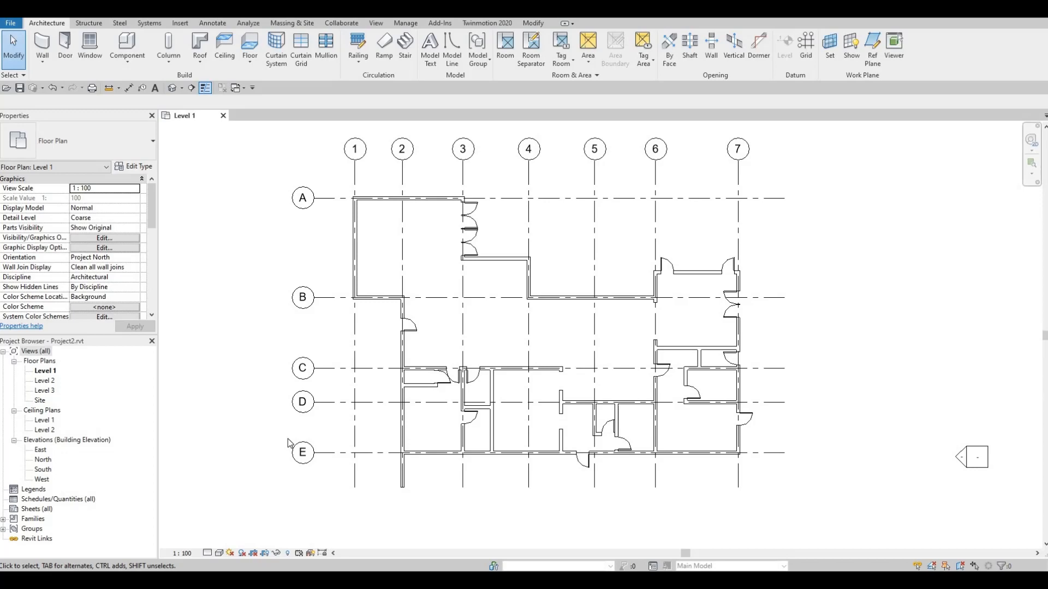
pyautogui.moveTo(476, 365)
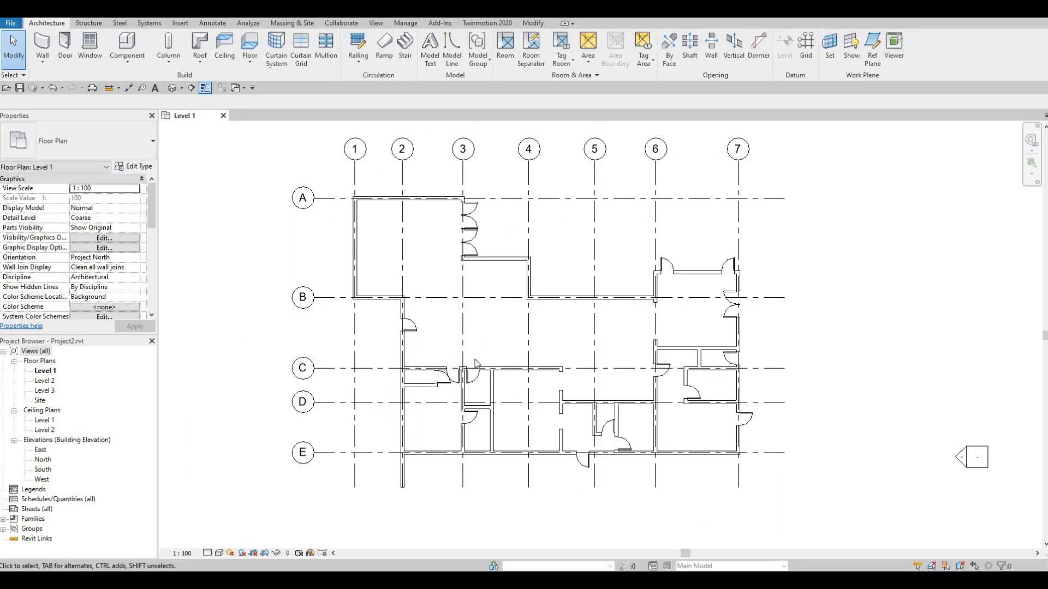
pyautogui.moveTo(484, 357)
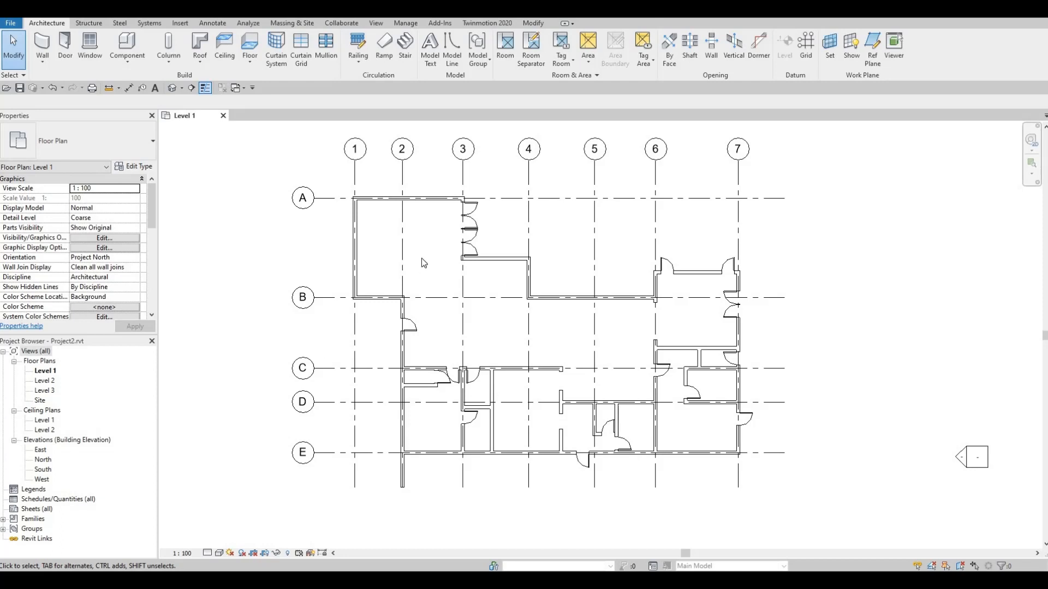
pyautogui.moveTo(549, 388)
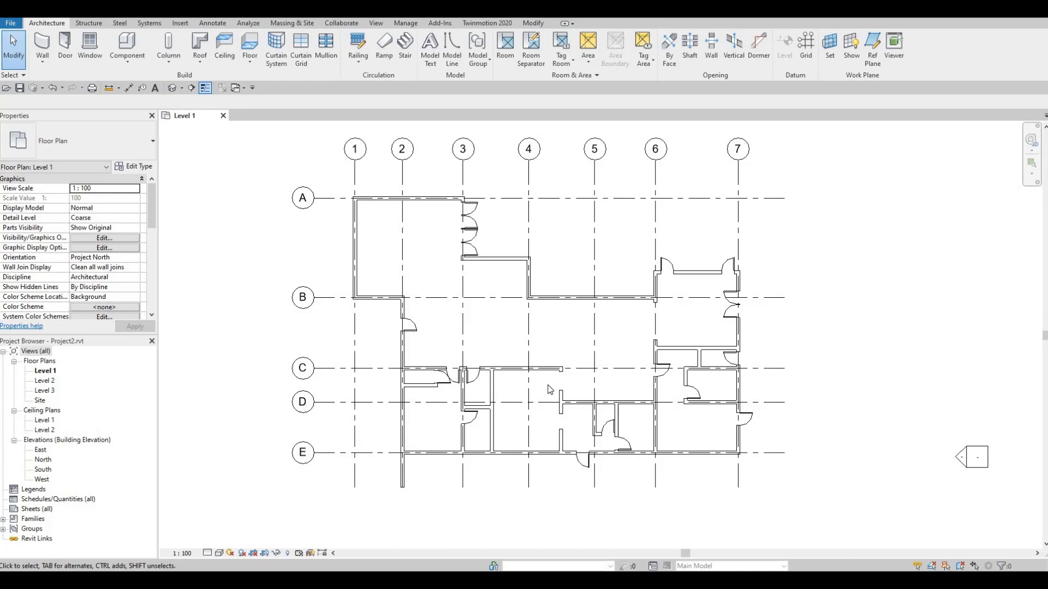
pyautogui.moveTo(380, 283)
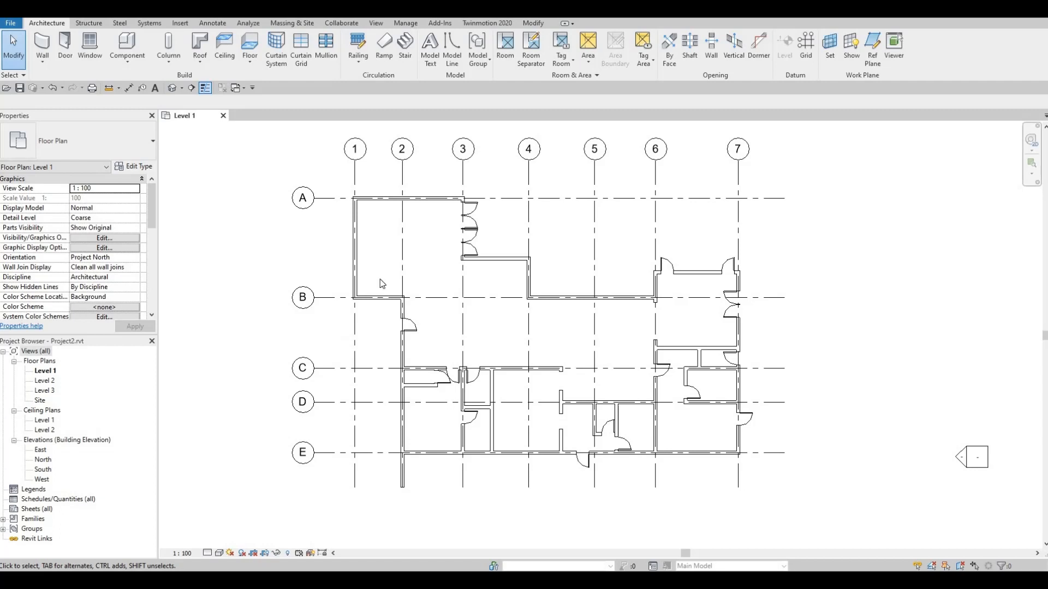
pyautogui.moveTo(341, 292)
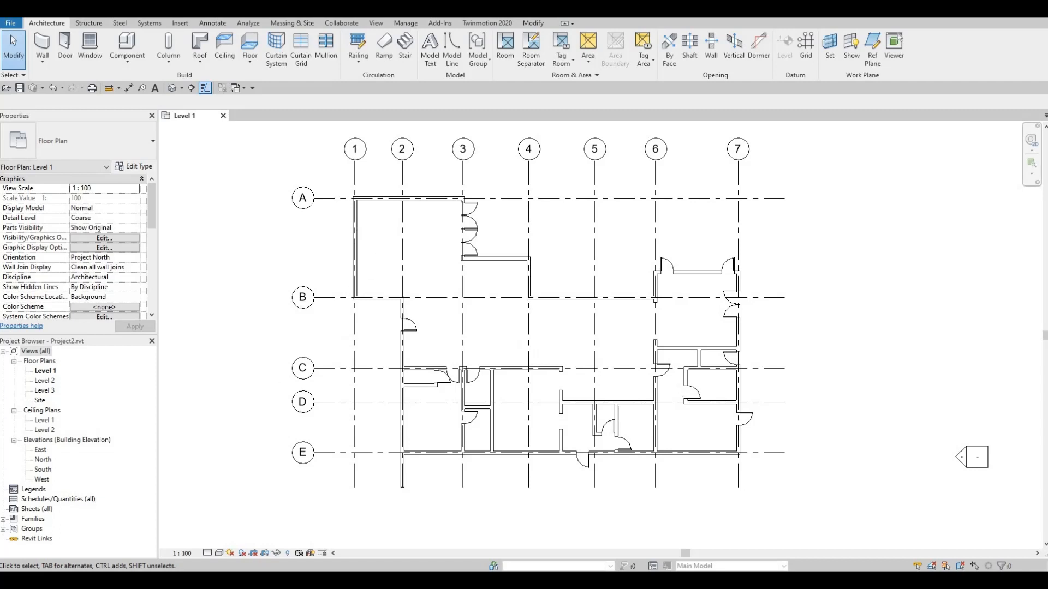
pyautogui.moveTo(57, 320)
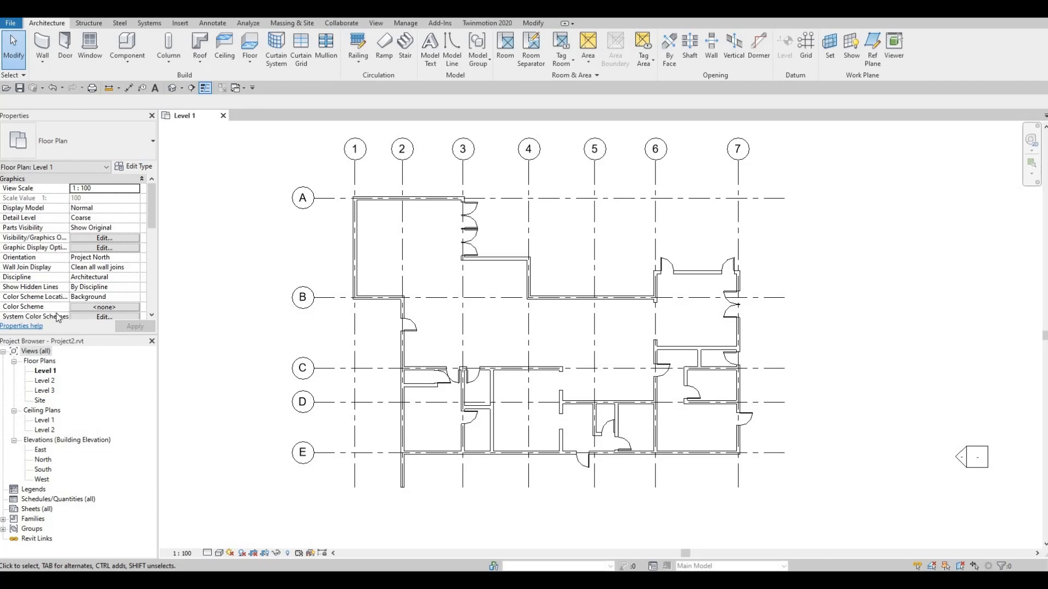
pyautogui.moveTo(180, 27)
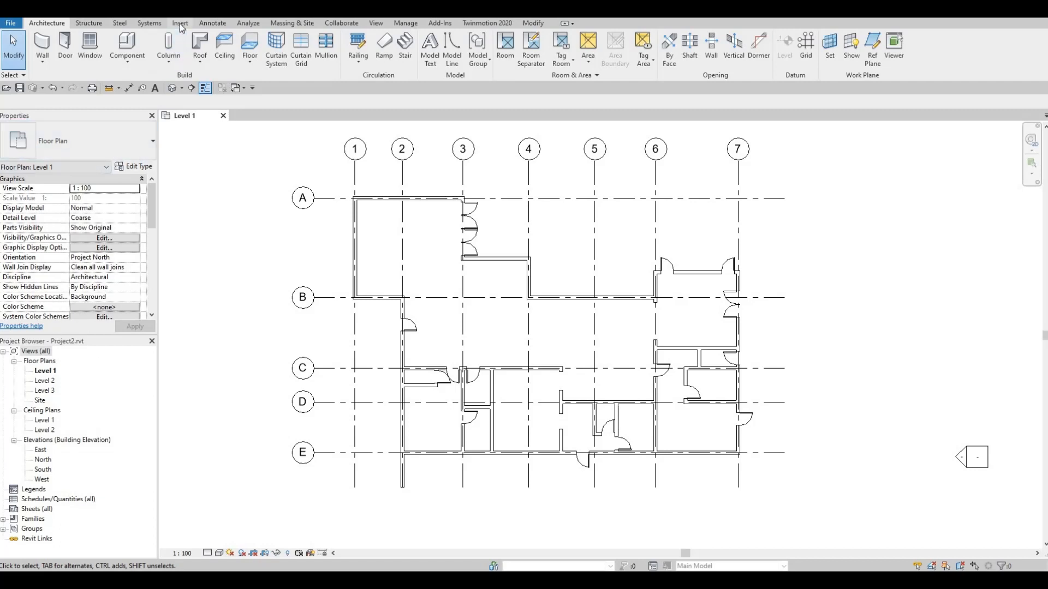
# Step: Browse the Load Family library into Furniture > Beds to bring in a bed family
pyautogui.click(179, 23)
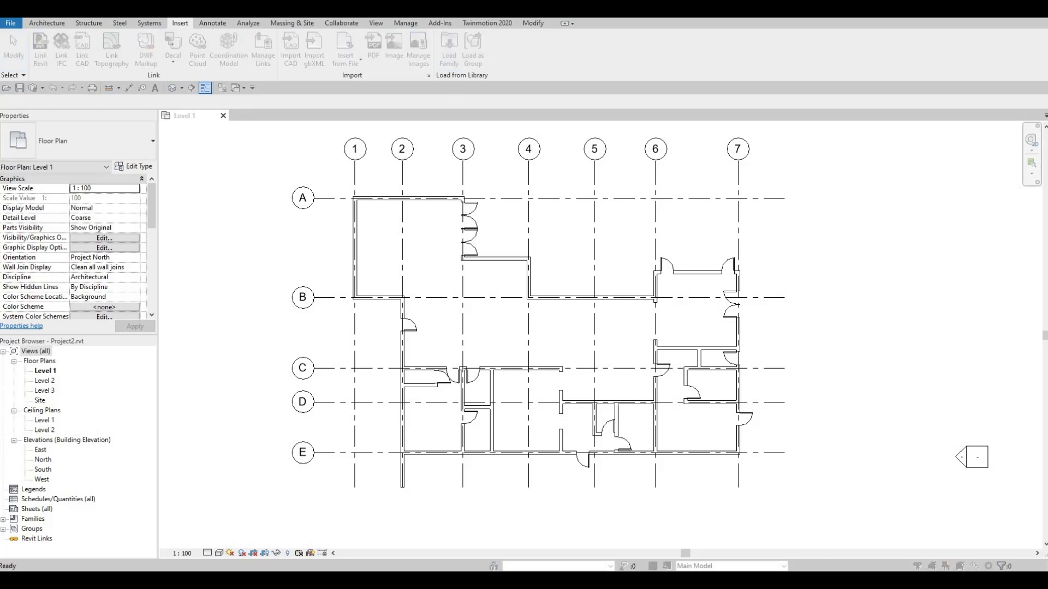
pyautogui.click(448, 43)
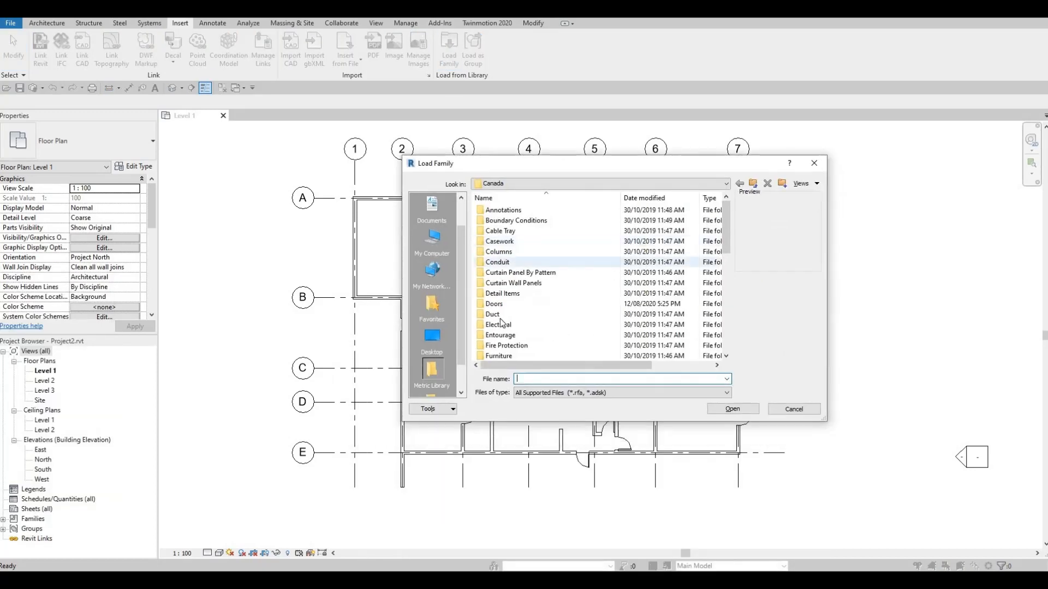
pyautogui.click(505, 345)
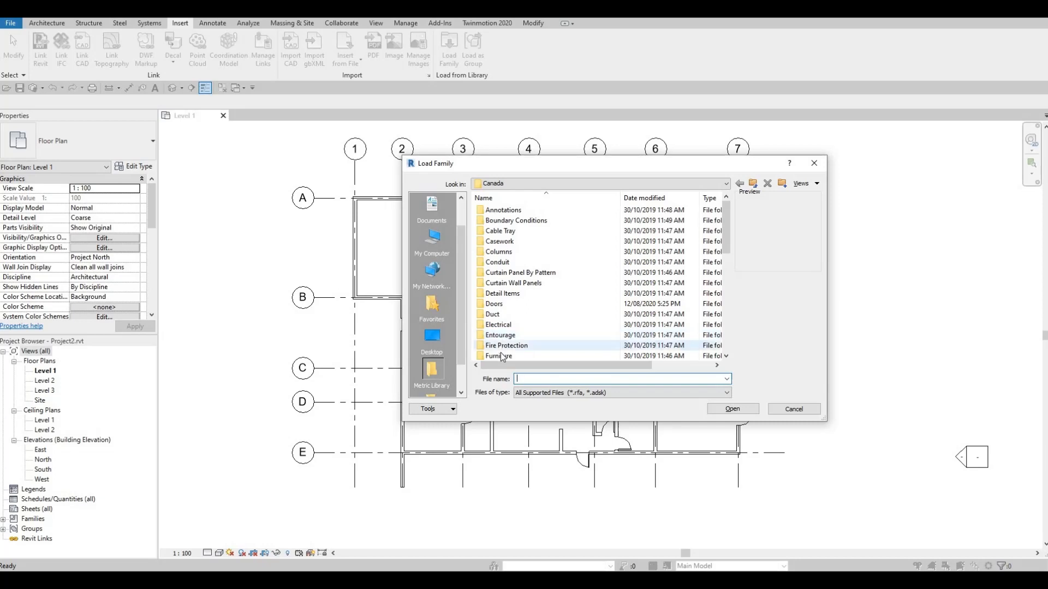
pyautogui.doubleClick(498, 355)
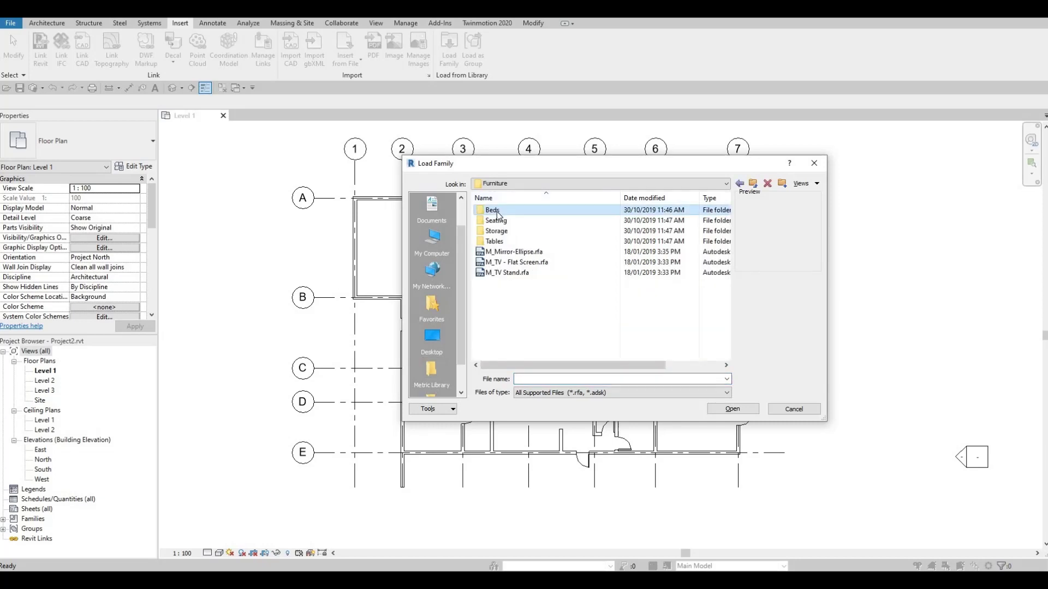
pyautogui.doubleClick(492, 210)
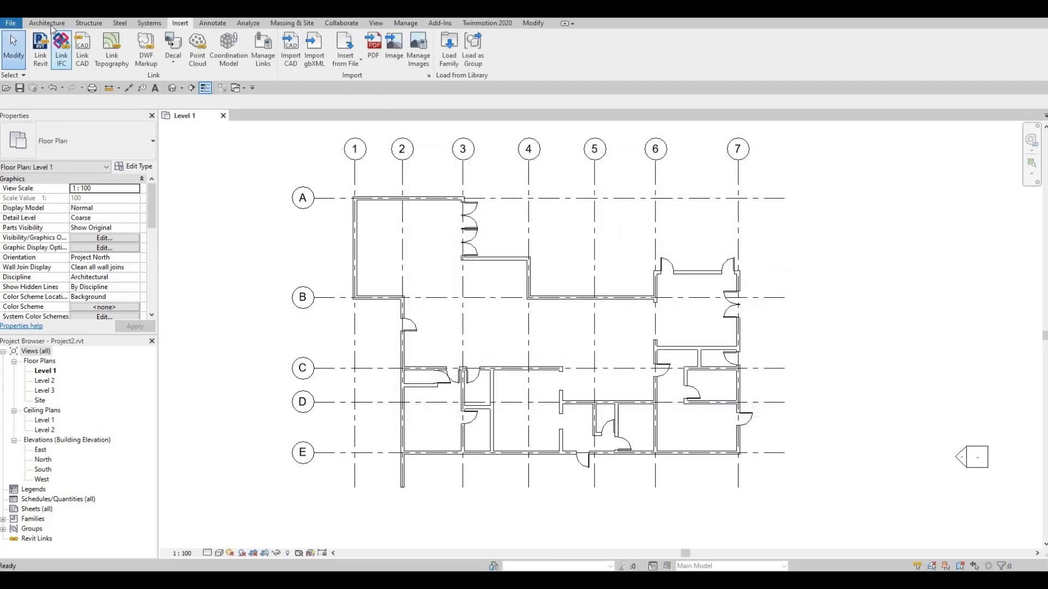
# Step: Place M_Bed-Box Twin beds in the small central room and the room on the right
pyautogui.click(45, 22)
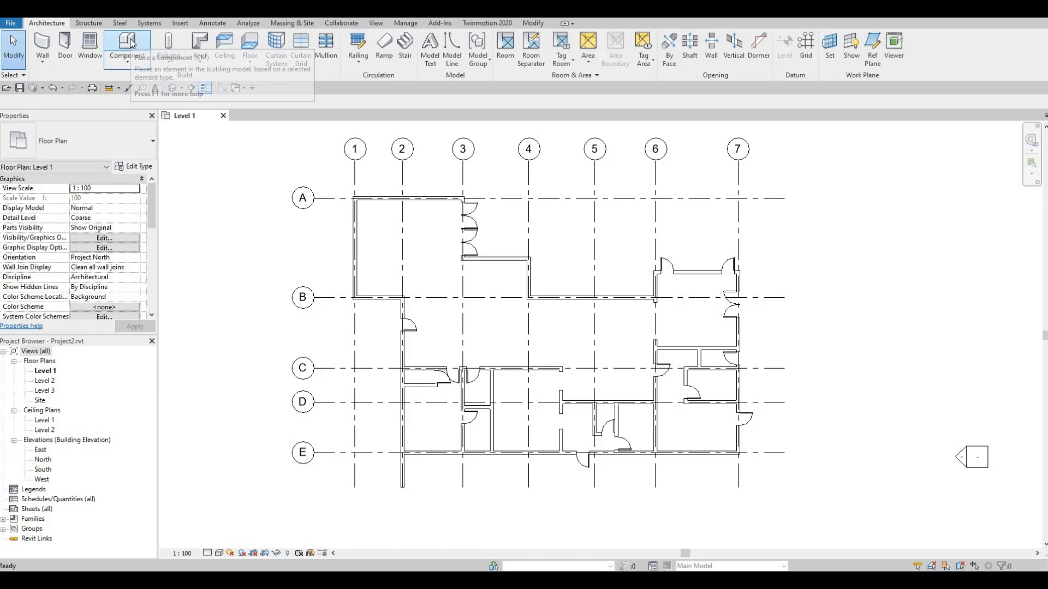
pyautogui.click(120, 41)
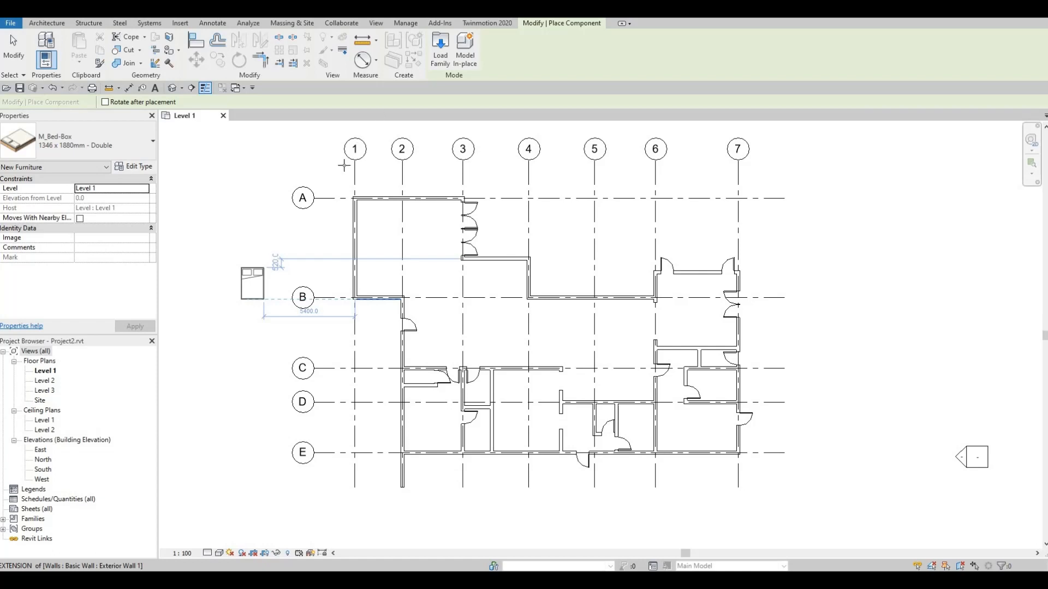
pyautogui.click(142, 139)
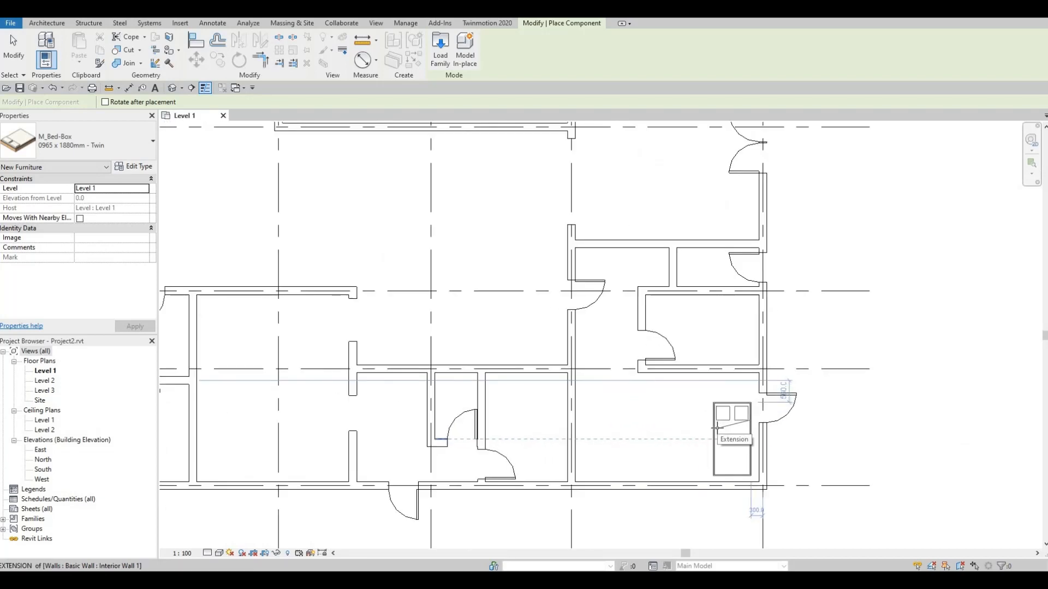
pyautogui.moveTo(535, 399)
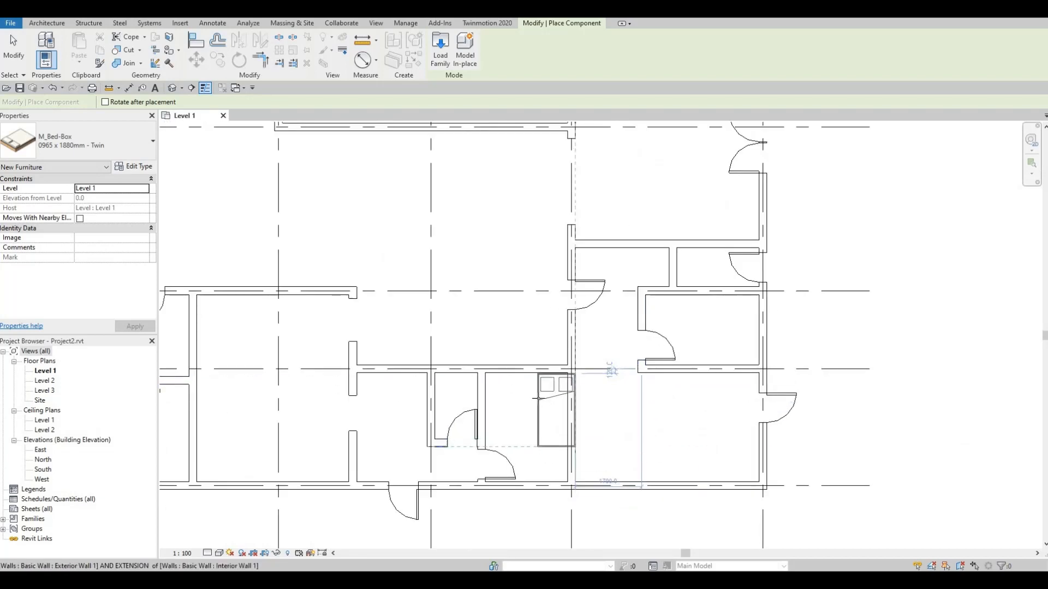
pyautogui.click(655, 427)
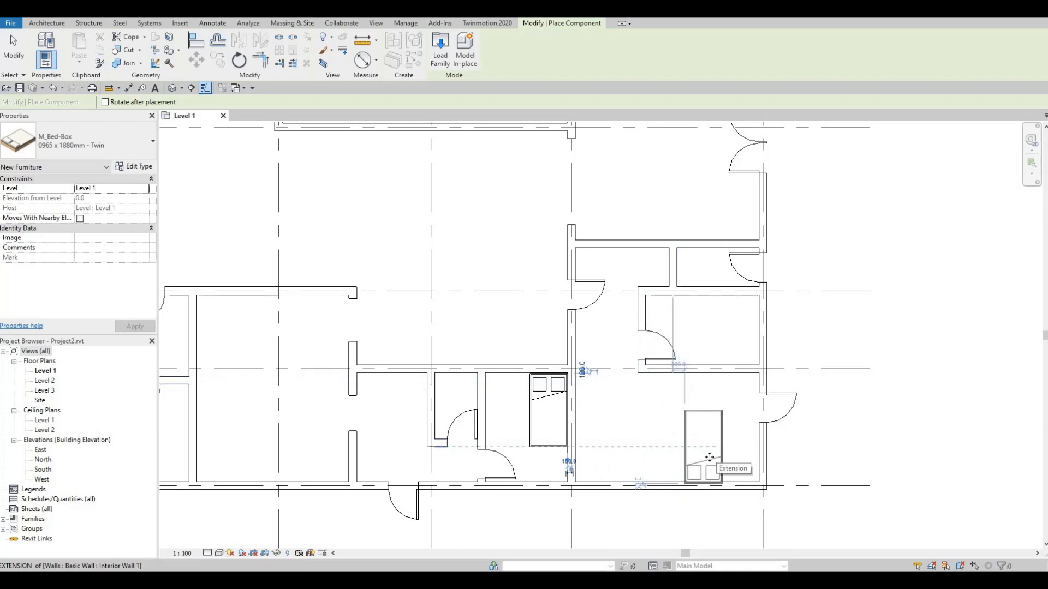
pyautogui.click(649, 451)
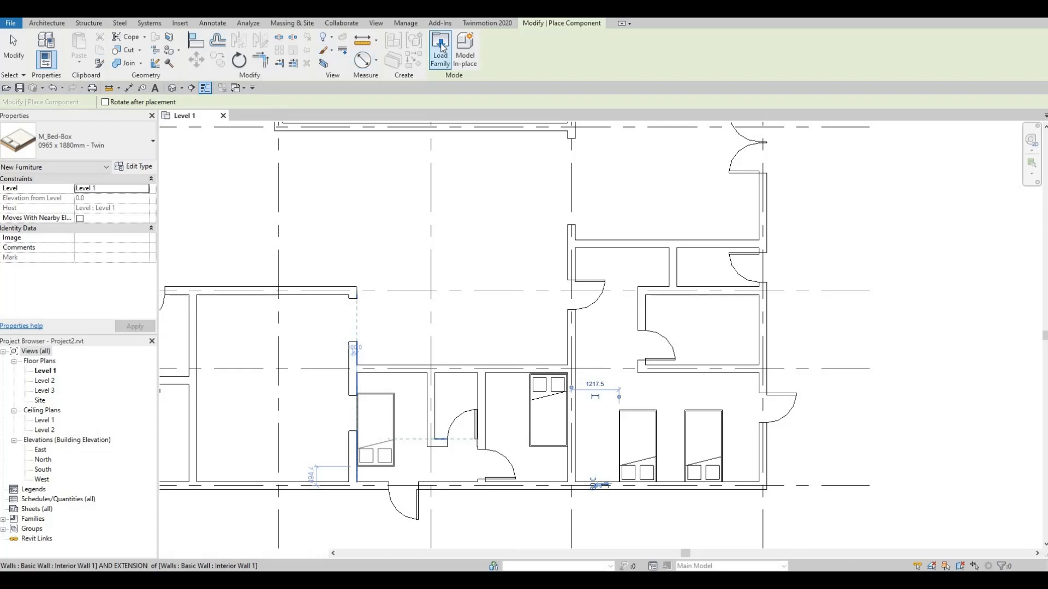
# Step: Browse the family library back up to Canada > Furniture > Seating
pyautogui.click(440, 43)
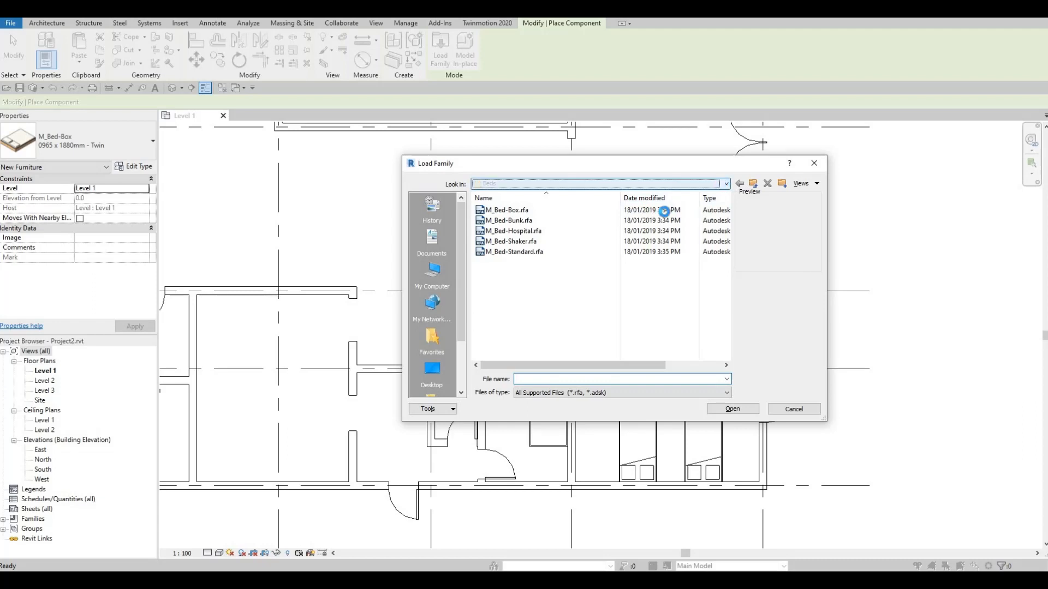
pyautogui.click(724, 184)
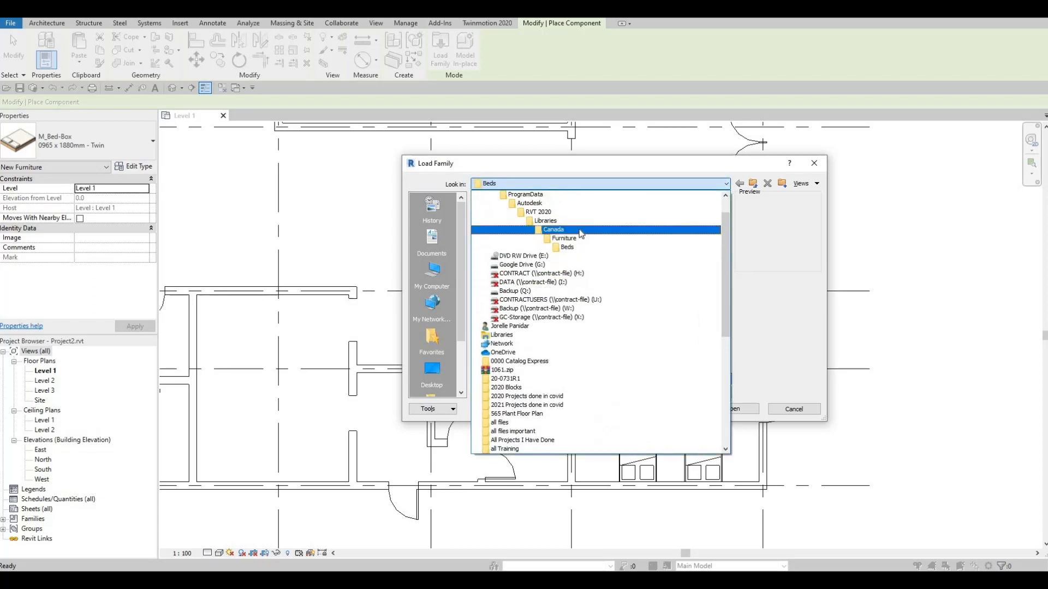
pyautogui.doubleClick(552, 229)
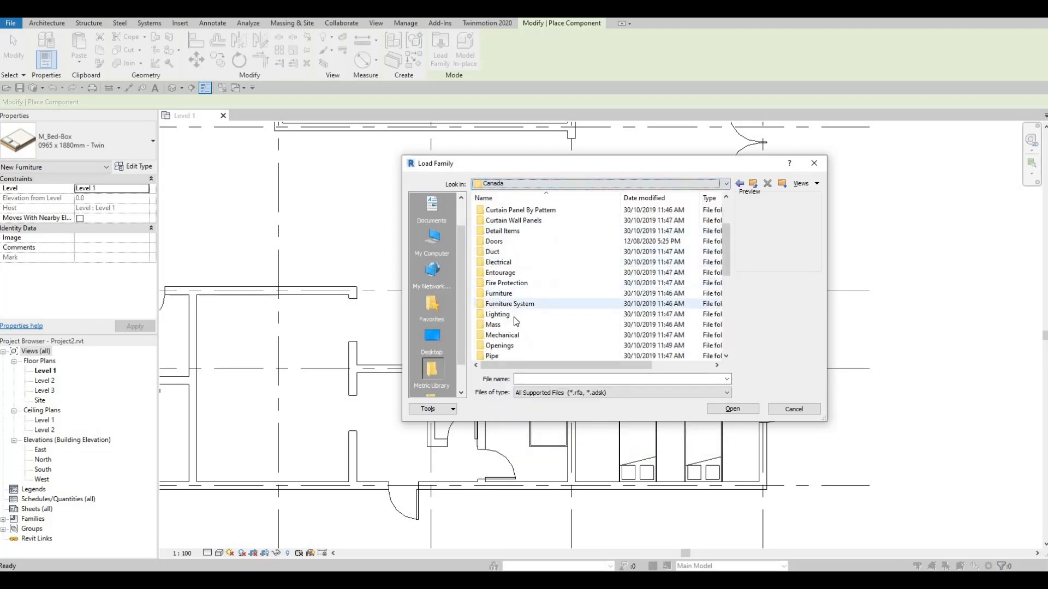
pyautogui.doubleClick(498, 293)
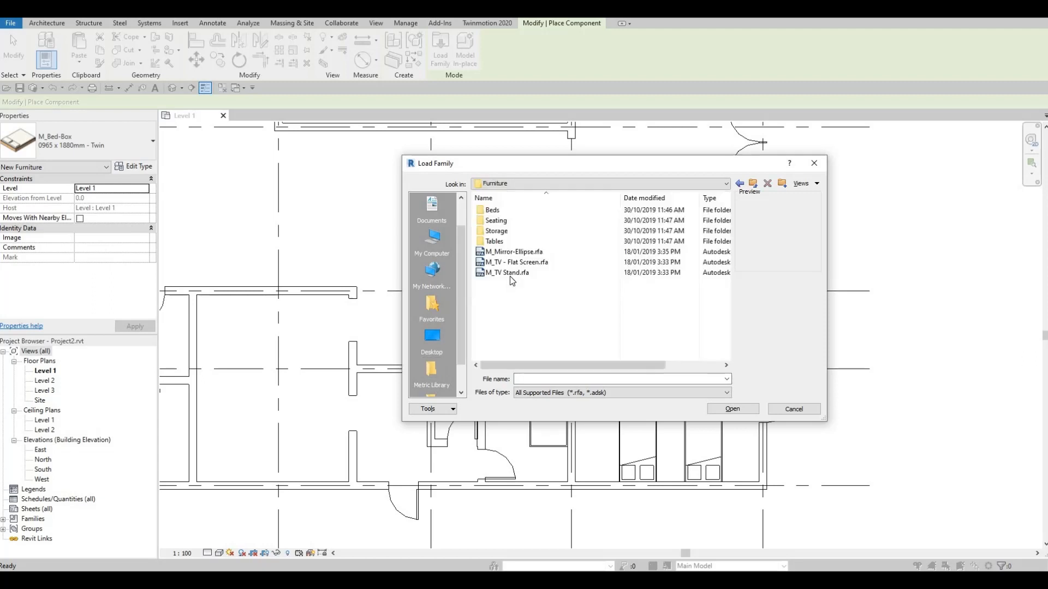
pyautogui.click(493, 242)
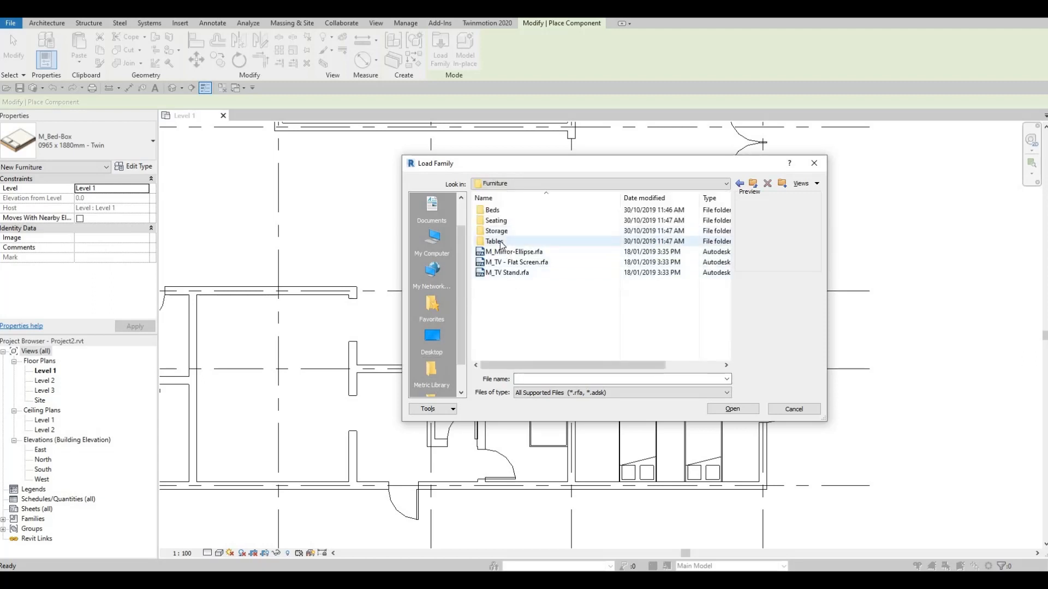
pyautogui.click(495, 230)
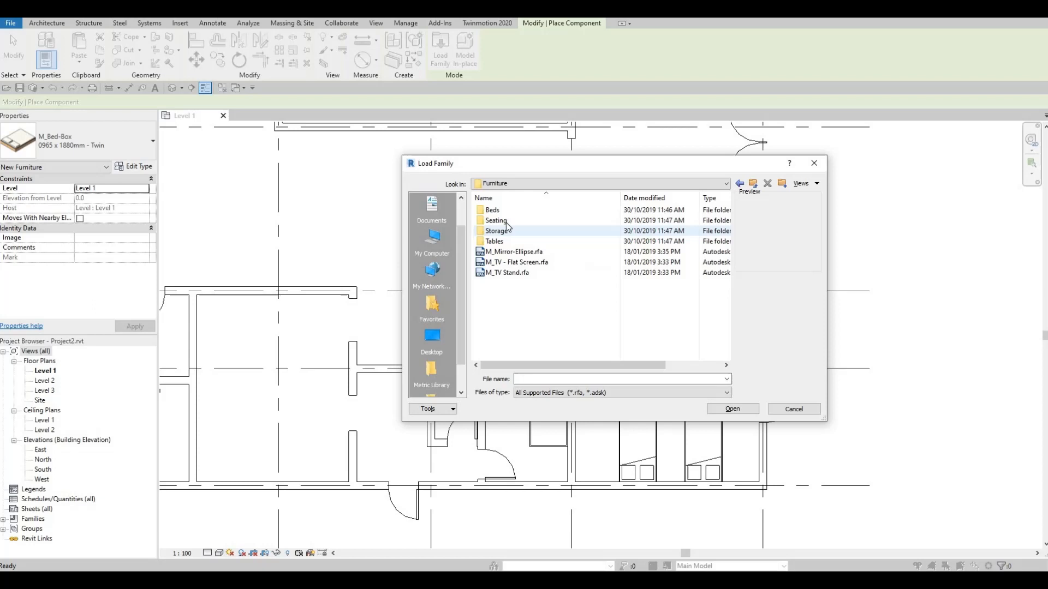
pyautogui.doubleClick(495, 220)
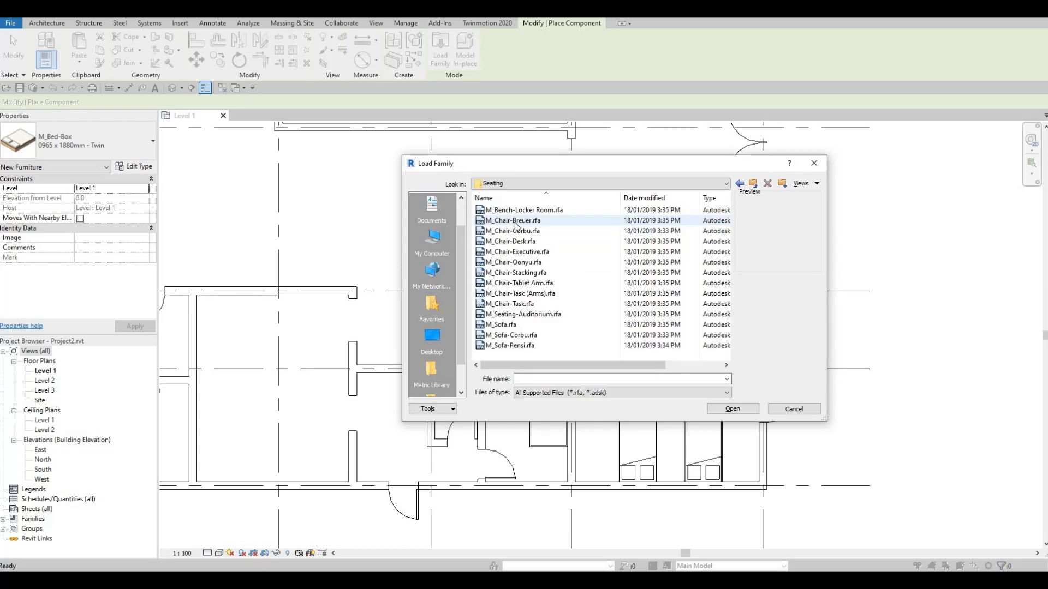
# Step: Load the Corbu chair and Corbu sofa families together from the Seating folder
pyautogui.click(513, 232)
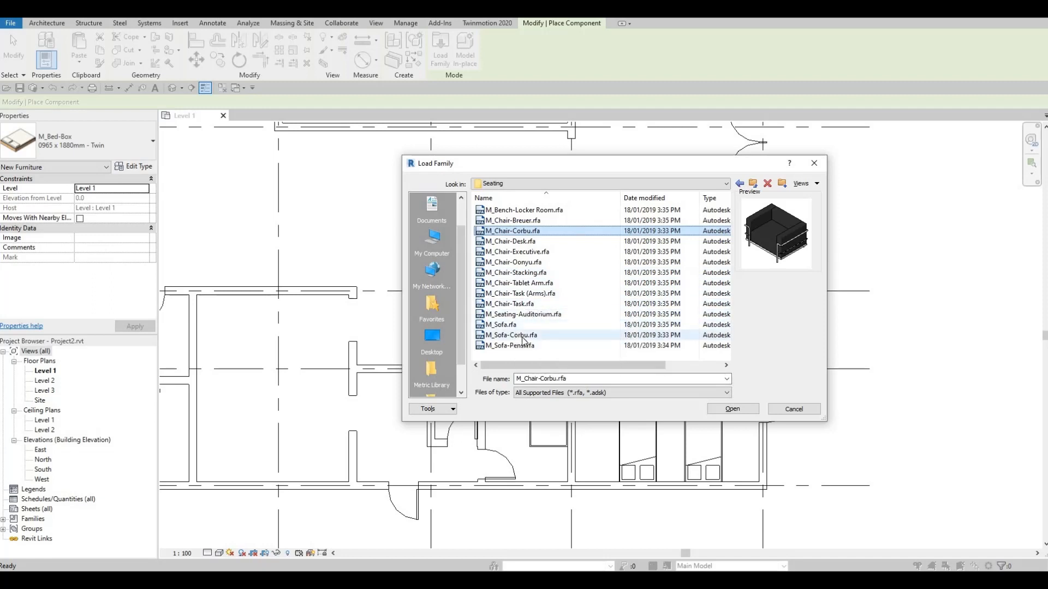
pyautogui.click(511, 335)
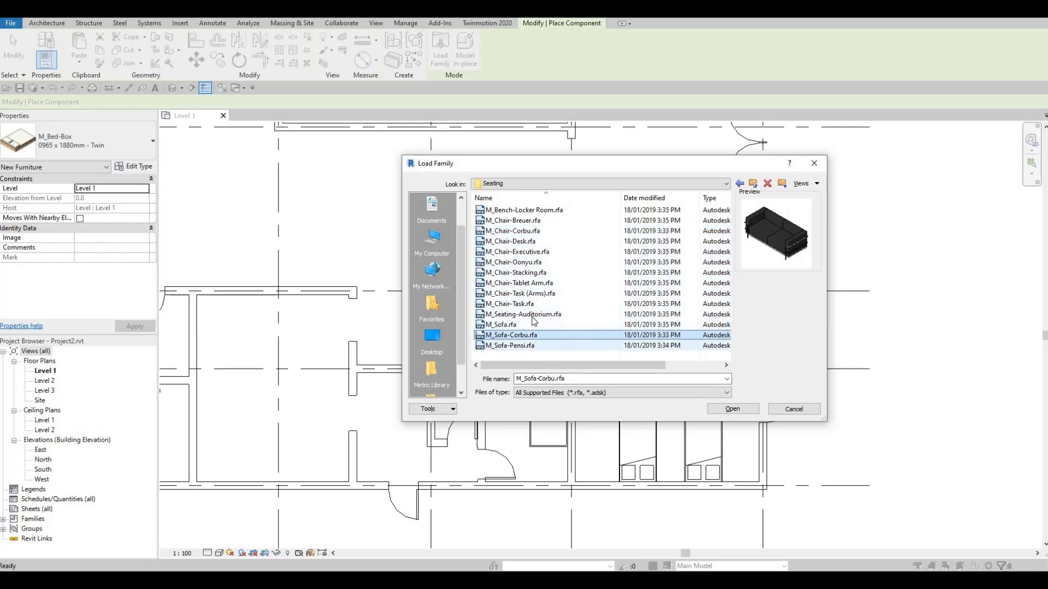
pyautogui.moveTo(515, 241)
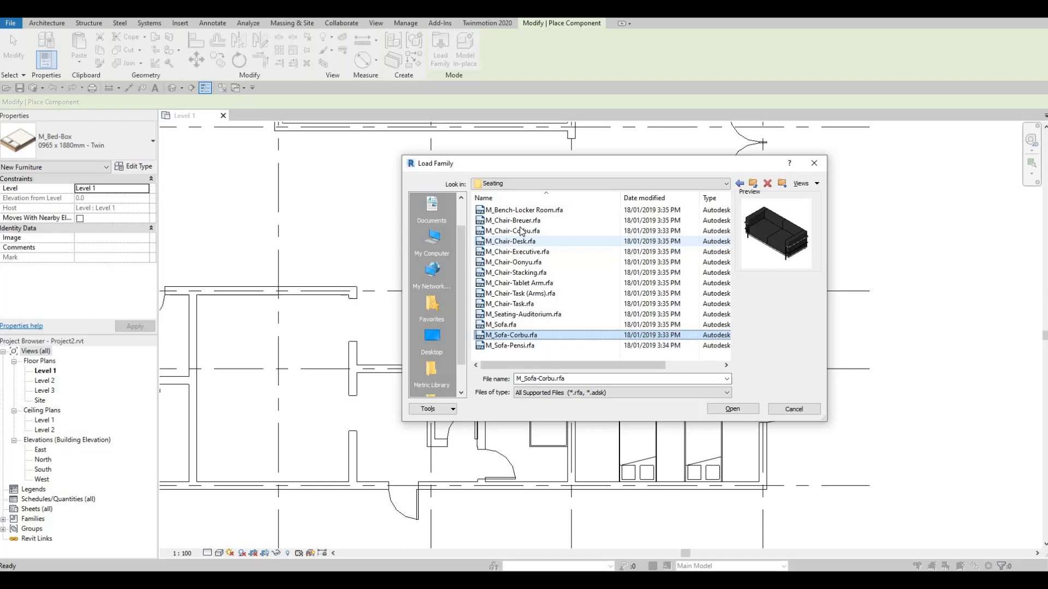
pyautogui.click(514, 231)
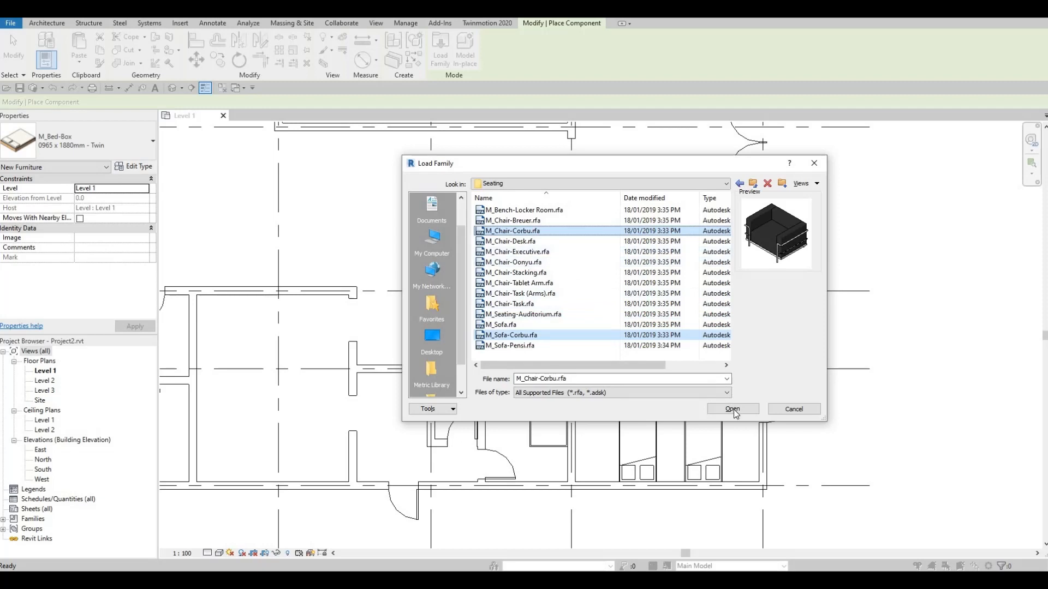
pyautogui.click(733, 408)
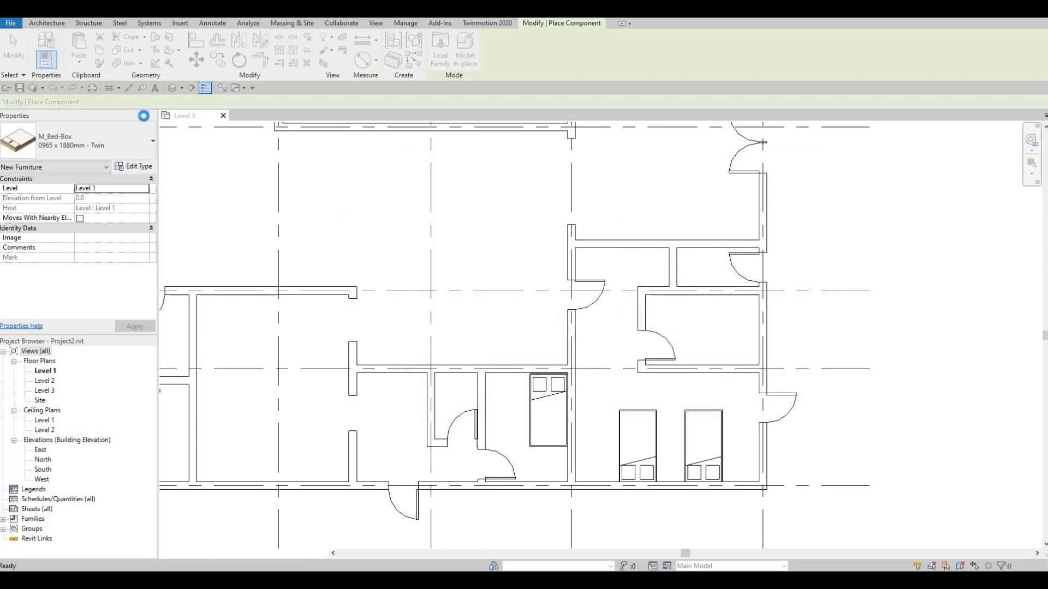
# Step: Place a third Corbu sofa in the lounge near grid B
pyautogui.click(46, 23)
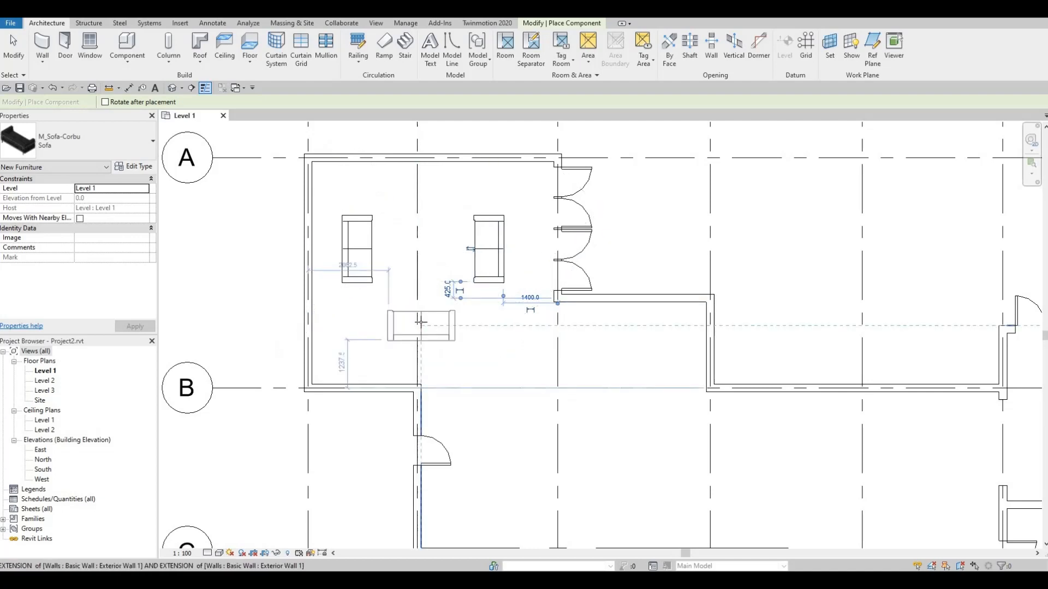
pyautogui.click(419, 323)
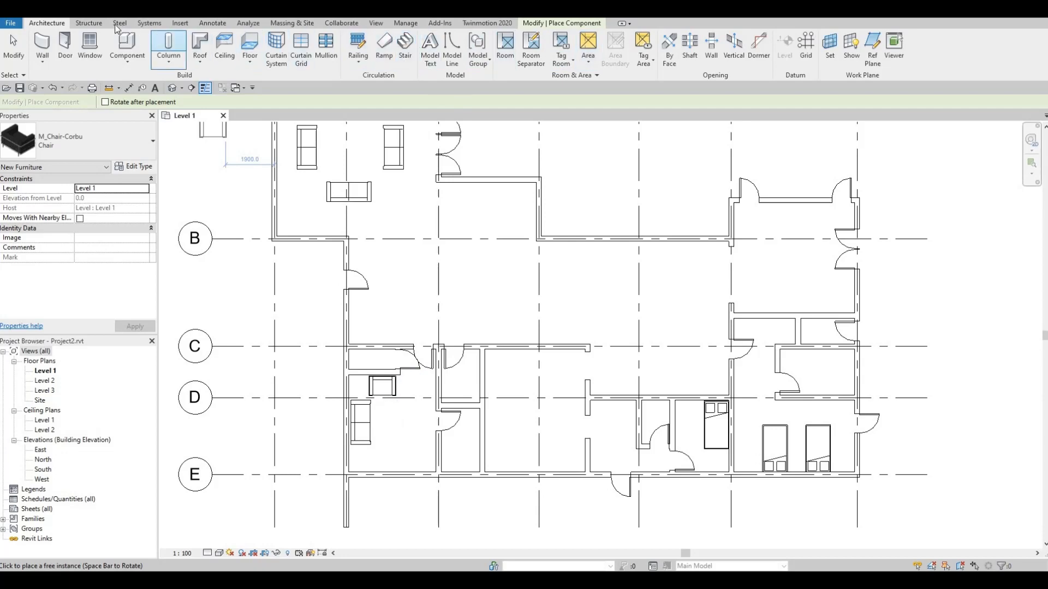
# Step: Load the M_Tub-2D family from Fixtures > Bathtubs
pyautogui.click(179, 23)
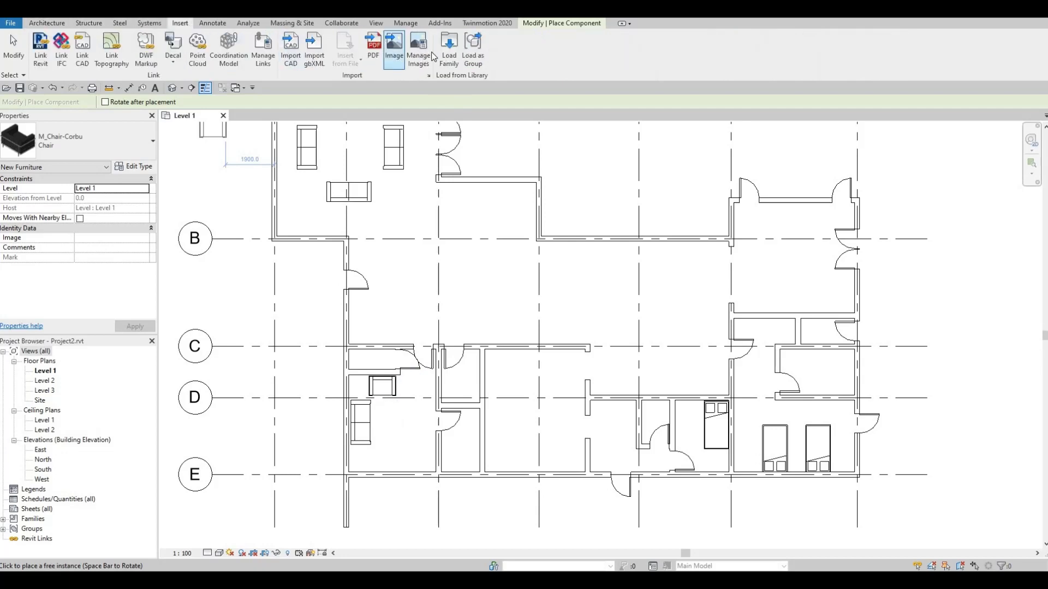
pyautogui.click(447, 46)
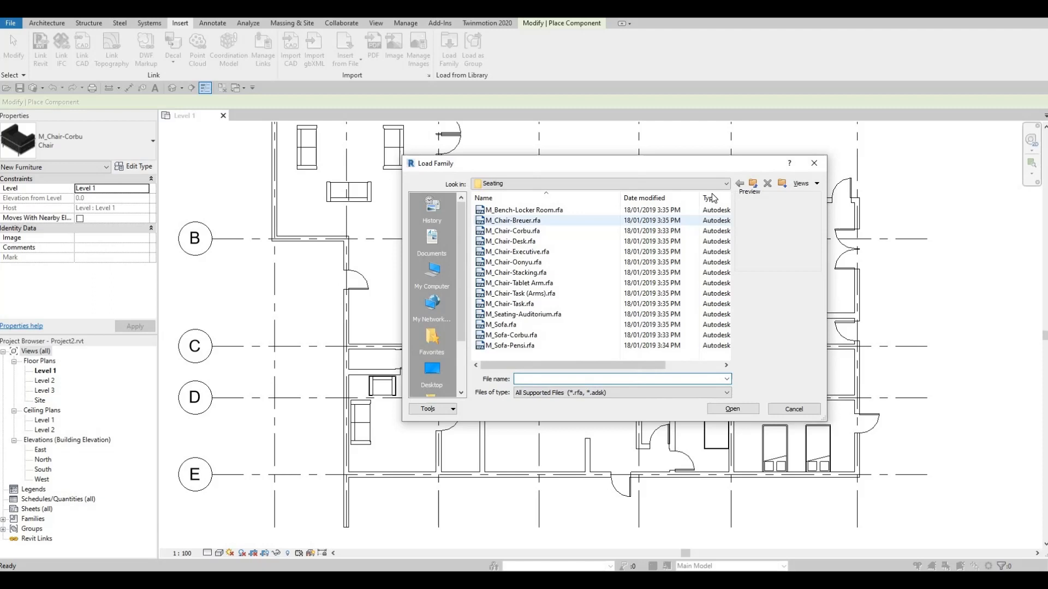
pyautogui.click(726, 183)
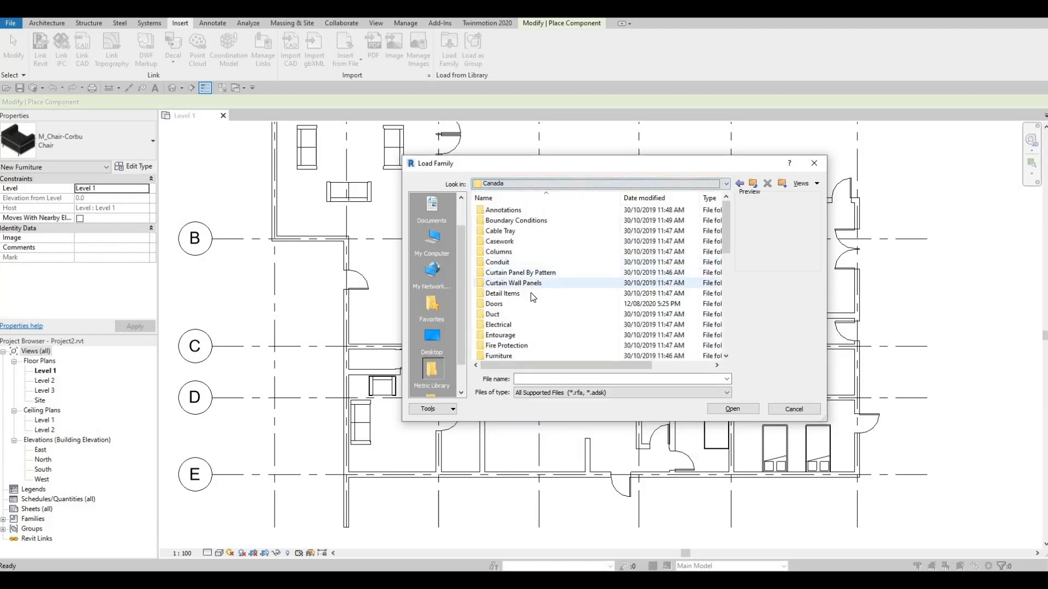
pyautogui.scroll(-3)
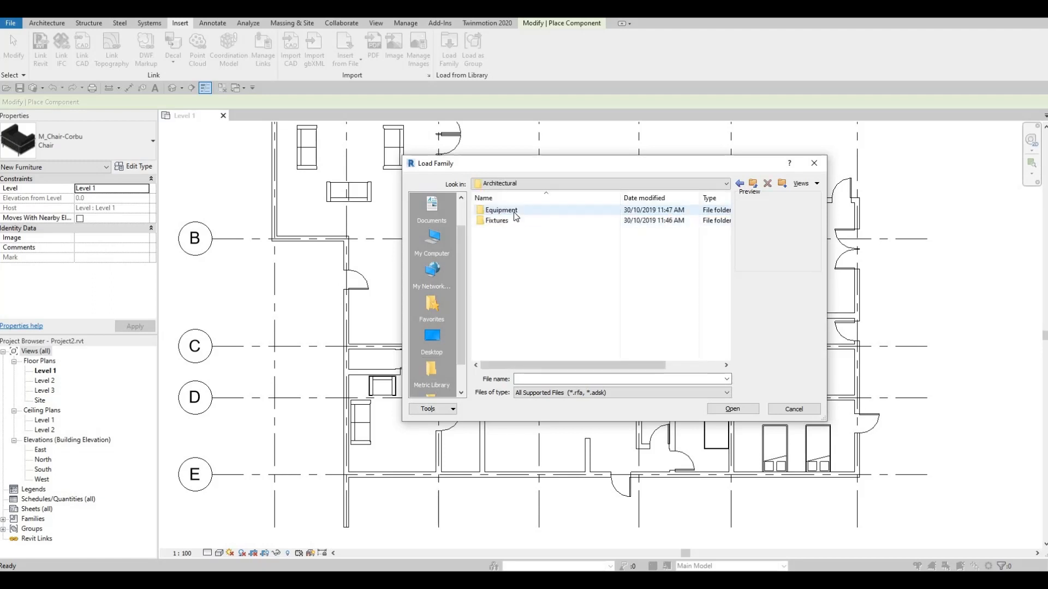
pyautogui.doubleClick(495, 221)
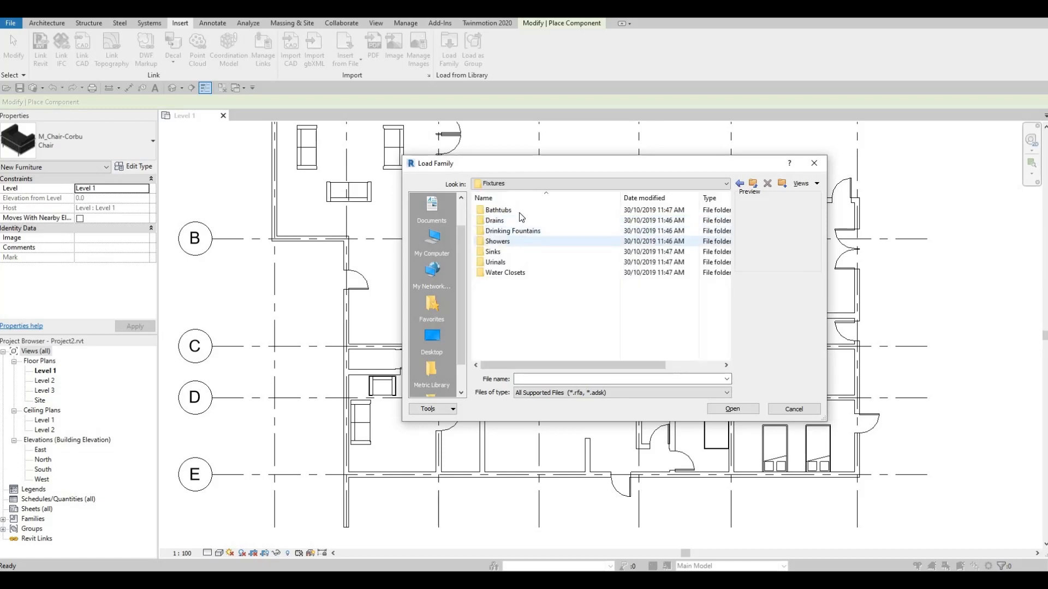
pyautogui.doubleClick(497, 210)
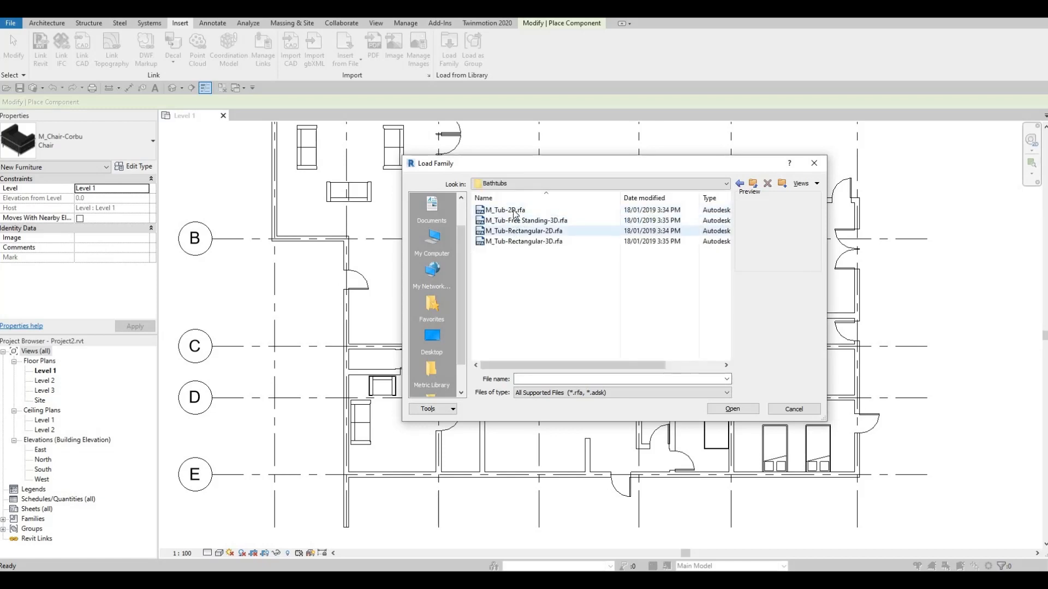
pyautogui.click(504, 210)
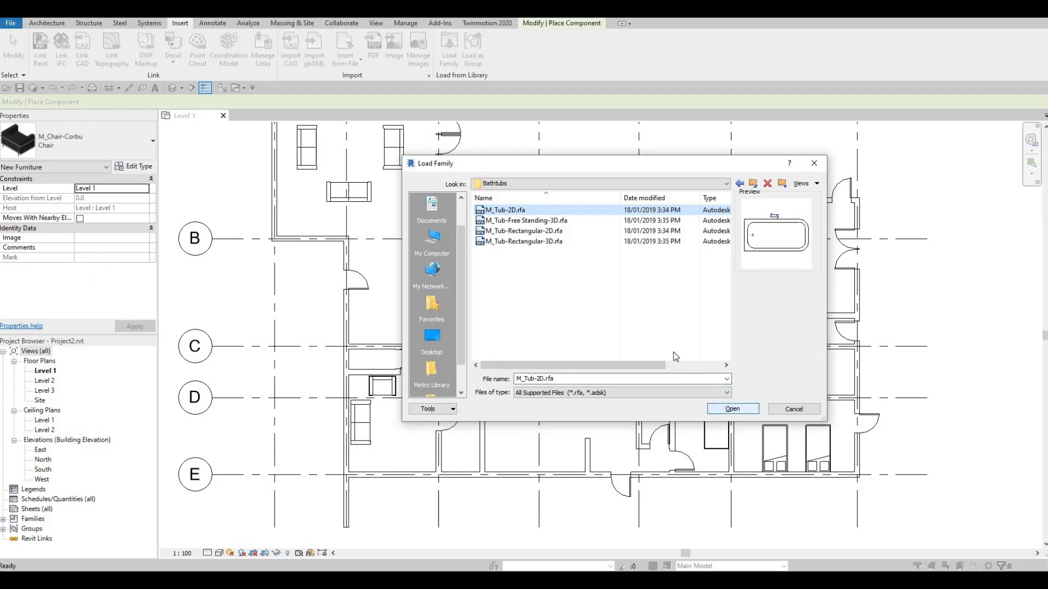
pyautogui.click(733, 408)
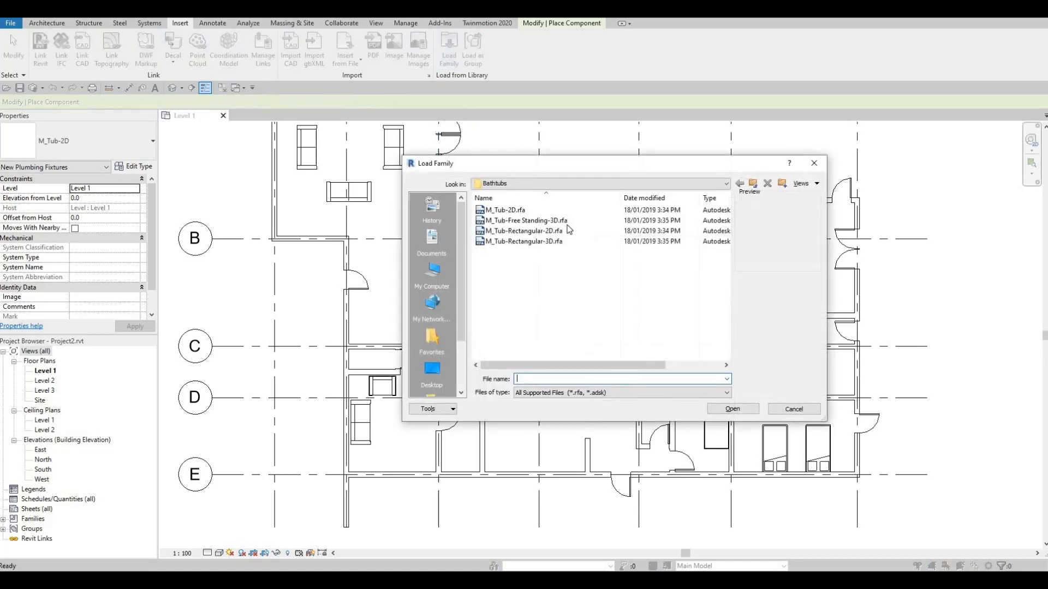
# Step: Browse the Showers, Urinals and Drains fixture folders, previewing the wall-mounted urinal
pyautogui.click(724, 184)
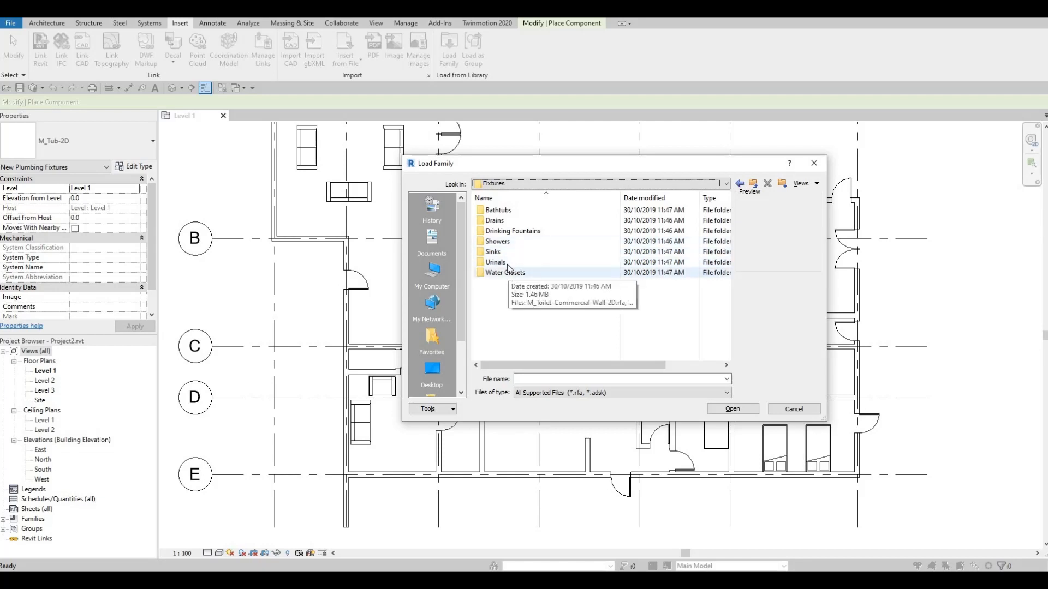
pyautogui.doubleClick(497, 241)
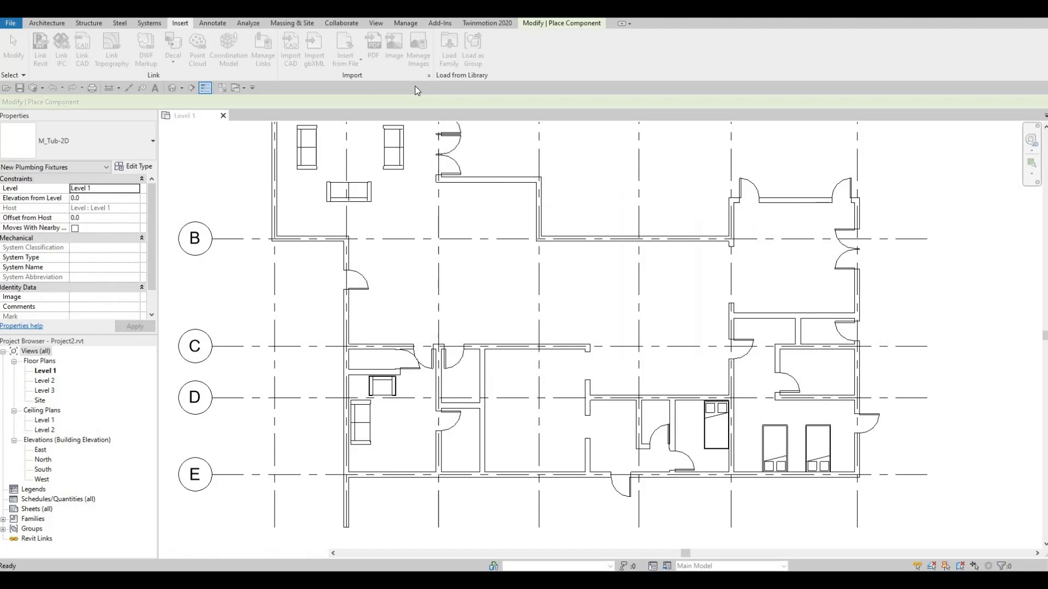
pyautogui.click(448, 43)
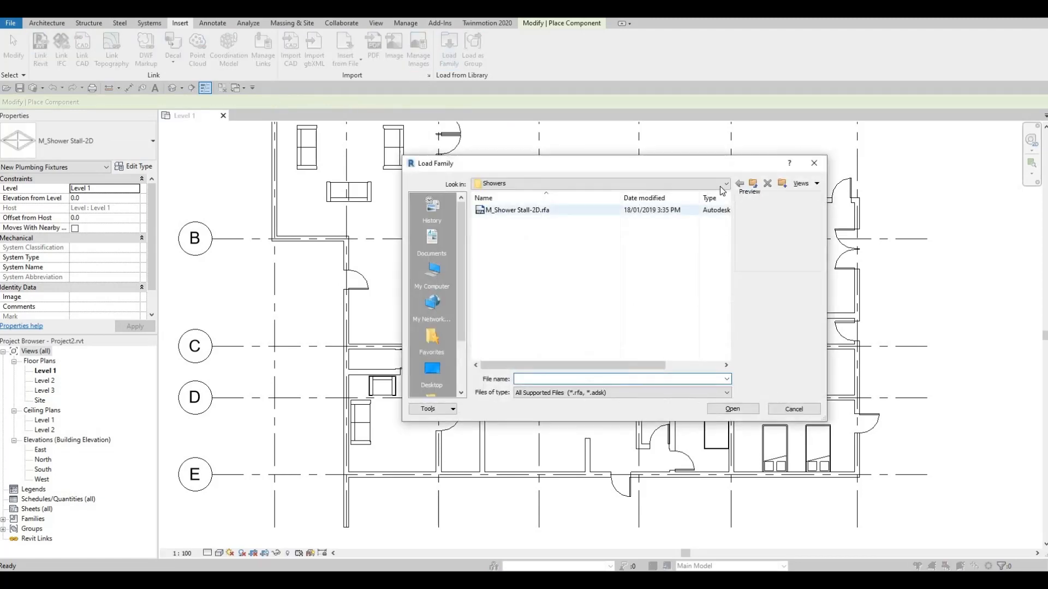
pyautogui.click(725, 183)
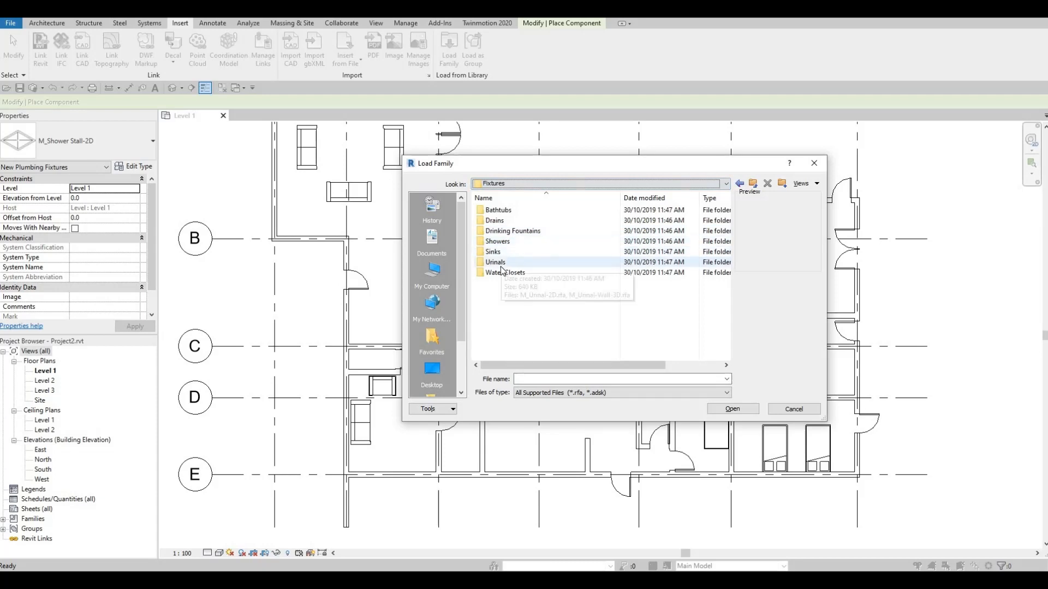
pyautogui.doubleClick(493, 261)
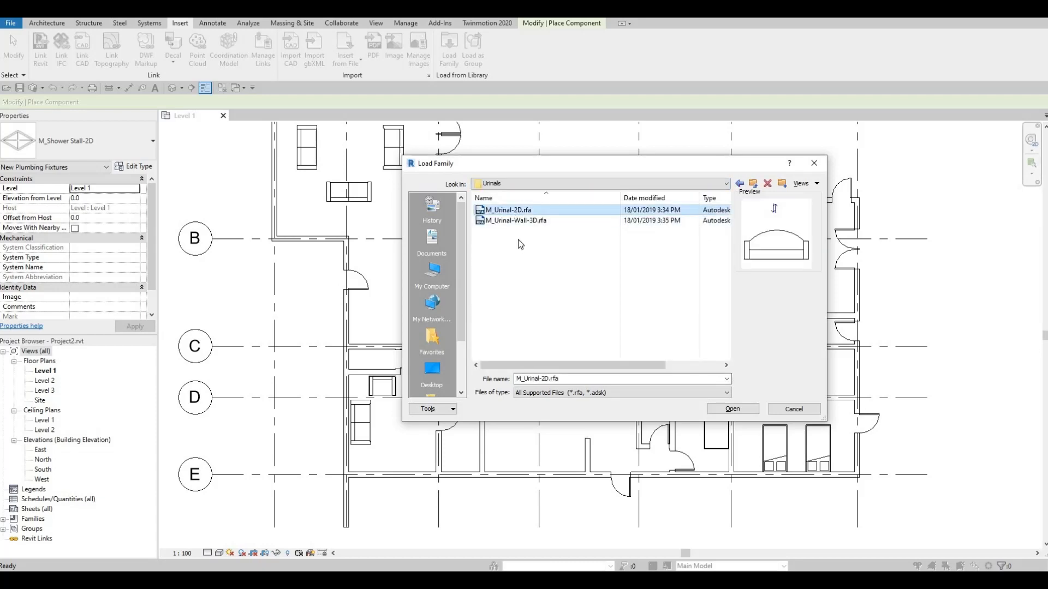
pyautogui.click(514, 220)
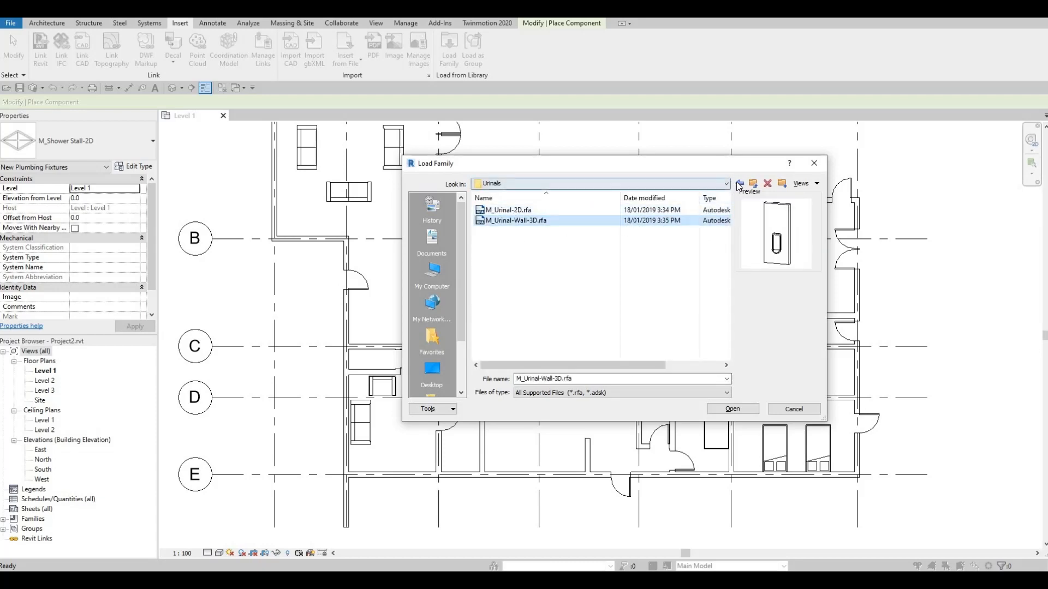
pyautogui.click(740, 184)
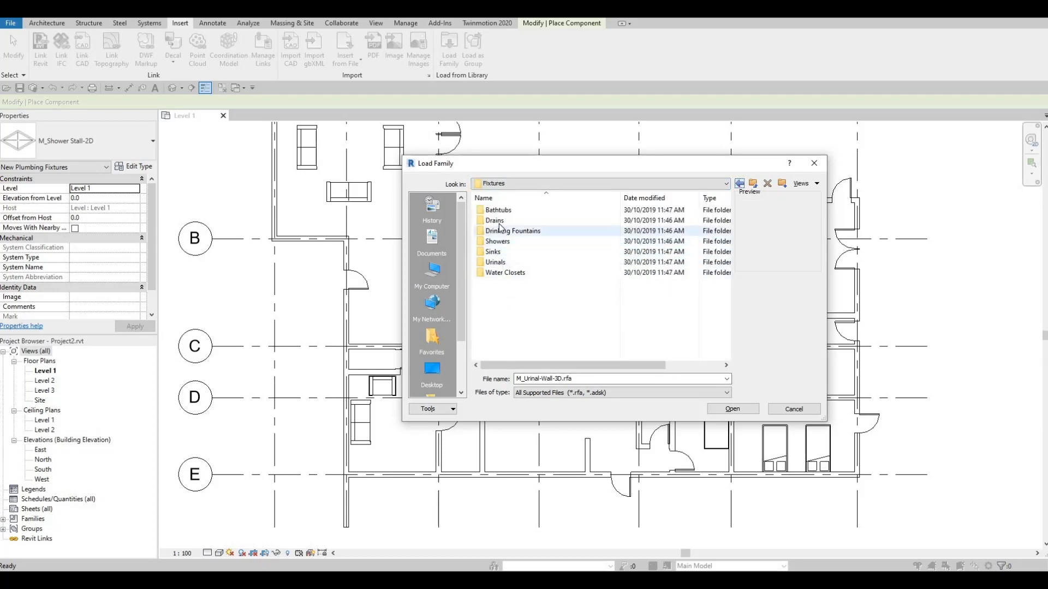
pyautogui.doubleClick(494, 221)
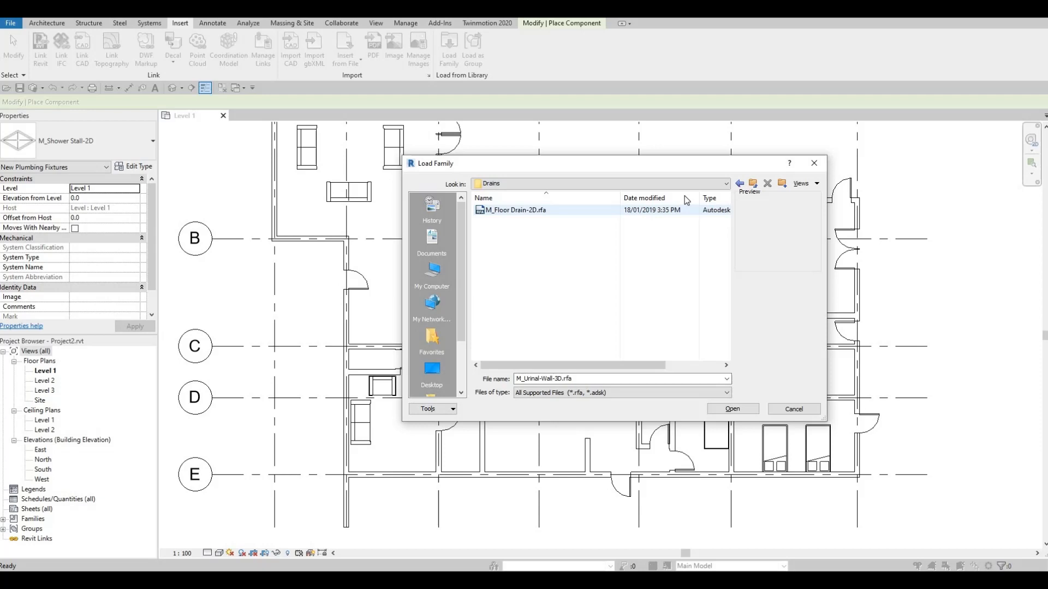
pyautogui.click(739, 184)
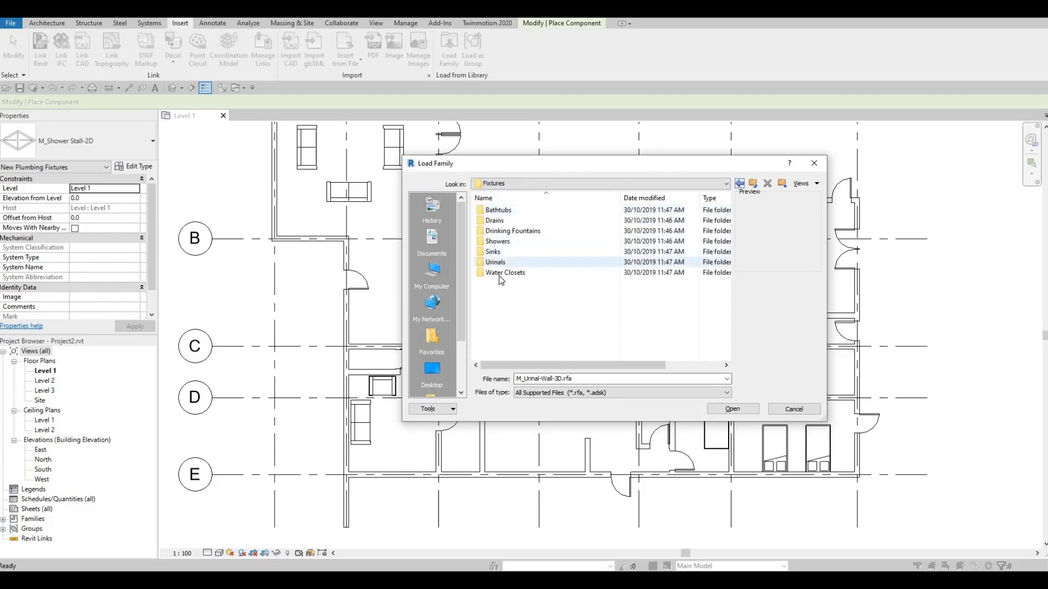
# Step: Load the M_Toilet-Domestic-2D family from the Water Closets folder
pyautogui.doubleClick(504, 273)
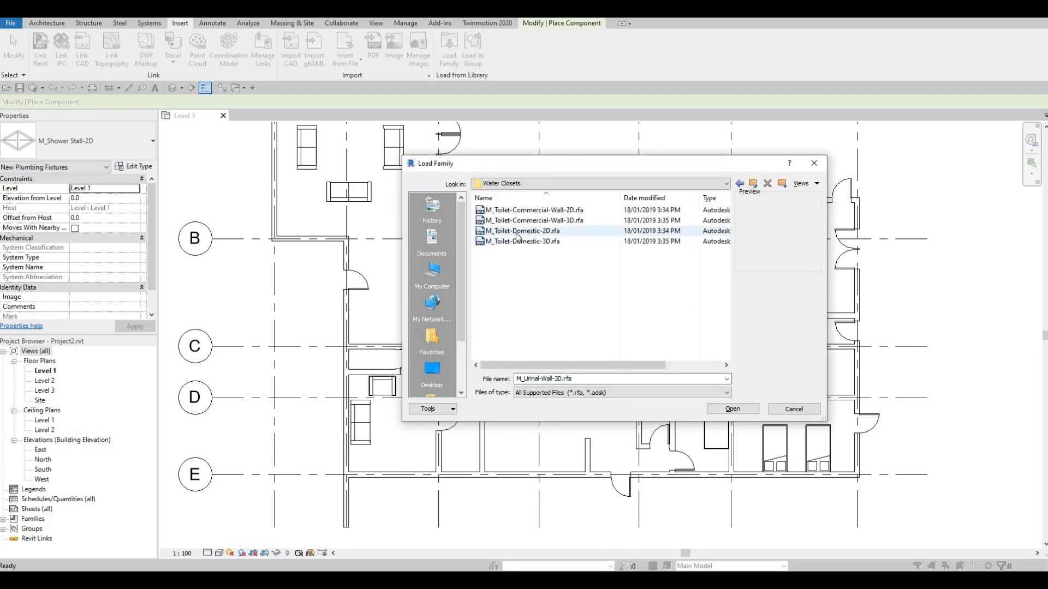
pyautogui.doubleClick(521, 231)
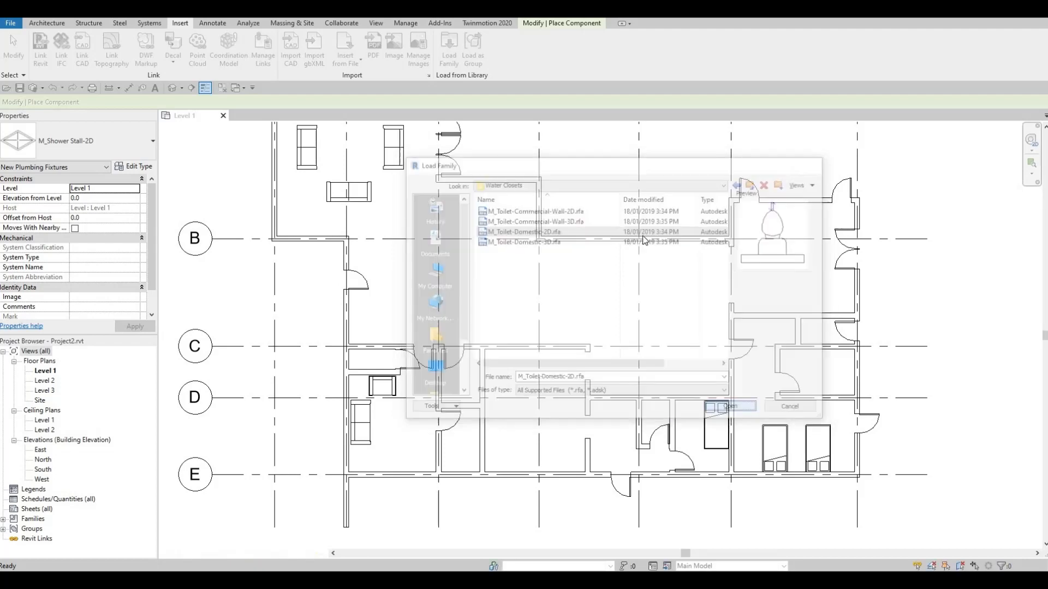
pyautogui.click(729, 406)
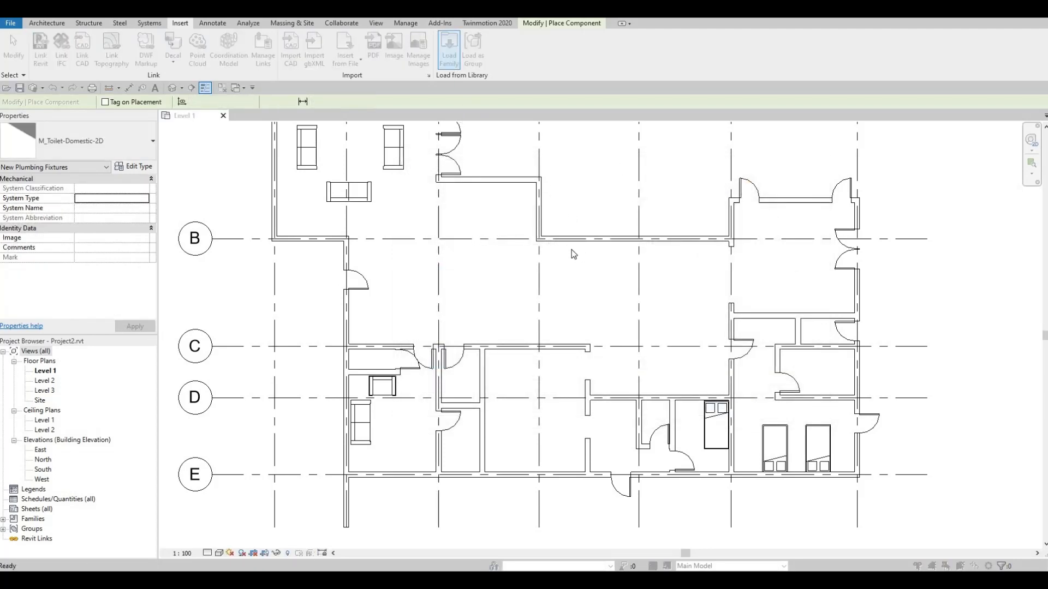
# Step: Browse the Sinks folder, previewing round, double and square vanity sinks
pyautogui.click(448, 48)
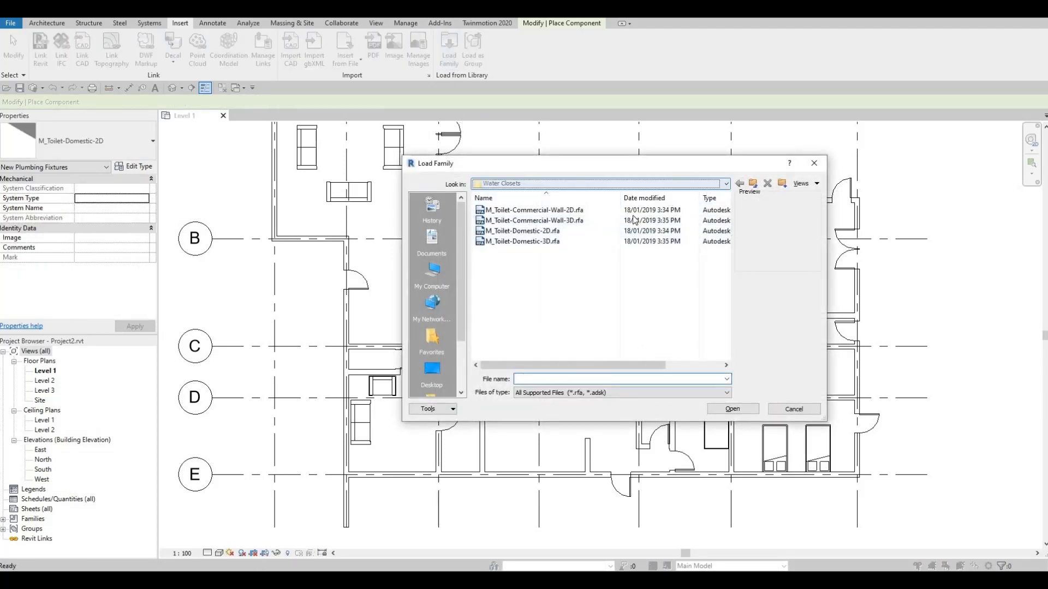
pyautogui.click(739, 183)
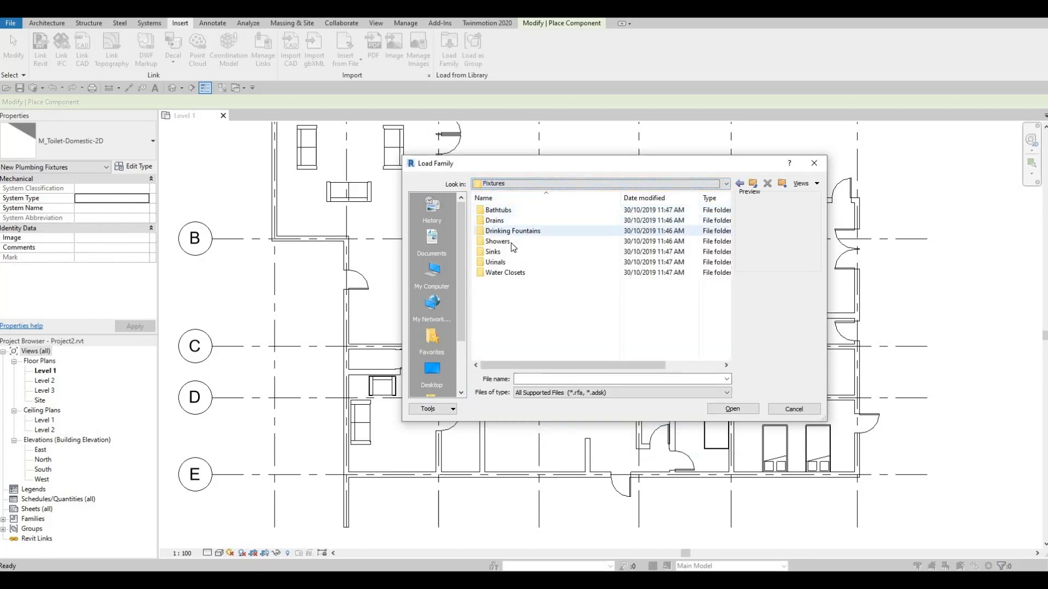
pyautogui.click(494, 251)
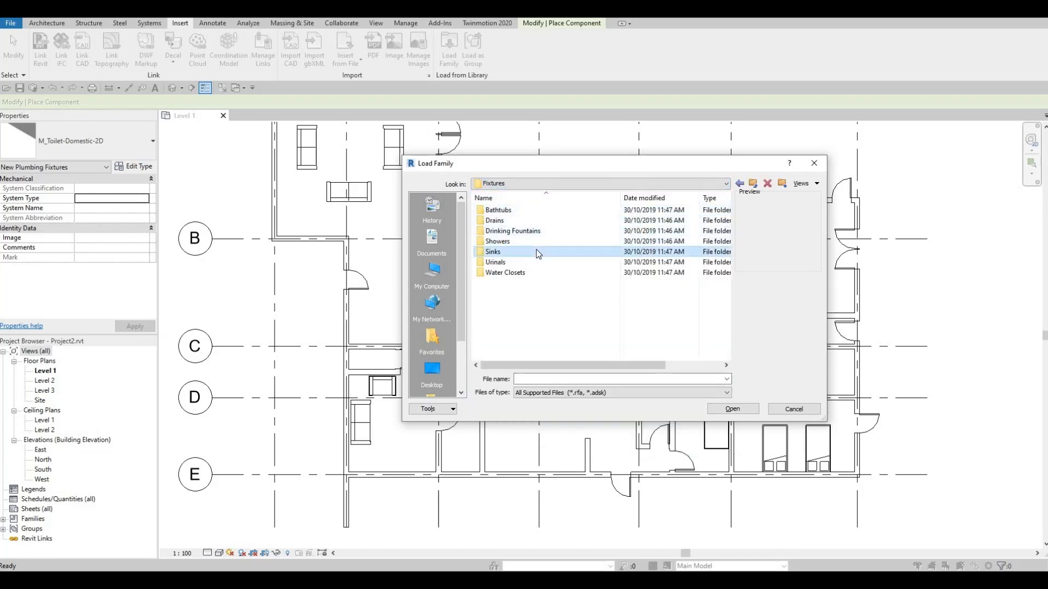
pyautogui.doubleClick(492, 251)
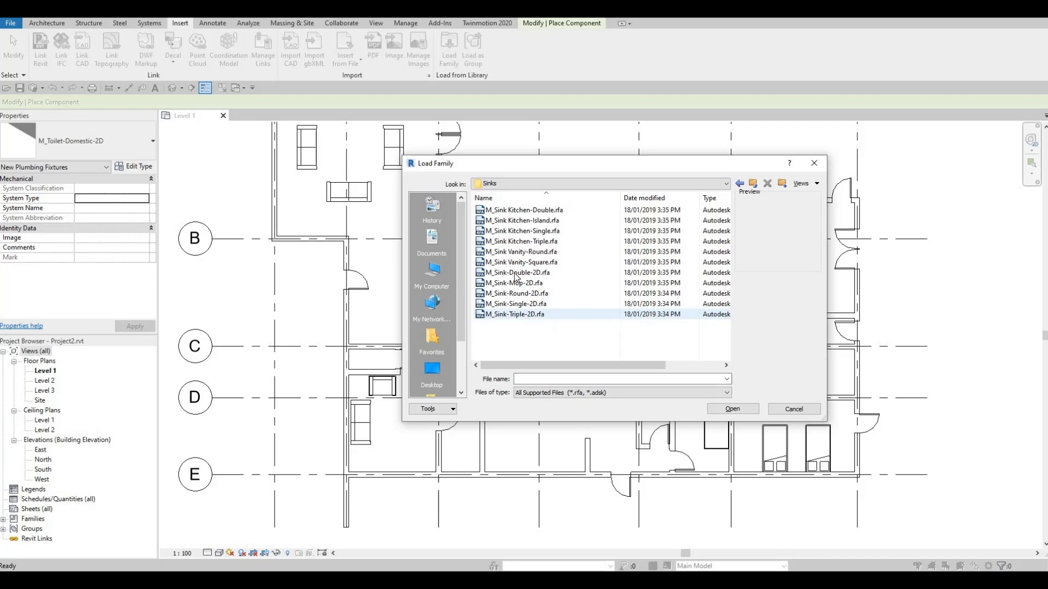
pyautogui.click(521, 251)
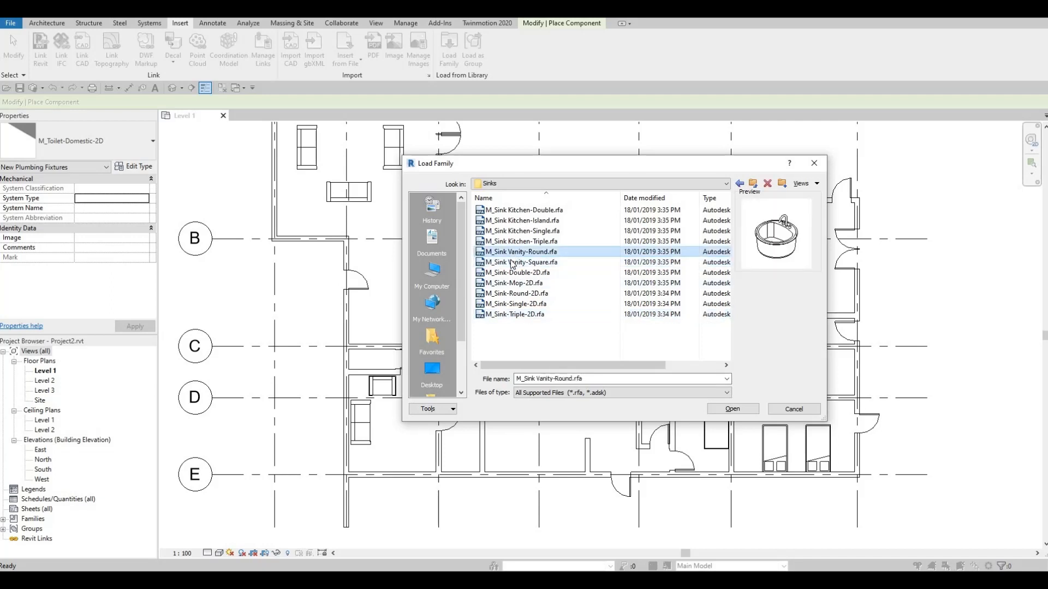
pyautogui.click(517, 273)
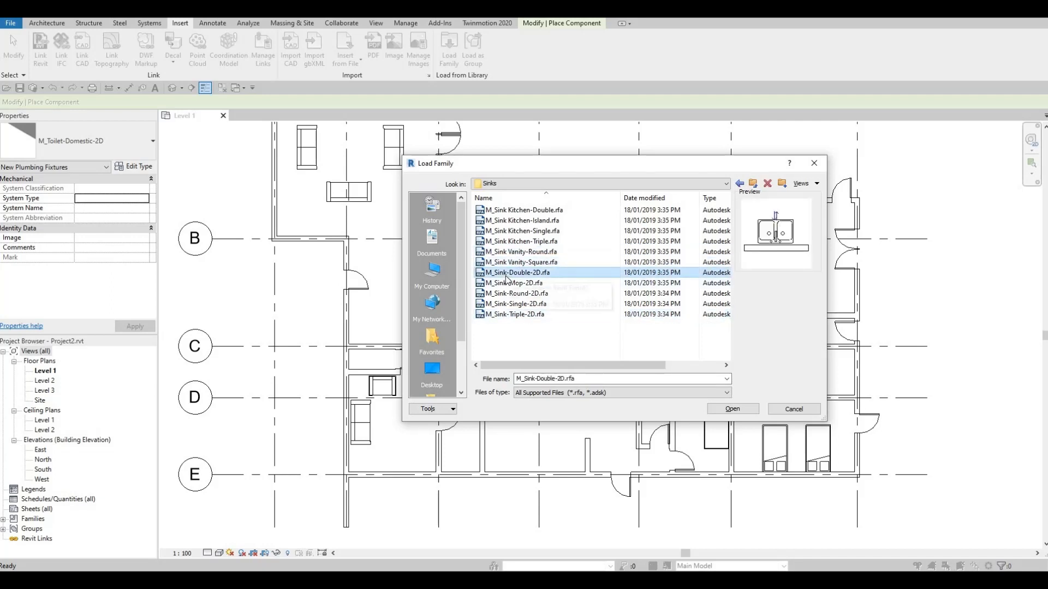
pyautogui.click(521, 261)
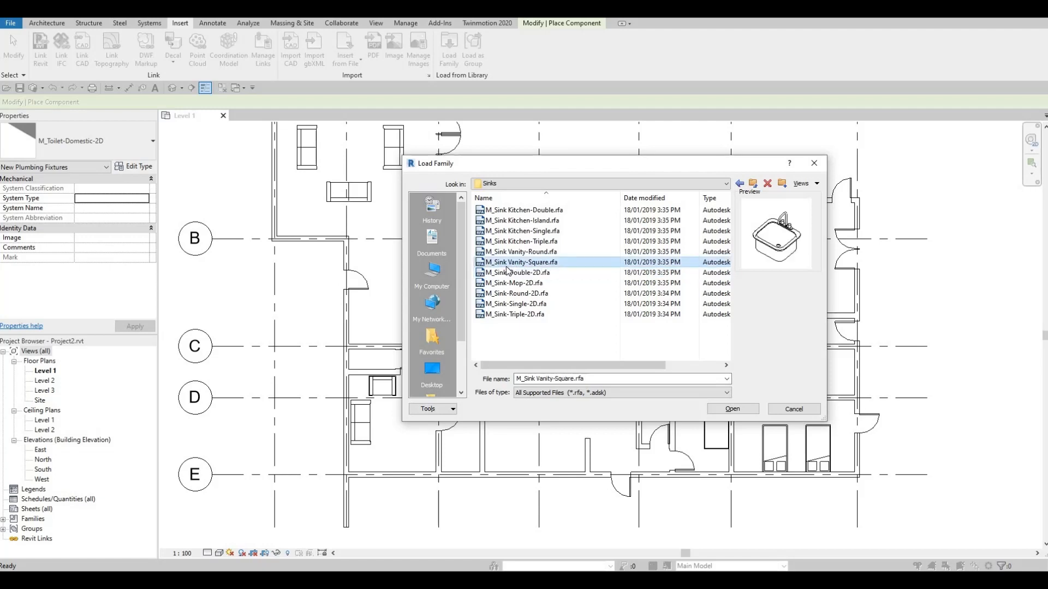
pyautogui.moveTo(524, 272)
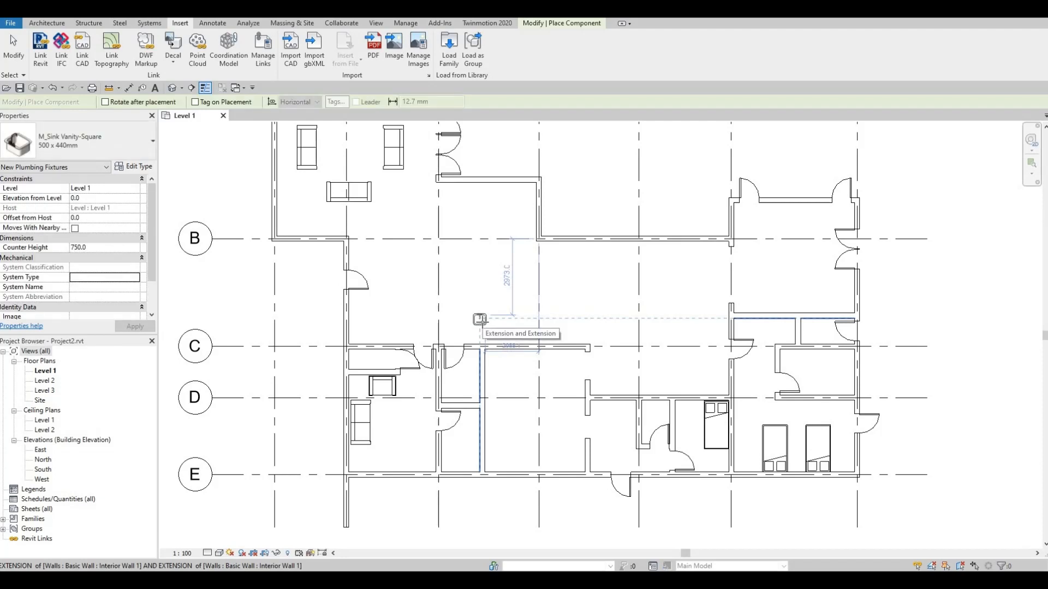
pyautogui.moveTo(513, 365)
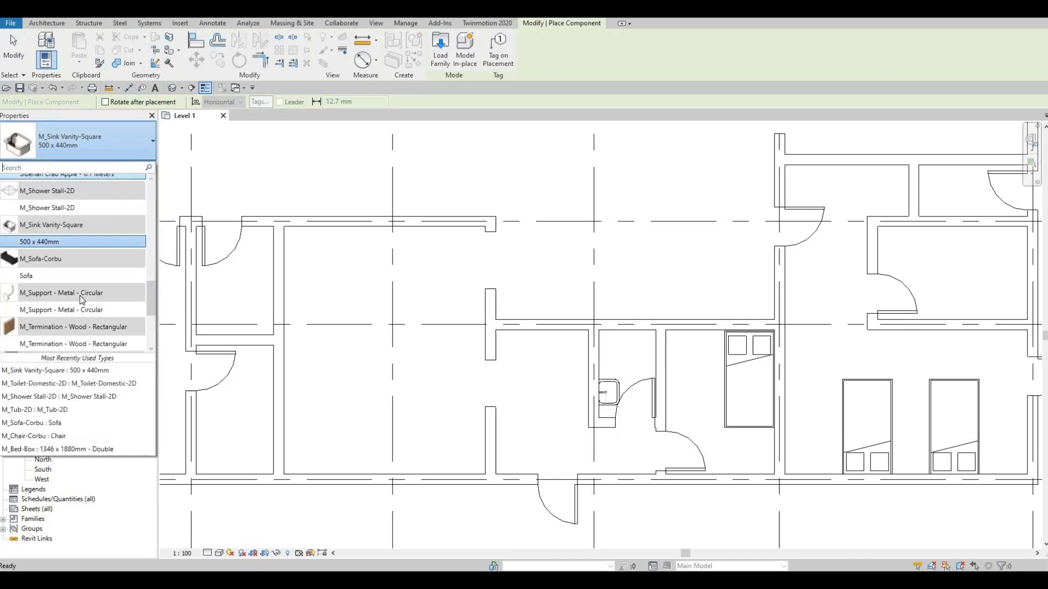
pyautogui.moveTo(80, 310)
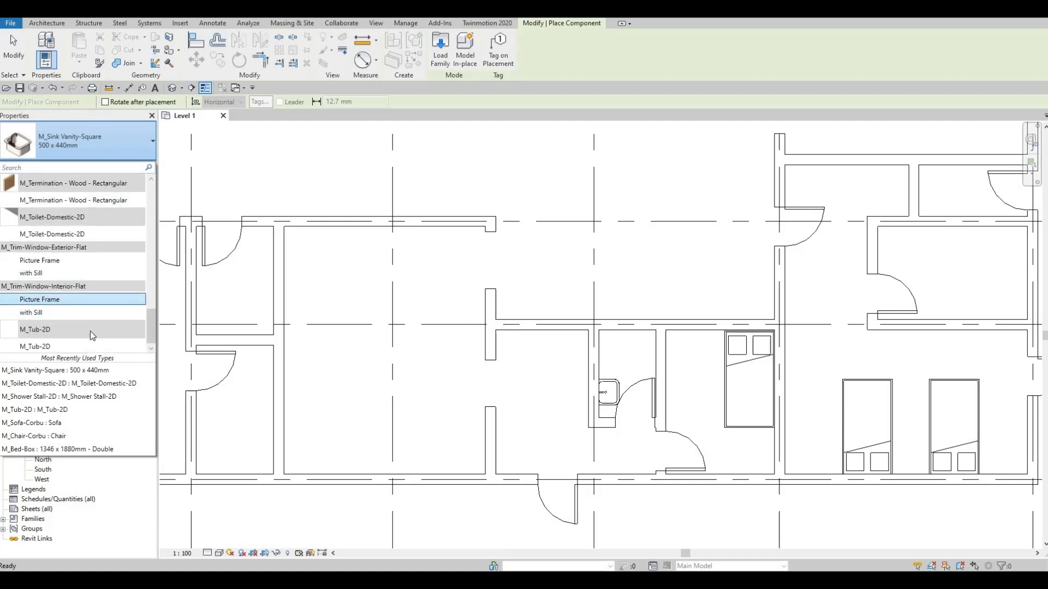
# Step: Look through the loaded types for the domestic toilet
pyautogui.click(28, 347)
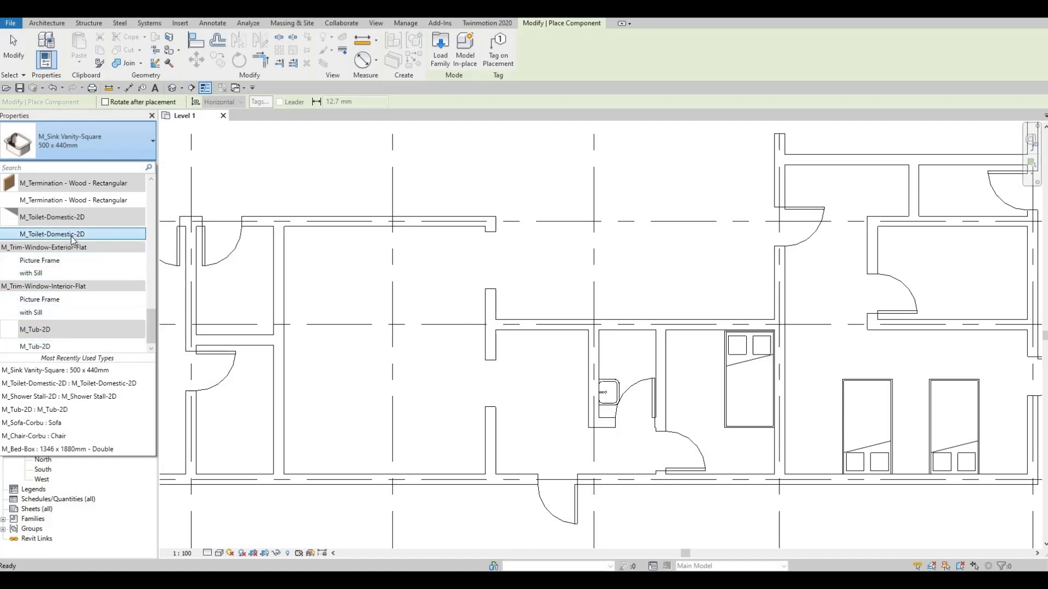
# Step: Place M_Toilet-Domestic-2D toilets in the bedroom's, right-hand and upper-left bathrooms
pyautogui.click(59, 234)
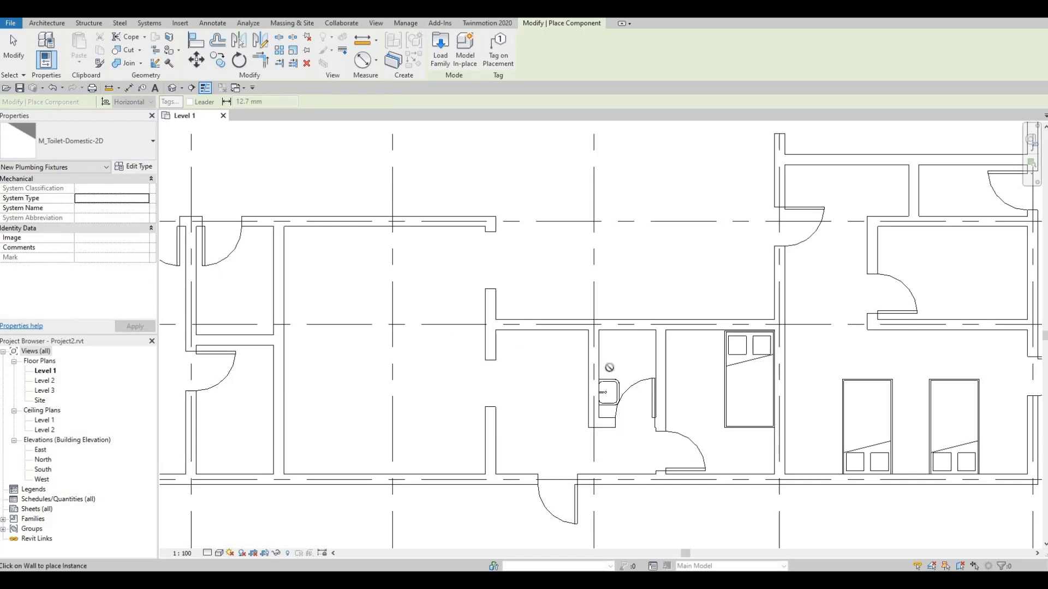
pyautogui.moveTo(604, 353)
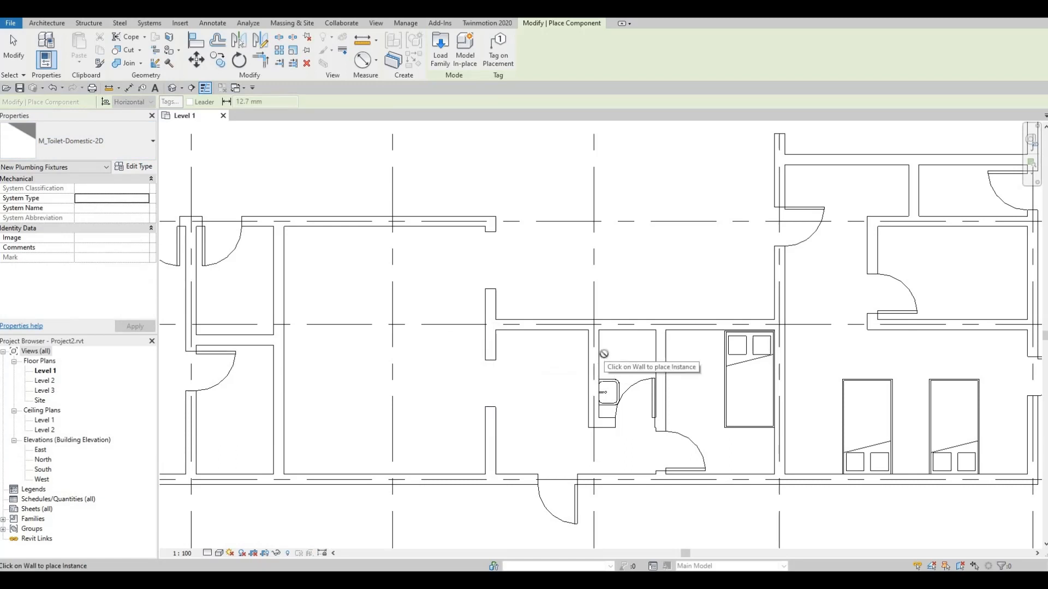
pyautogui.click(605, 356)
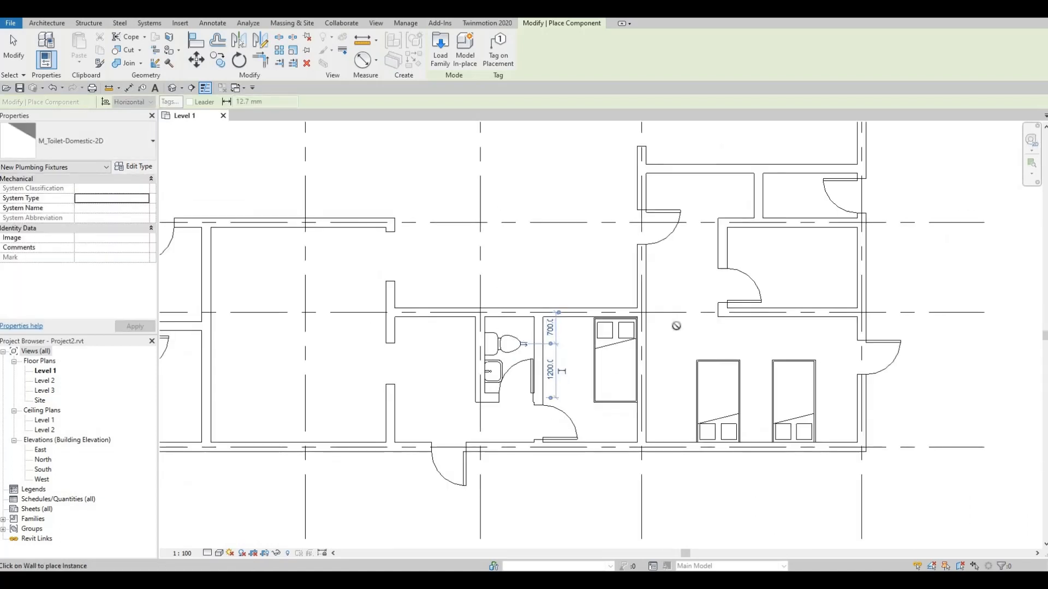
pyautogui.moveTo(805, 231)
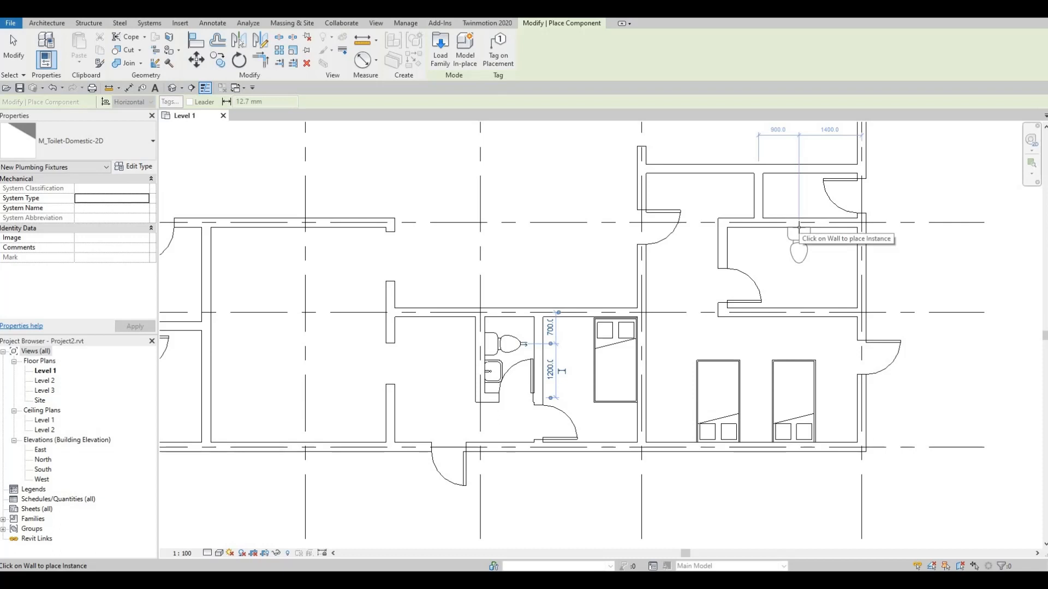
pyautogui.click(798, 220)
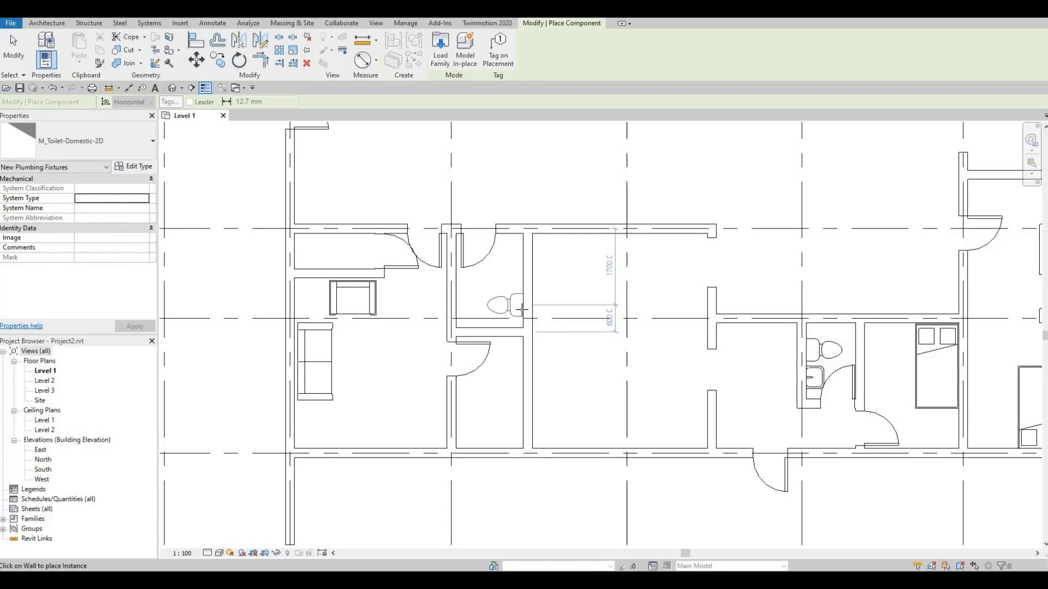
pyautogui.click(521, 411)
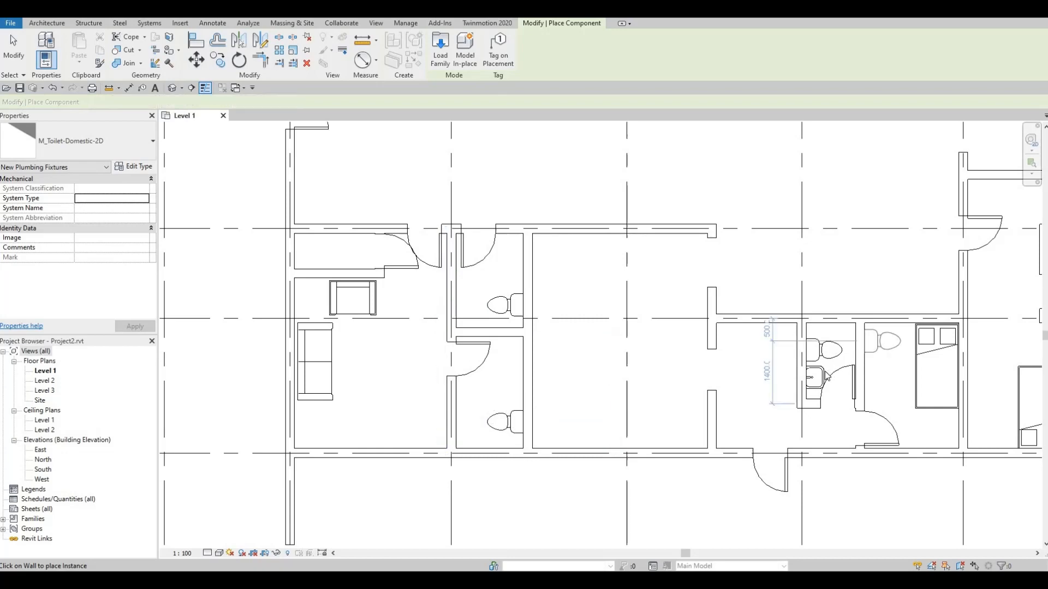
pyautogui.click(843, 388)
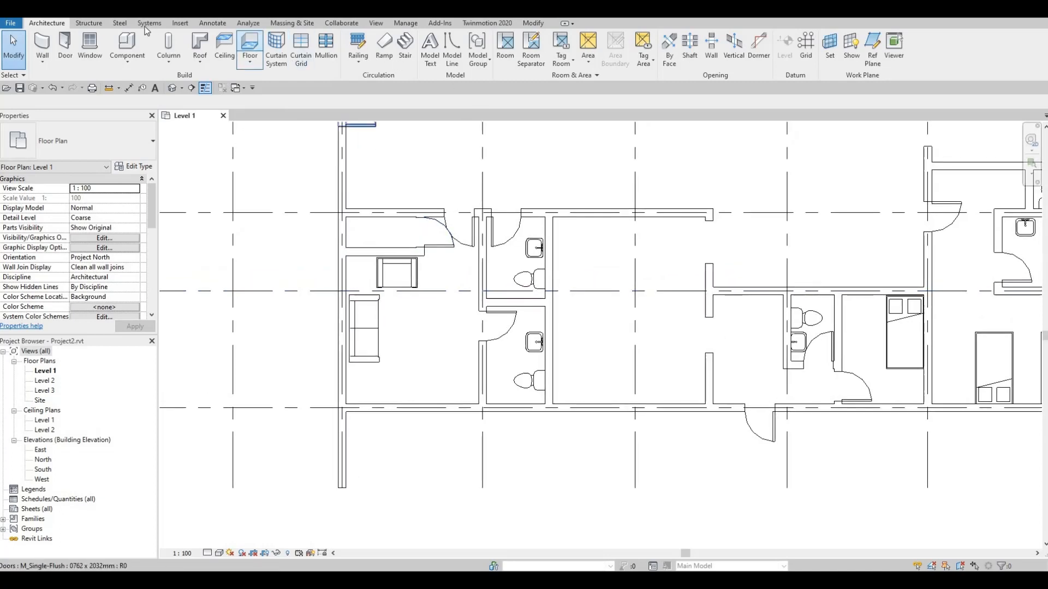
# Step: Browse the family library up to Canada > Furniture > Tables
pyautogui.click(179, 23)
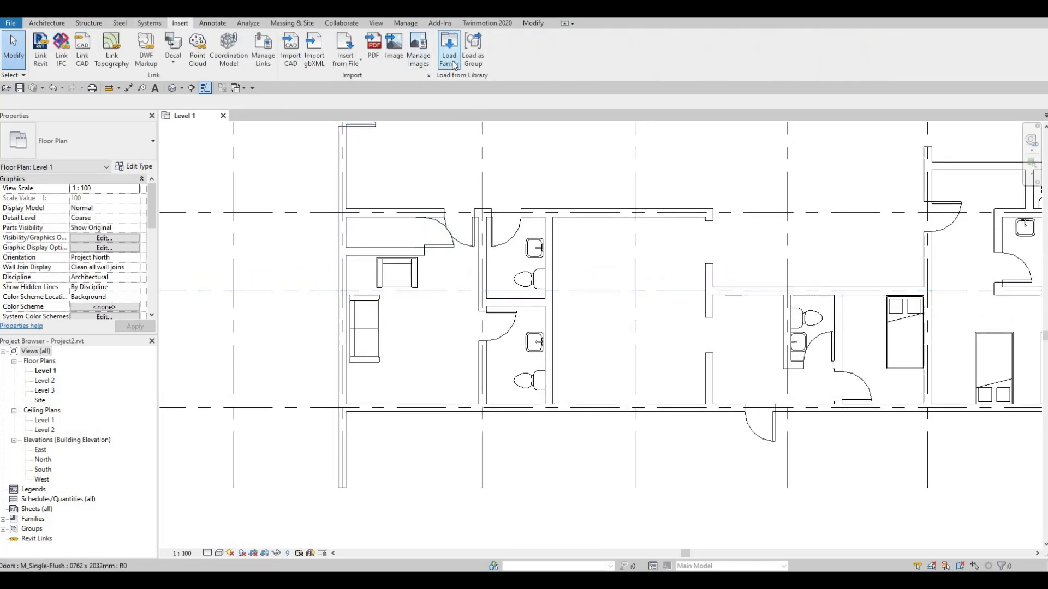
pyautogui.click(449, 46)
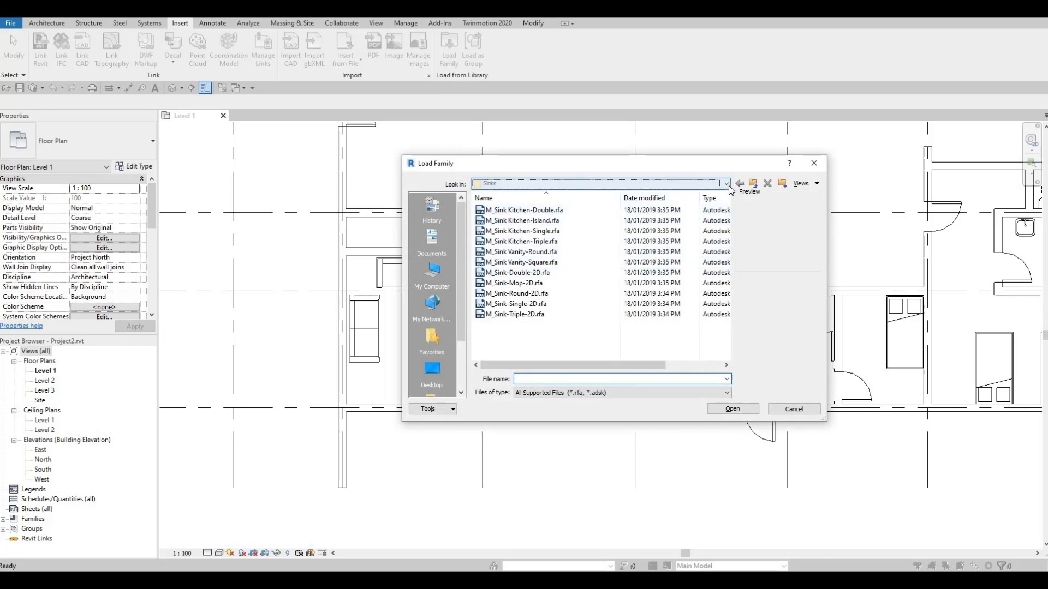
pyautogui.click(725, 183)
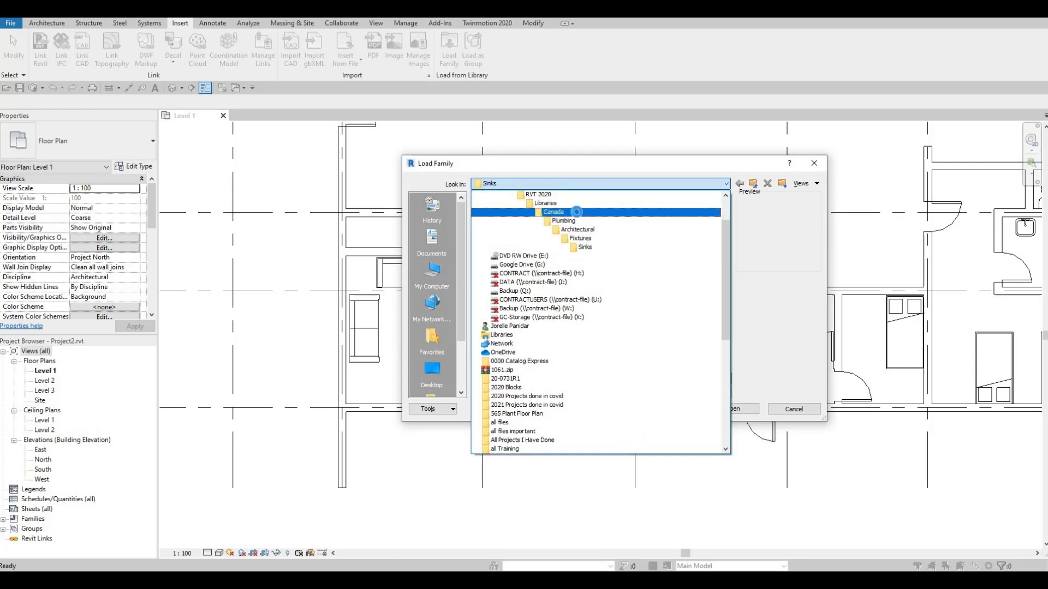
pyautogui.doubleClick(553, 212)
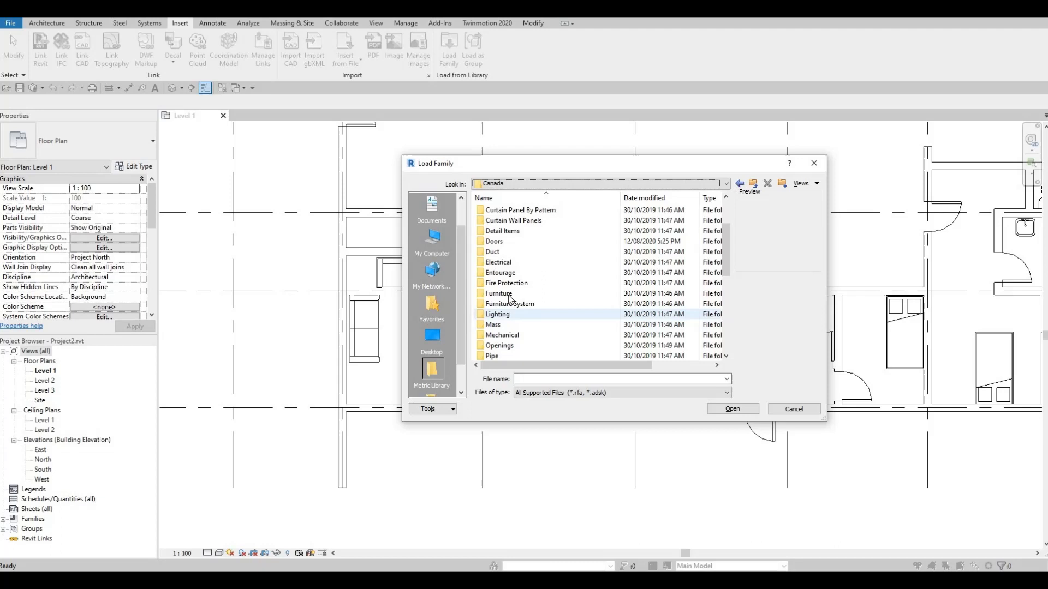
pyautogui.doubleClick(499, 292)
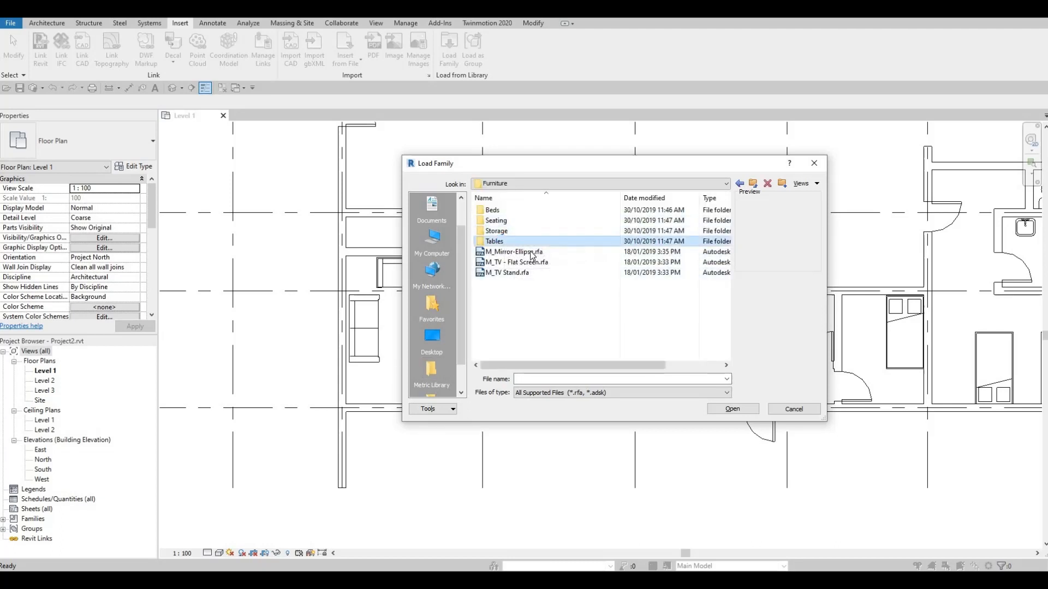
pyautogui.doubleClick(494, 241)
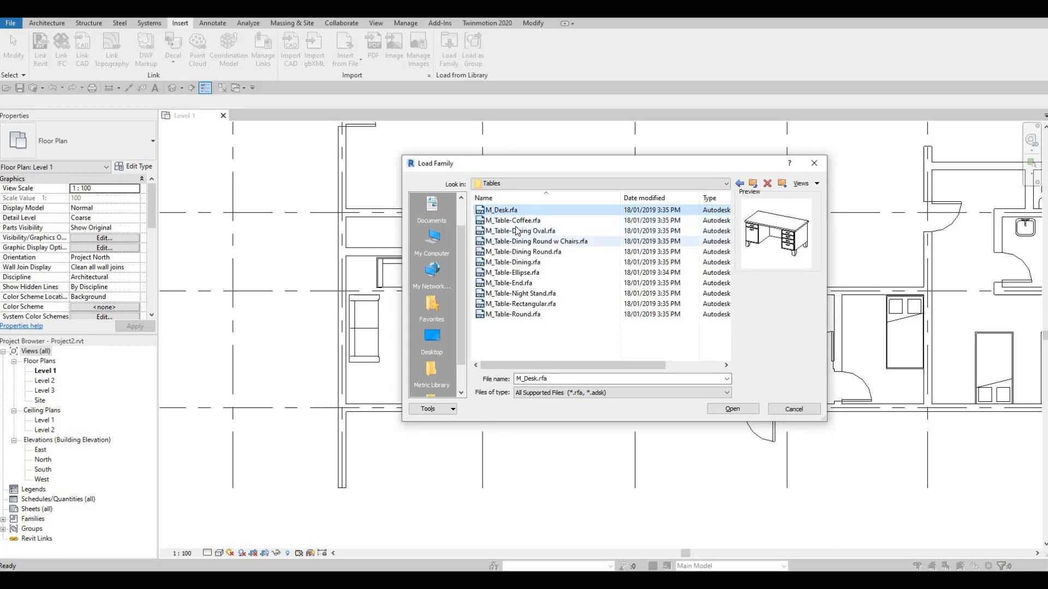
# Step: Load the coffee table and dining table families together
pyautogui.click(512, 220)
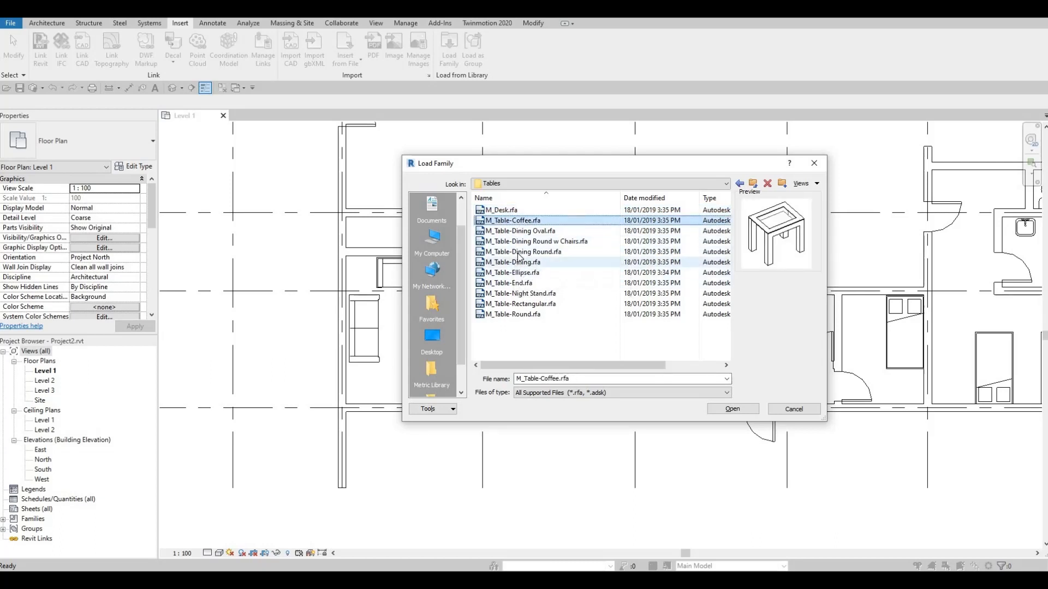
pyautogui.click(513, 262)
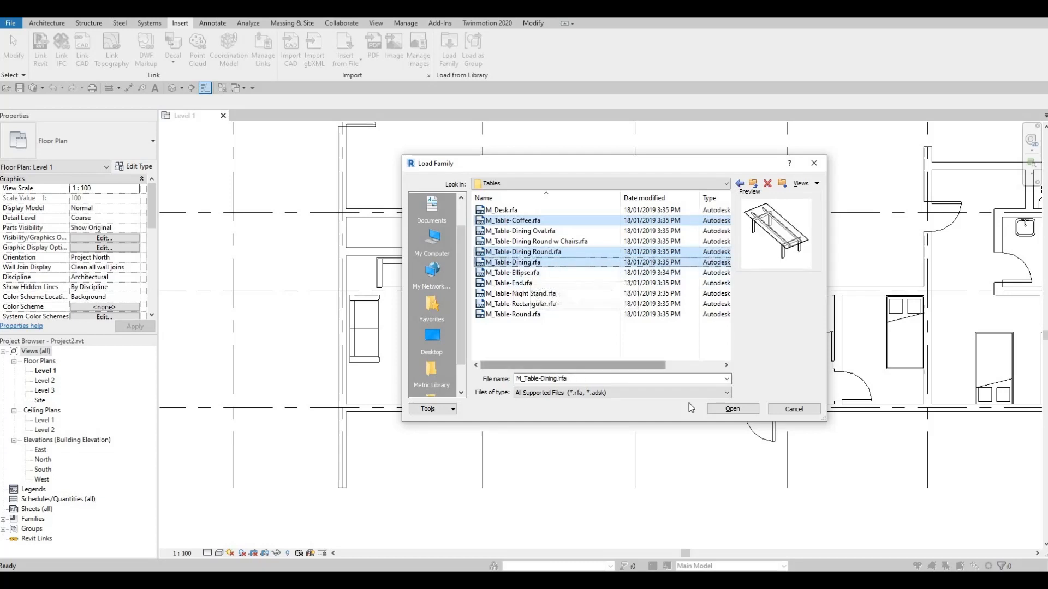
pyautogui.click(732, 408)
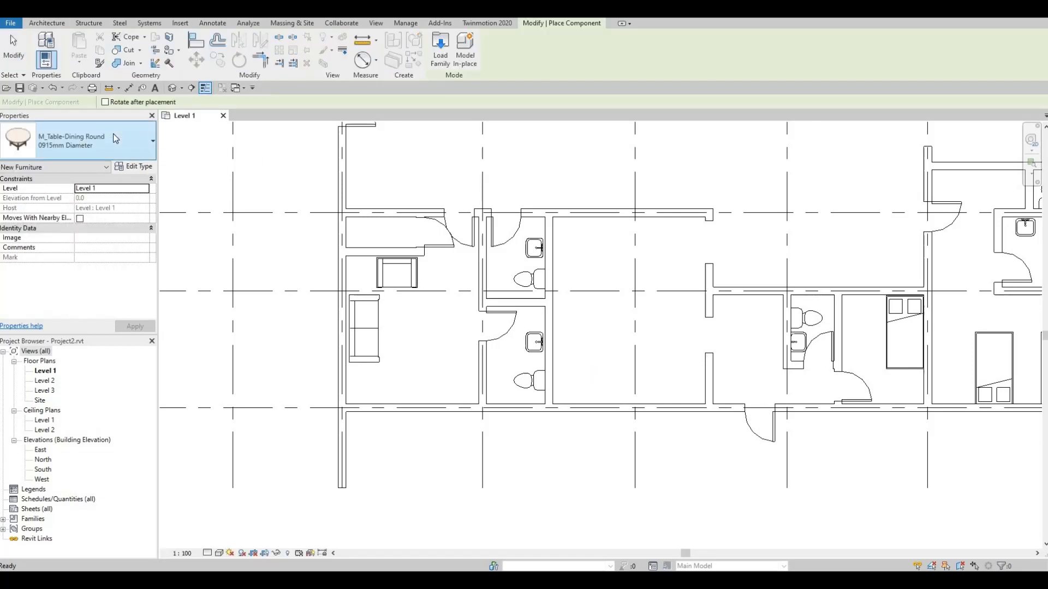
pyautogui.moveTo(662, 344)
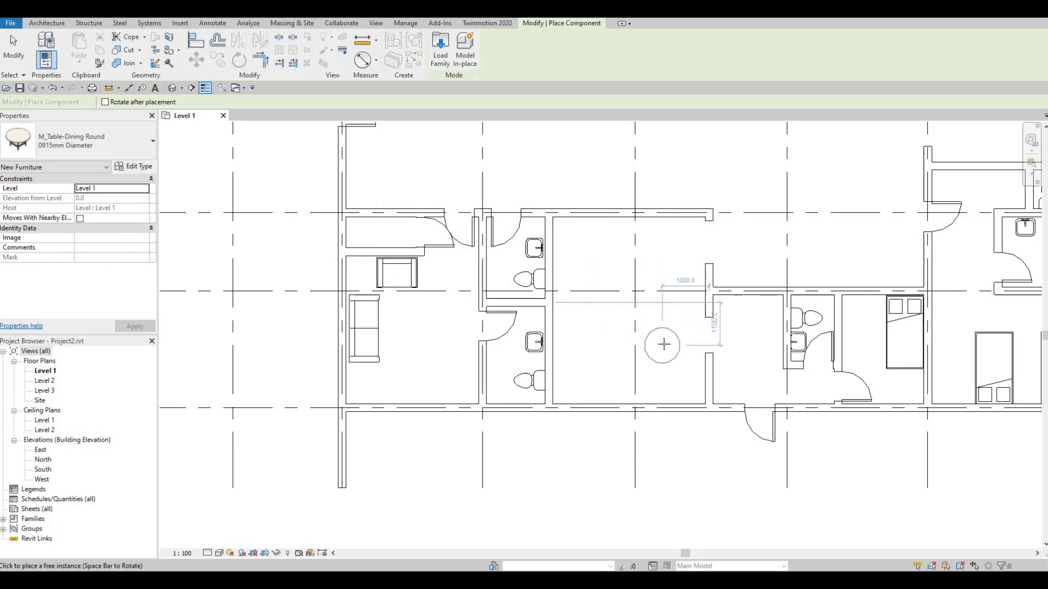
pyautogui.moveTo(613, 342)
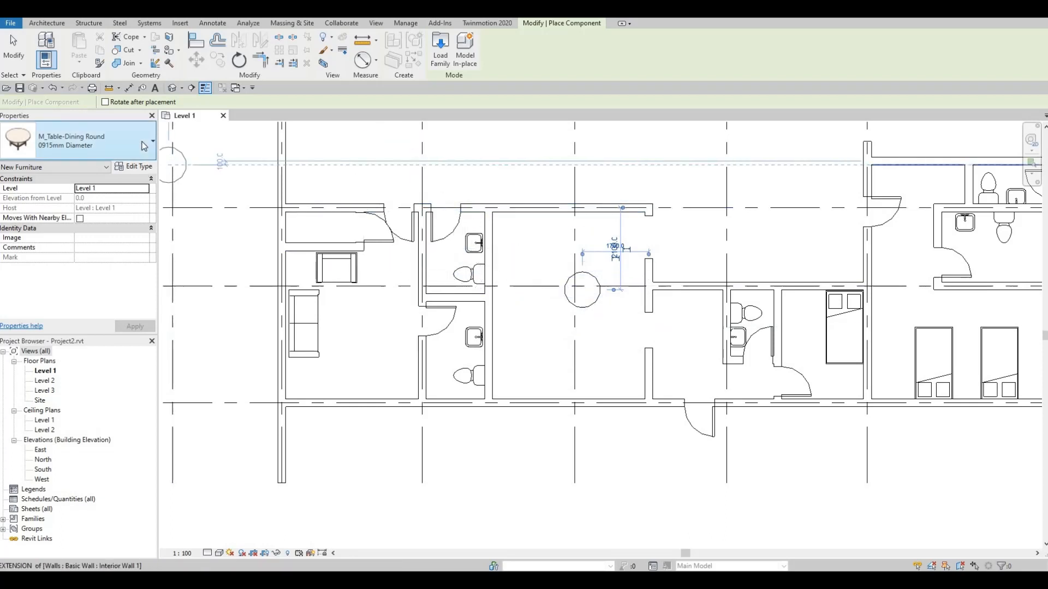
# Step: Place the 0915x1830mm dining table in the upper room and switch to a smaller coffee table
pyautogui.click(148, 140)
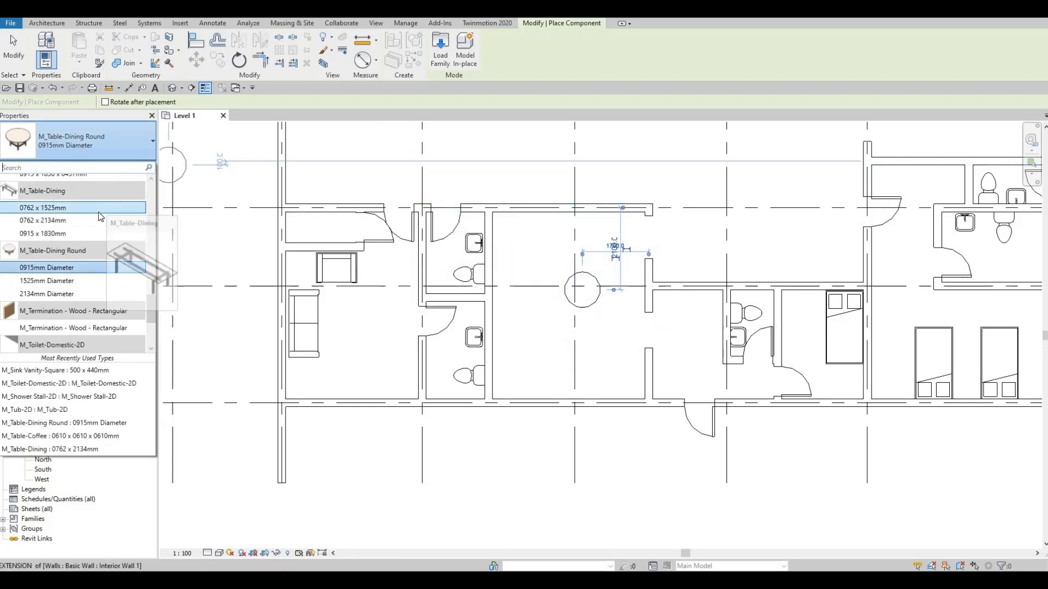
pyautogui.click(34, 220)
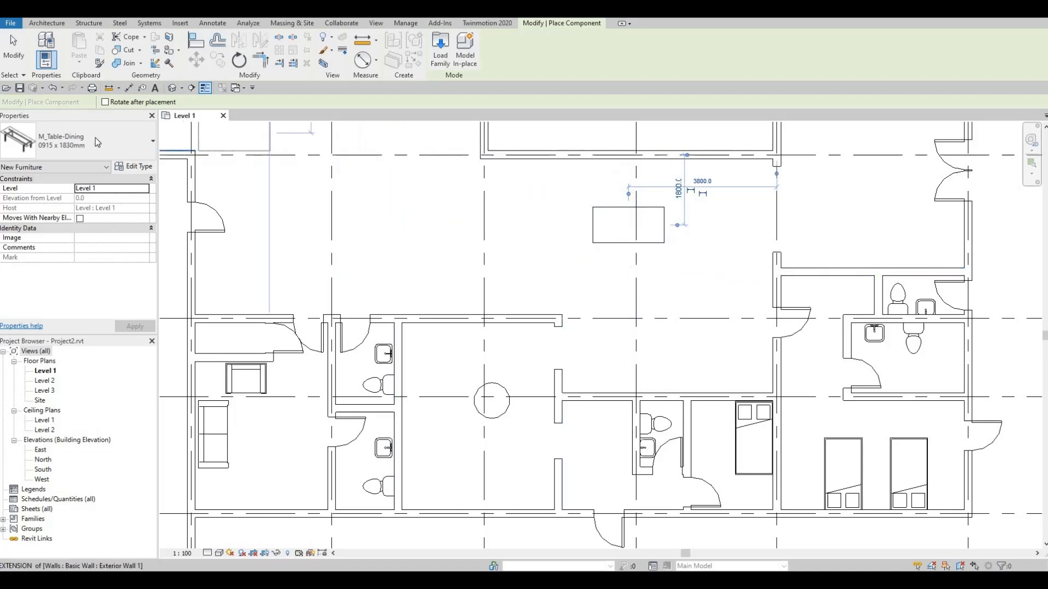
pyautogui.click(151, 140)
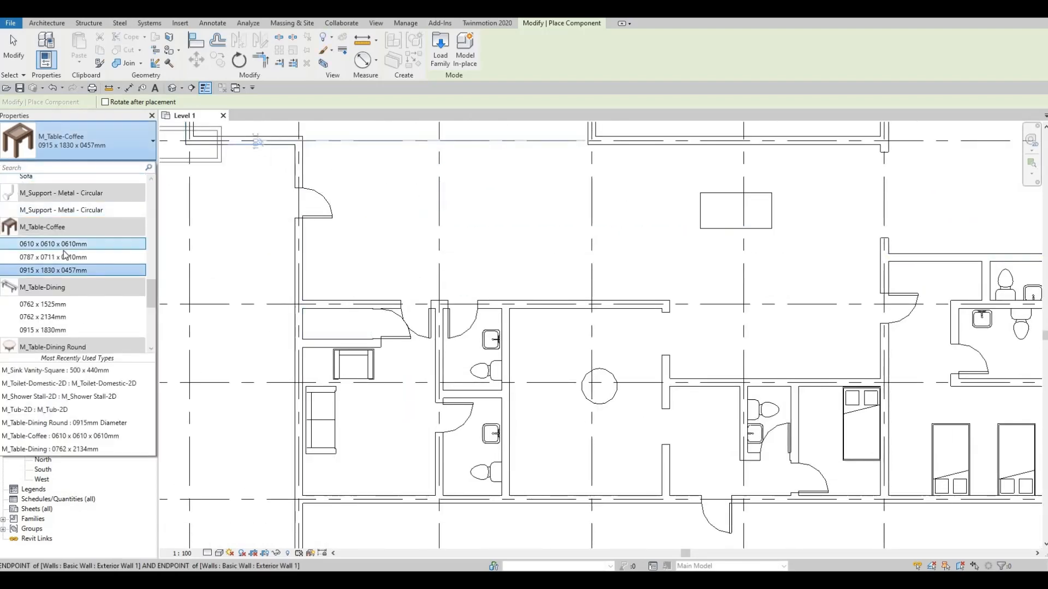
pyautogui.click(63, 257)
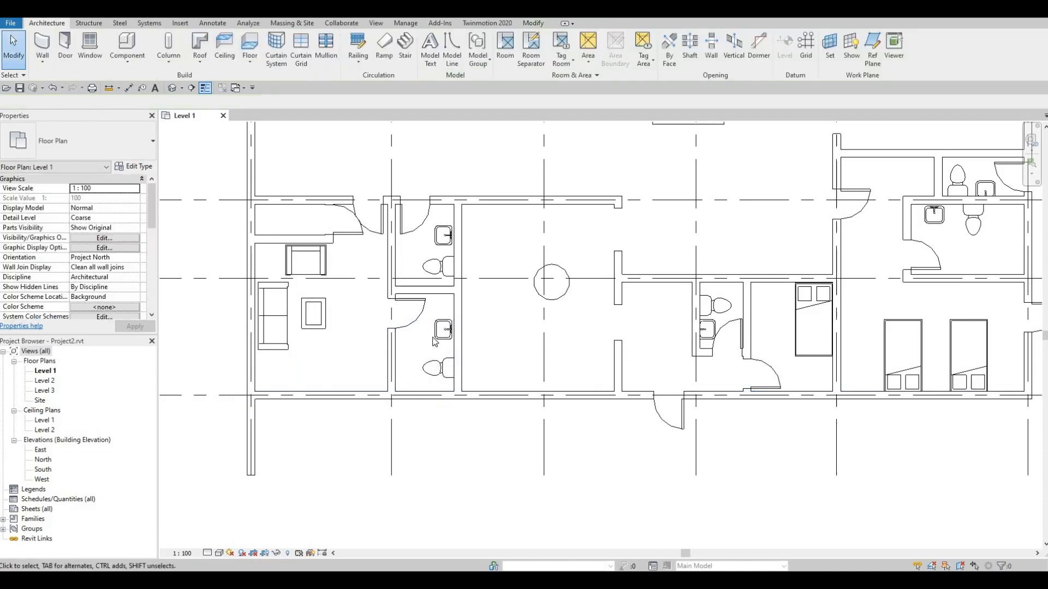
# Step: Reposition the sink and toilet in the lower left bathroom and start another furniture component
pyautogui.click(443, 326)
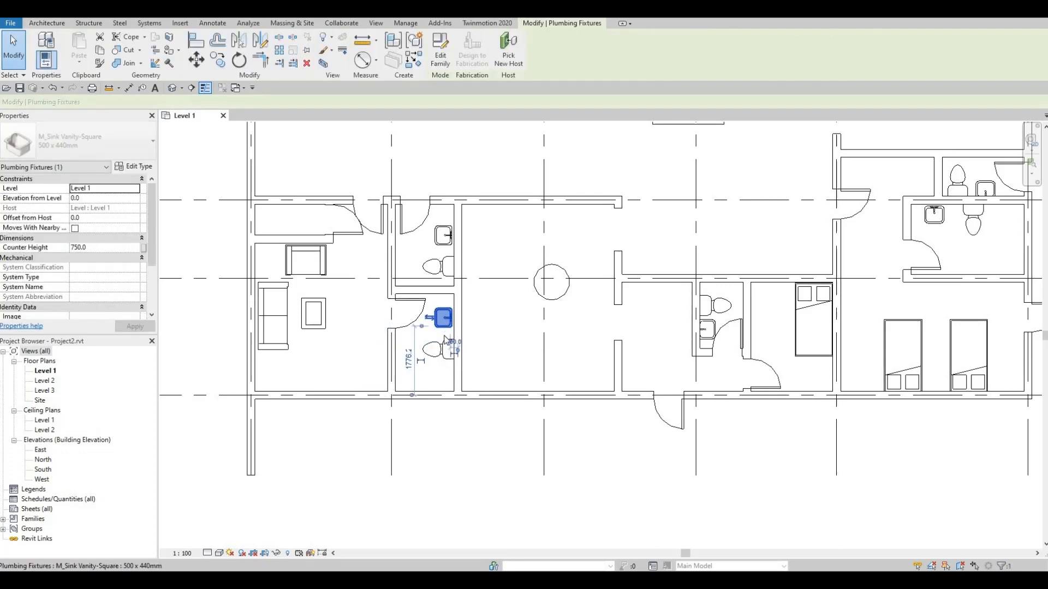
pyautogui.click(454, 340)
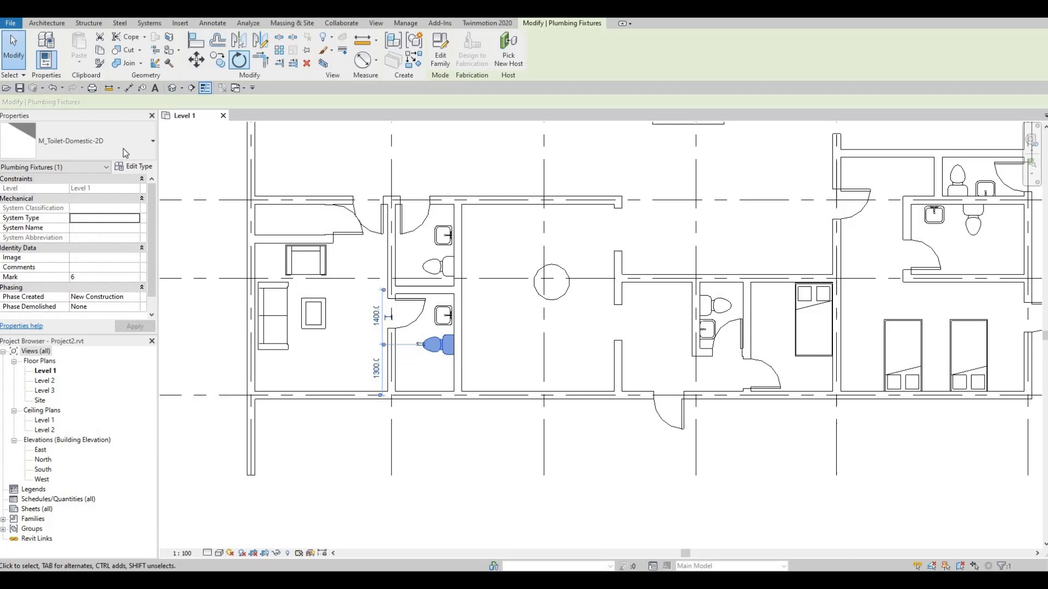
pyautogui.click(151, 140)
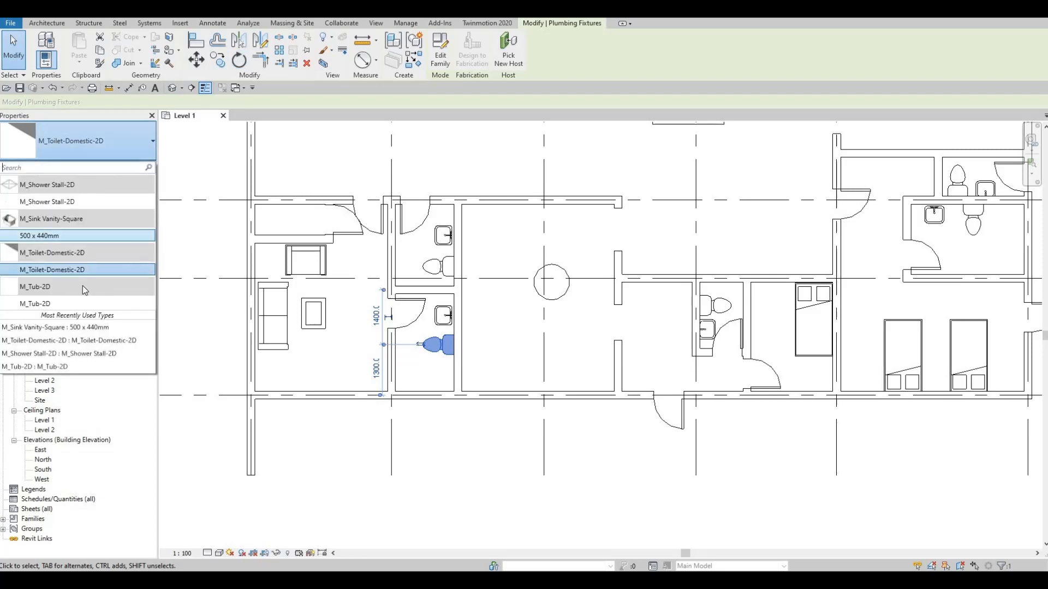
pyautogui.click(433, 389)
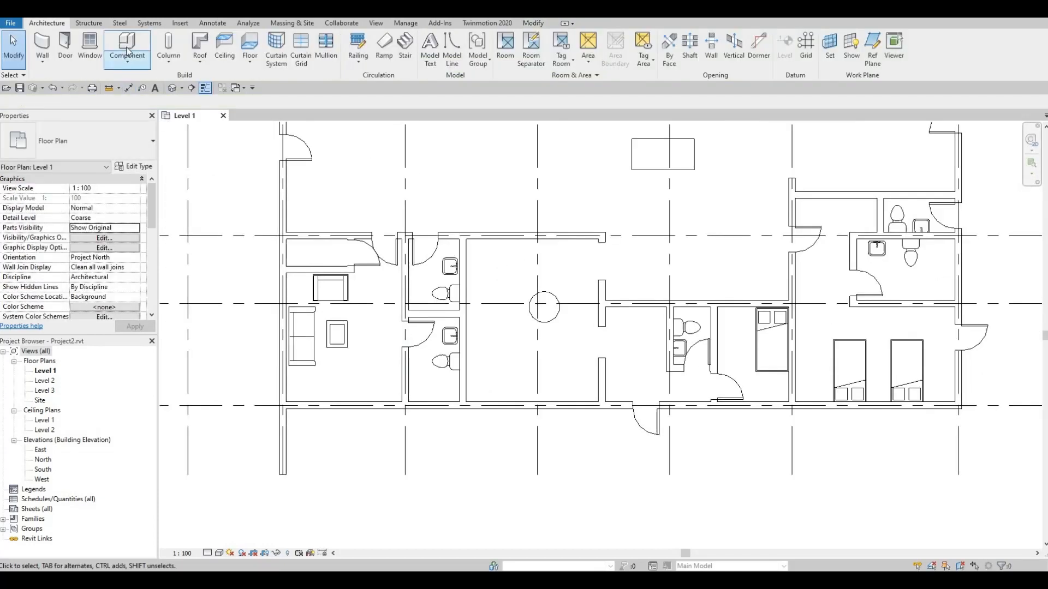
pyautogui.click(127, 44)
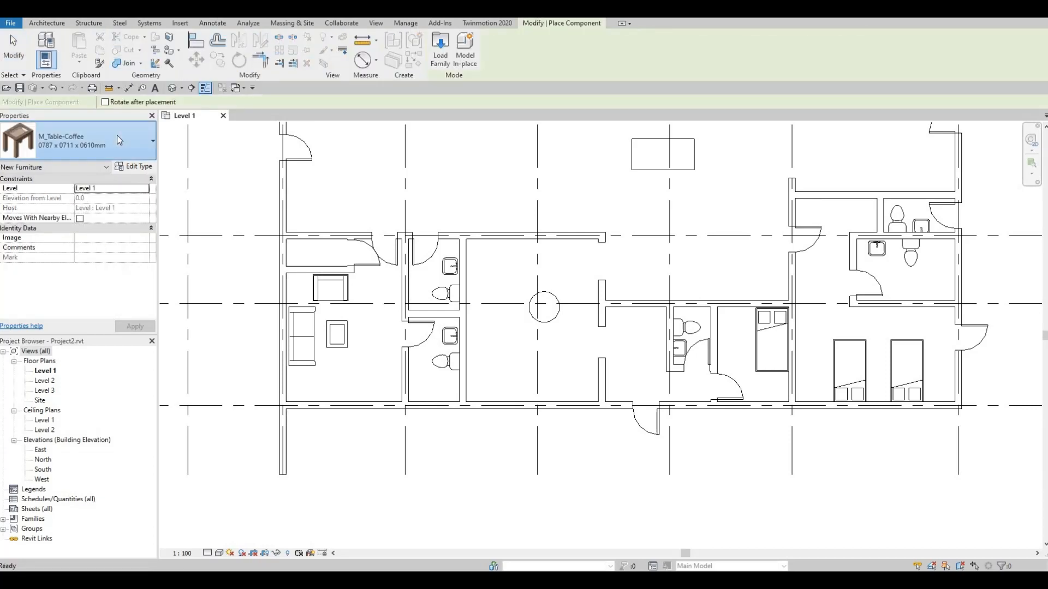
# Step: Place an M_Tub-2D bathtub in the lower-left bathroom and an M_Shower Stall-2D in the upper-right bathroom
pyautogui.click(148, 141)
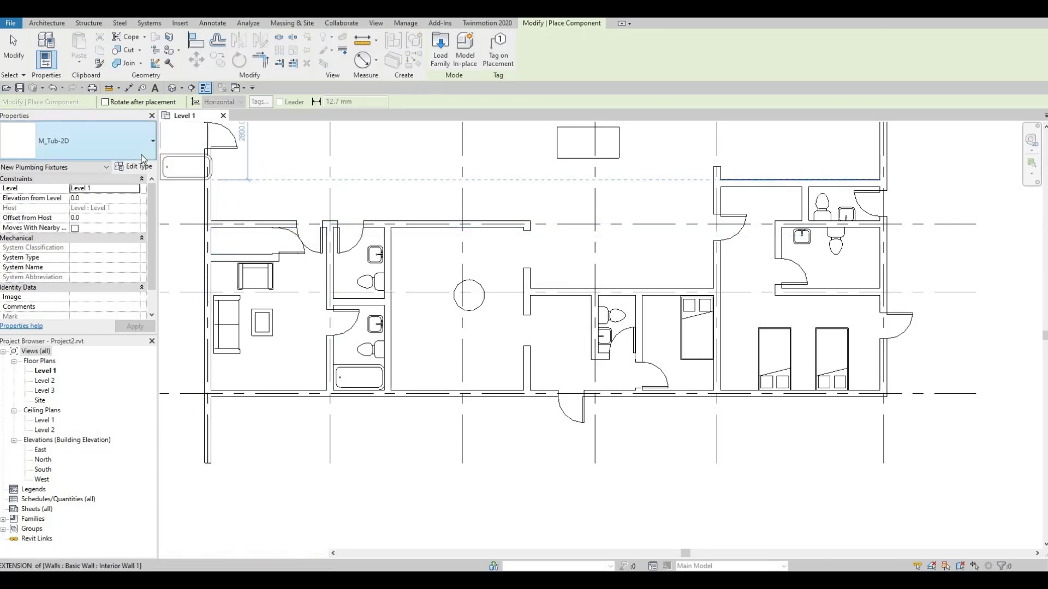
pyautogui.click(153, 140)
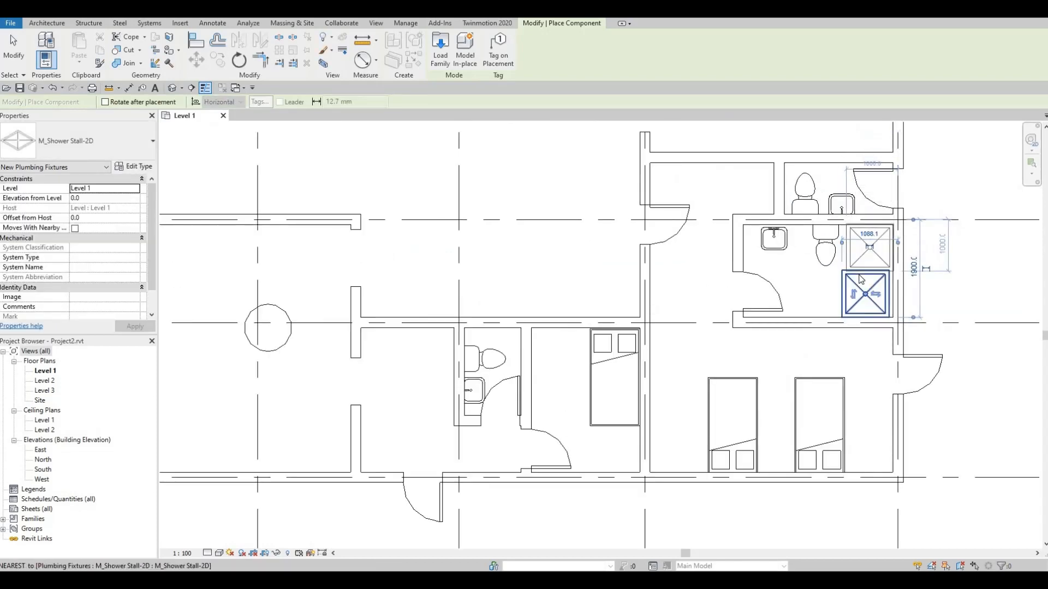
pyautogui.click(865, 296)
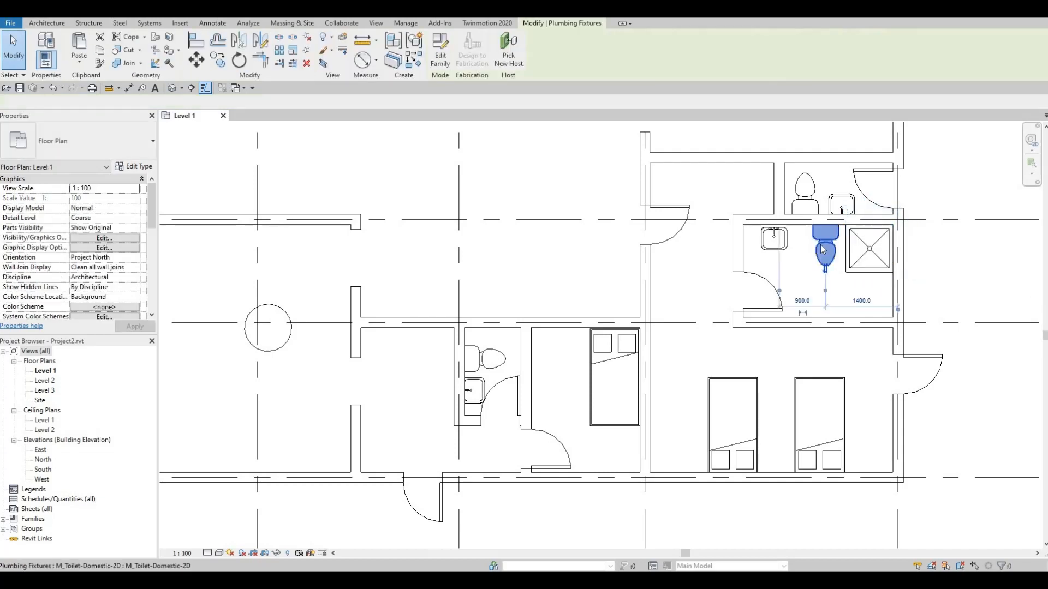
pyautogui.click(825, 251)
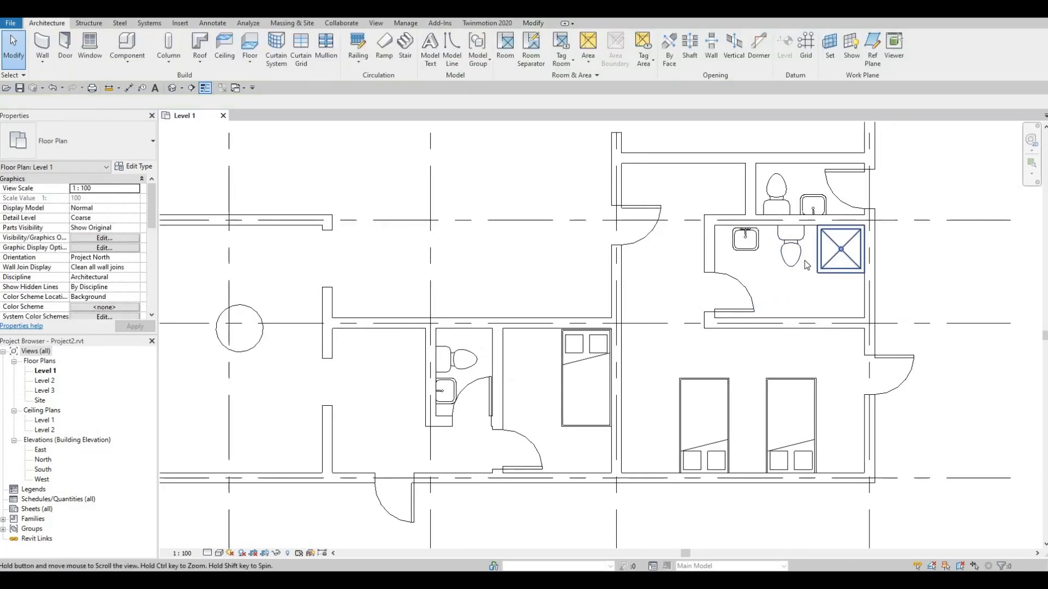
# Step: Change the upper-right bathroom's shower stall to the M_Tub-2D bathtub type
pyautogui.click(840, 249)
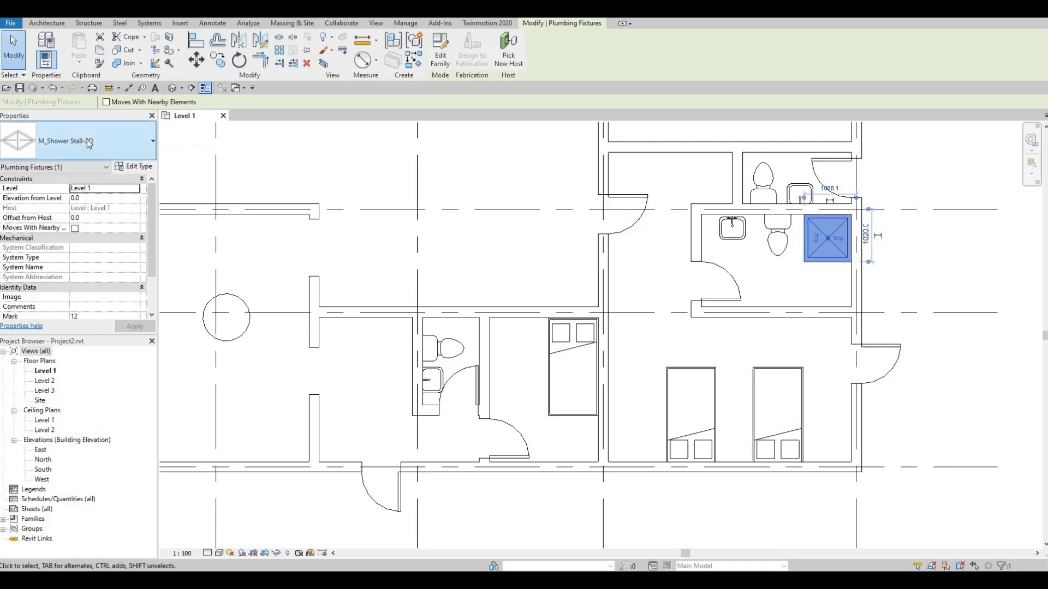
pyautogui.click(147, 140)
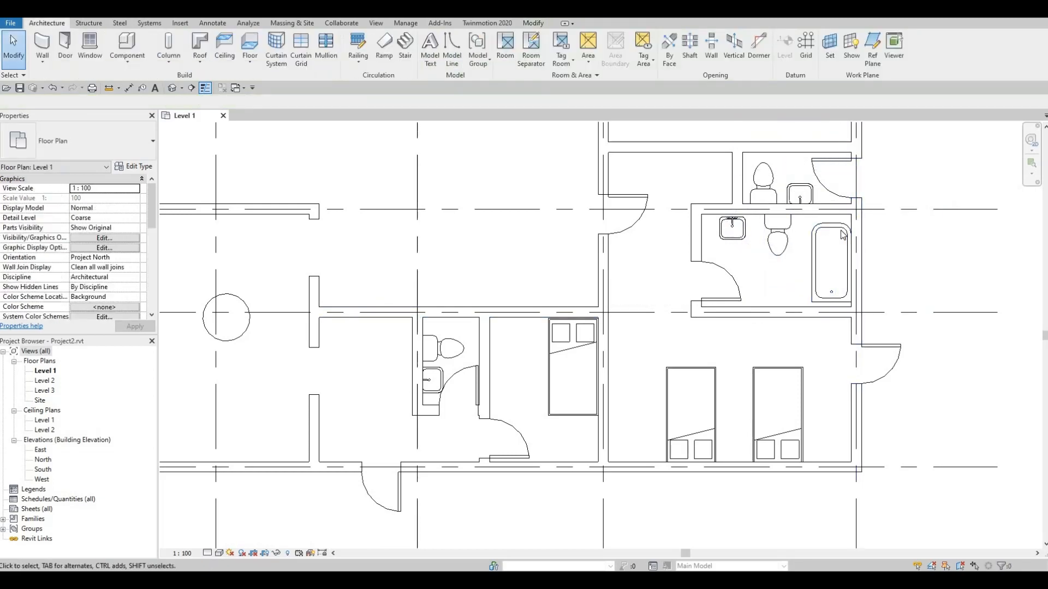
pyautogui.click(828, 260)
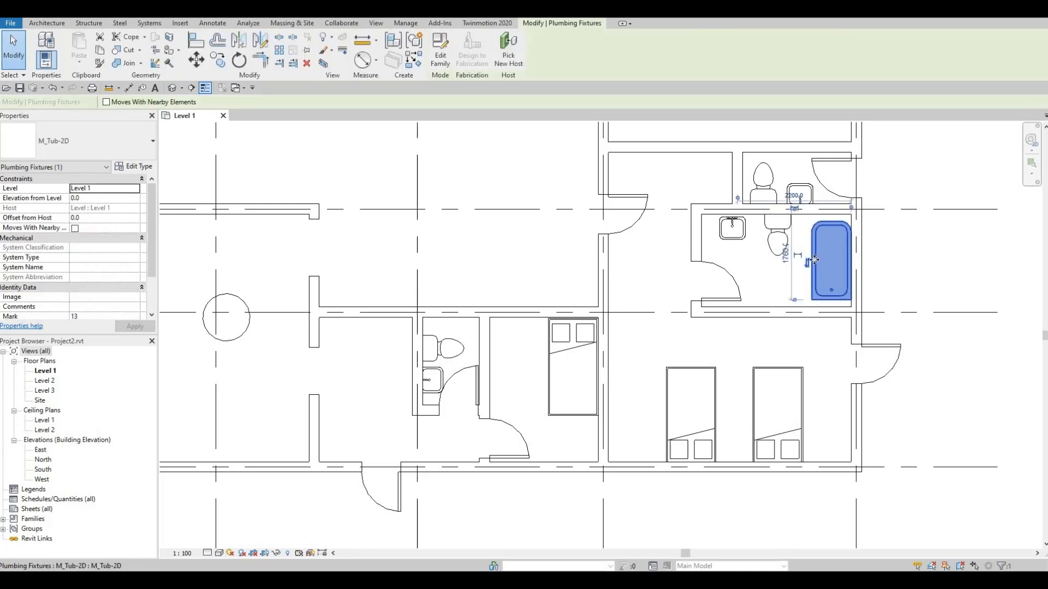
# Step: Move the new bathtub into position against the bathroom's right wall
pyautogui.moveTo(829, 261); pyautogui.dragTo(832, 347)
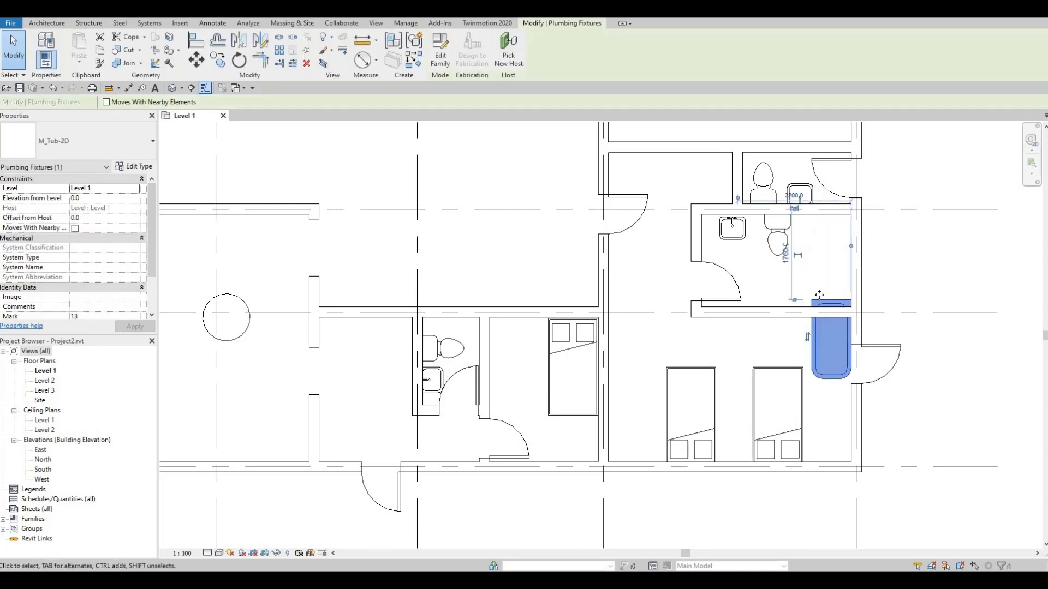
pyautogui.moveTo(831, 347); pyautogui.dragTo(830, 283)
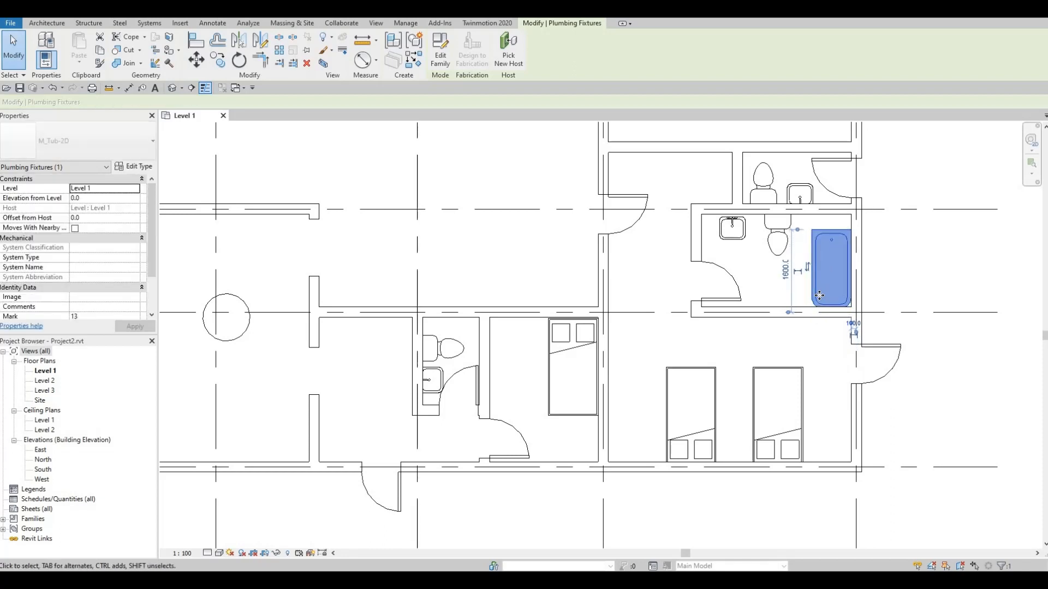
pyautogui.moveTo(819, 296); pyautogui.dragTo(829, 261)
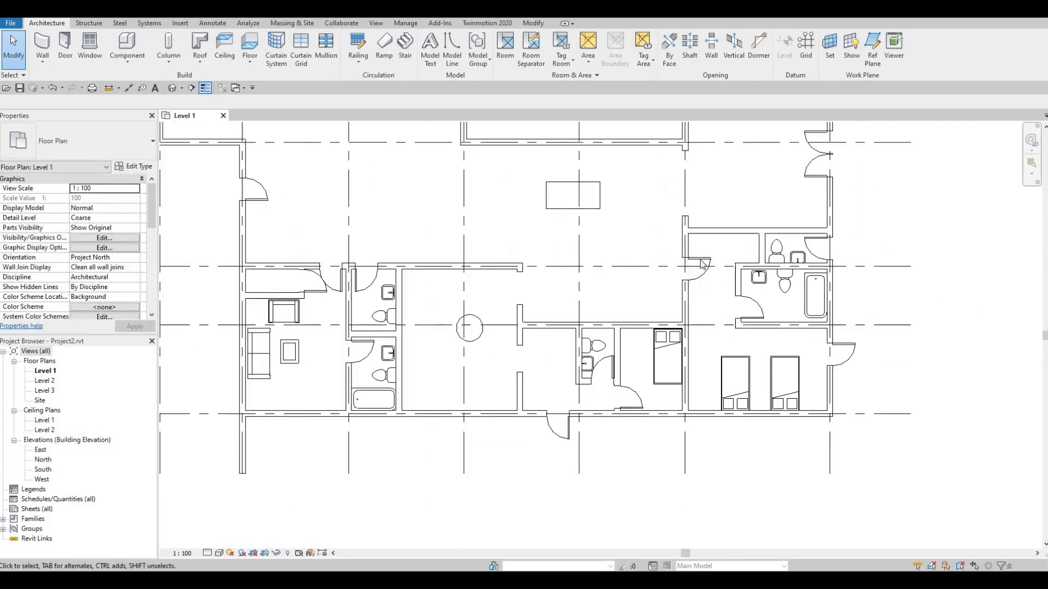
pyautogui.click(699, 265)
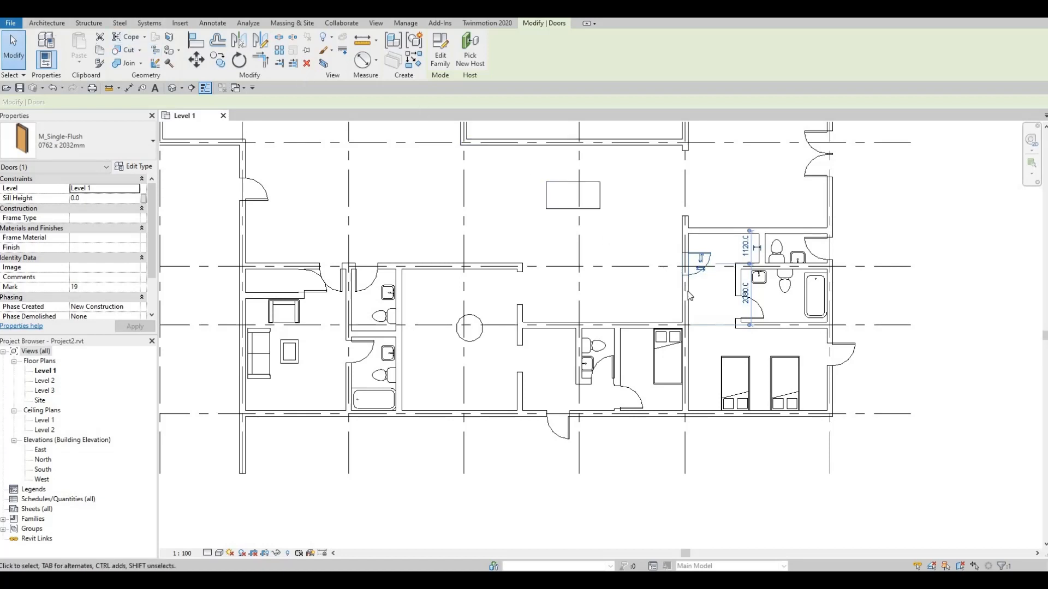
pyautogui.click(683, 290)
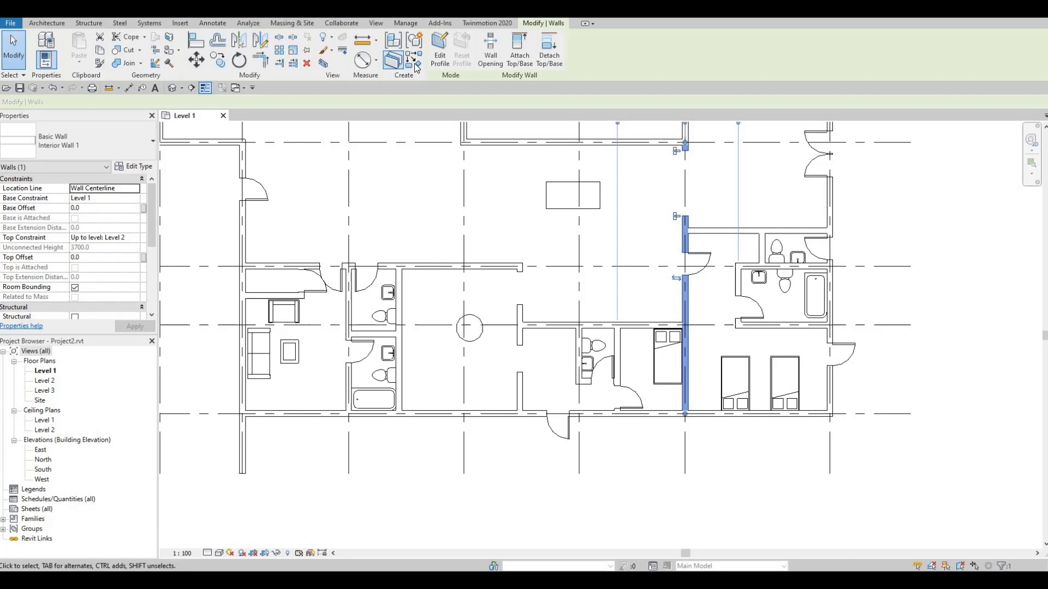
pyautogui.click(393, 46)
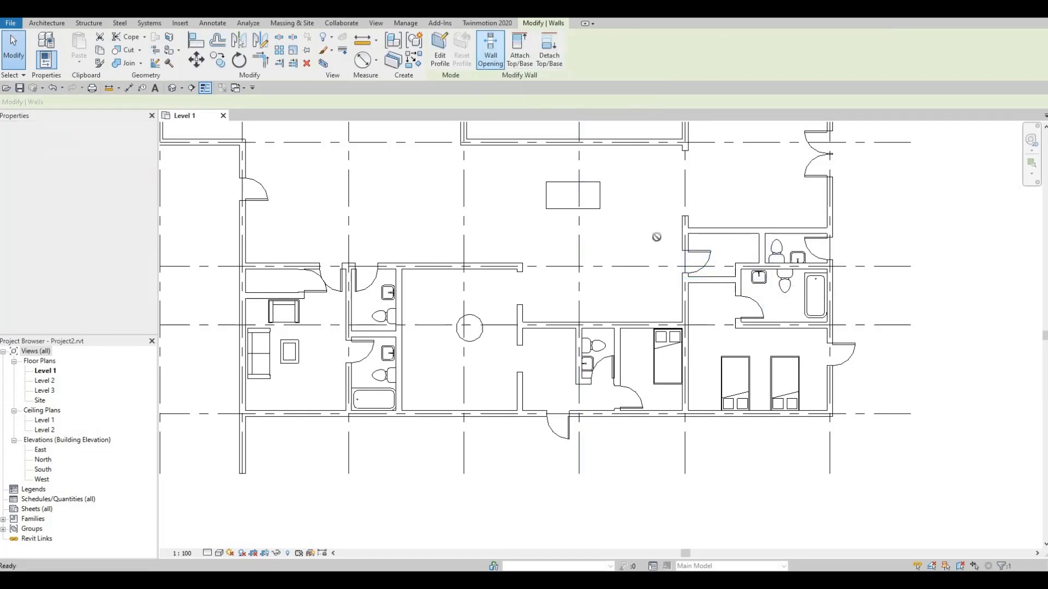
pyautogui.click(489, 49)
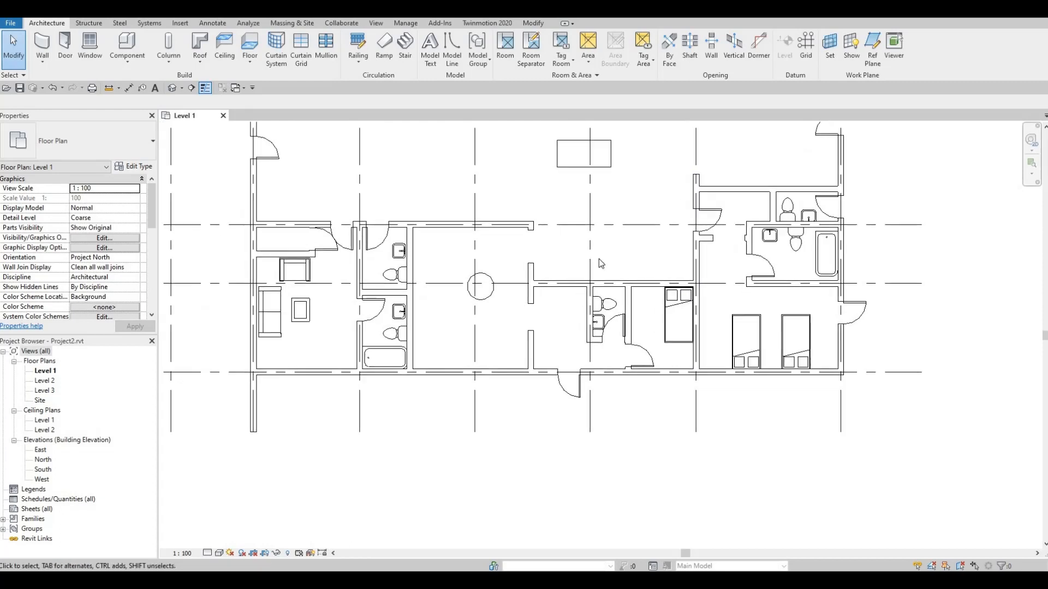
pyautogui.click(179, 21)
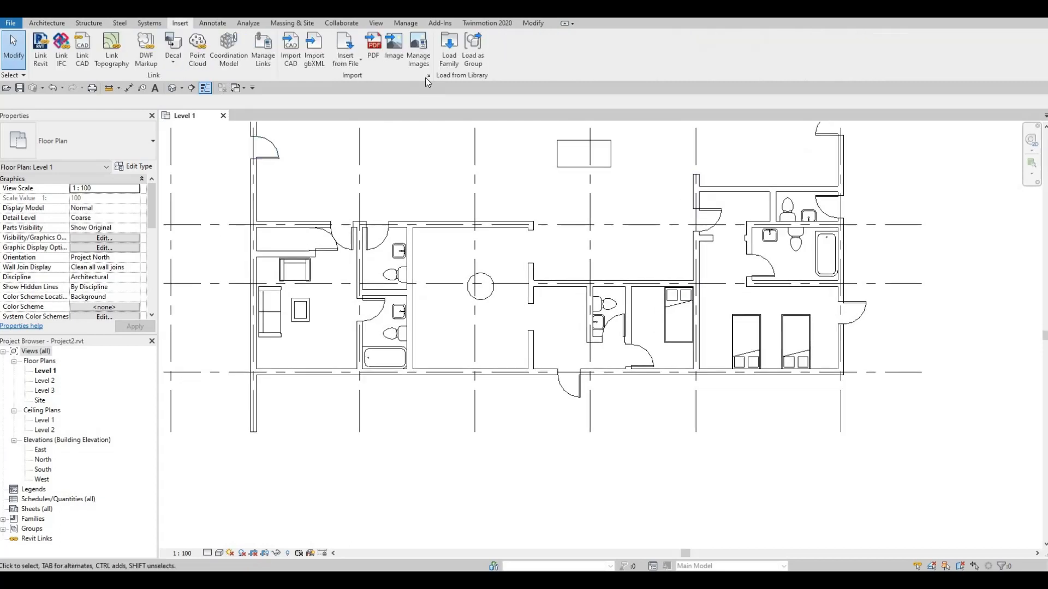
# Step: Load M_Chair-Breuer.rfa from the metric Furniture > Seating library into the project
pyautogui.click(449, 48)
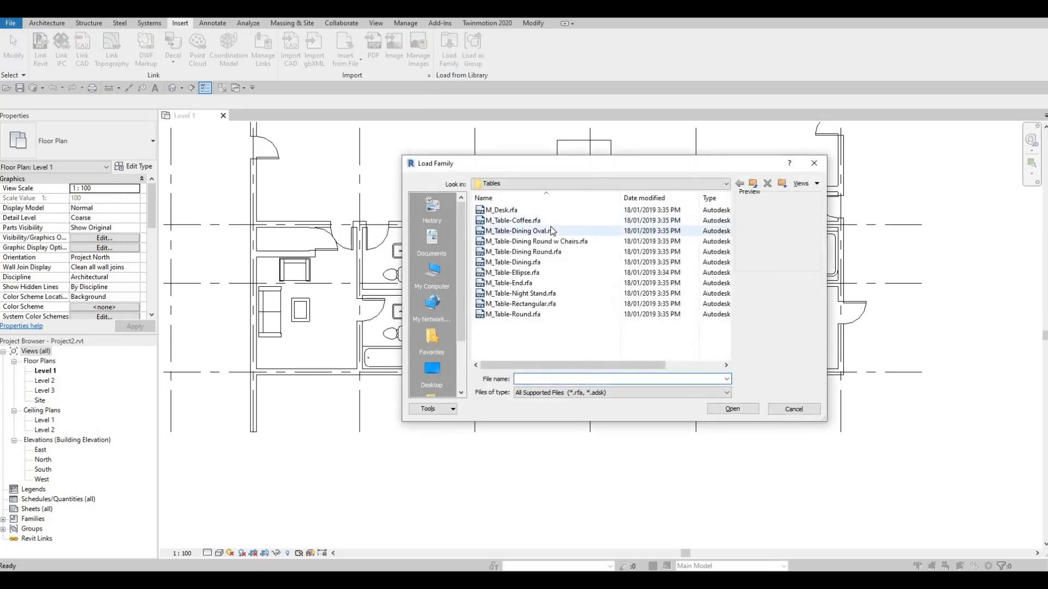
pyautogui.click(512, 220)
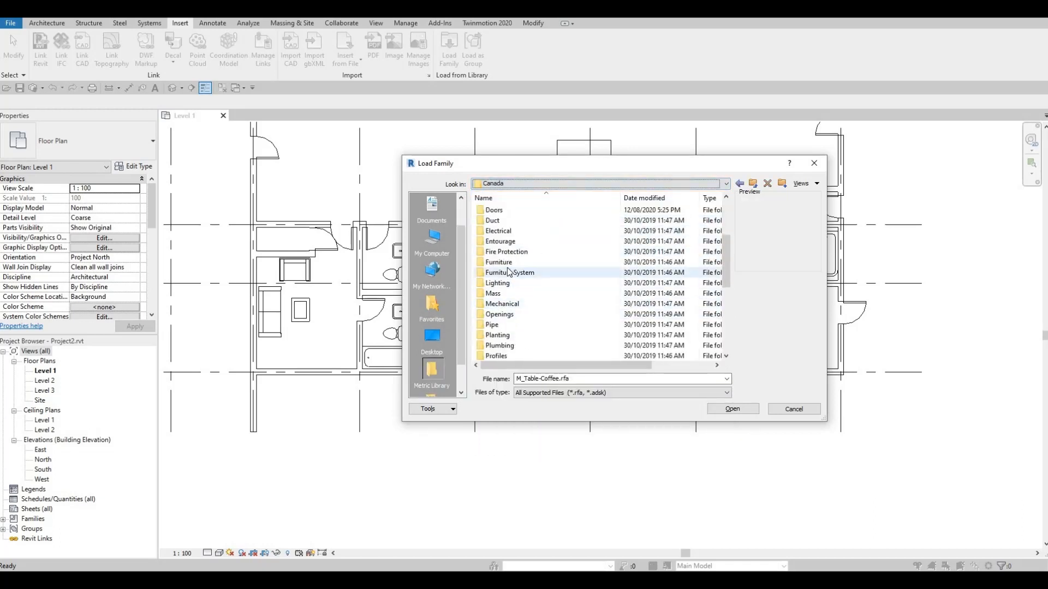
pyautogui.doubleClick(498, 262)
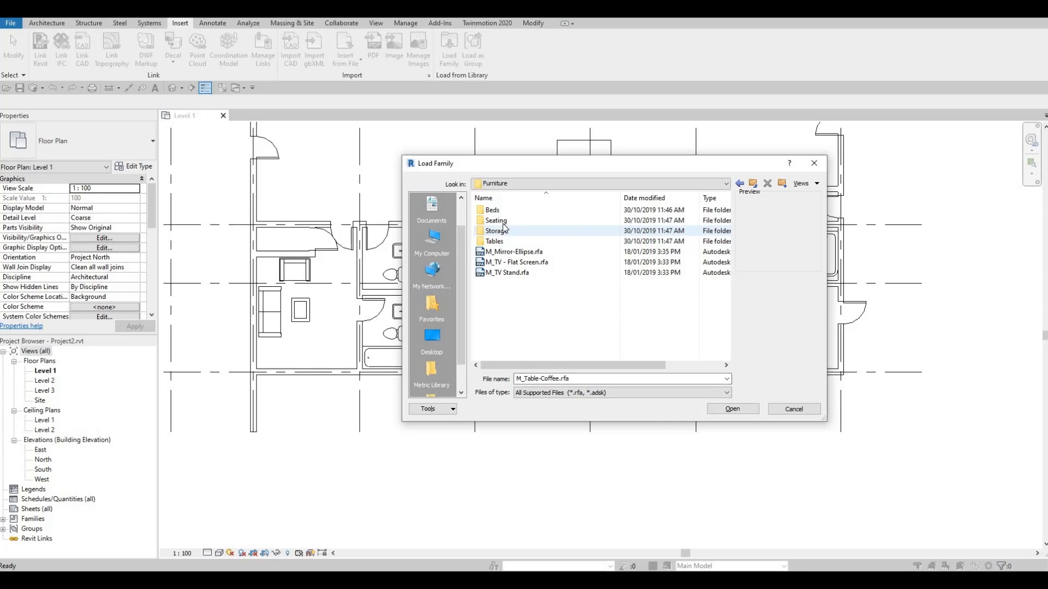
pyautogui.doubleClick(493, 220)
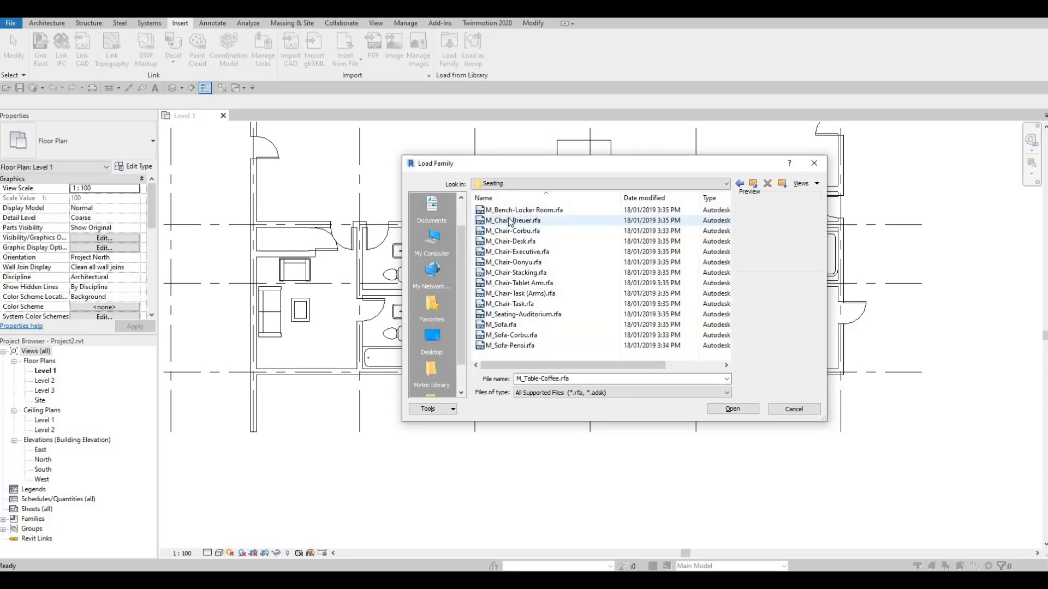
pyautogui.click(516, 221)
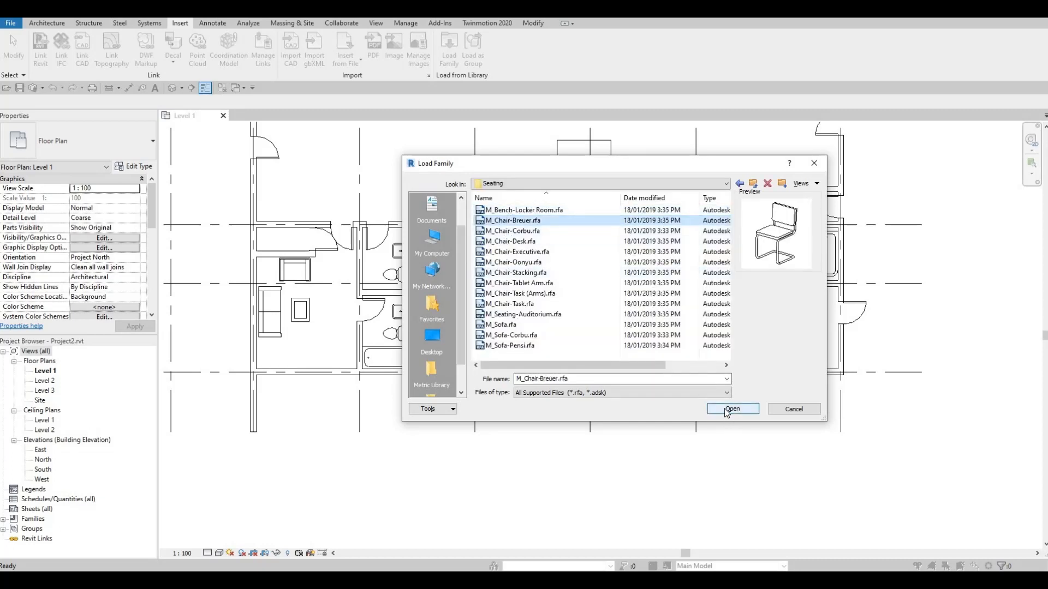
pyautogui.click(733, 408)
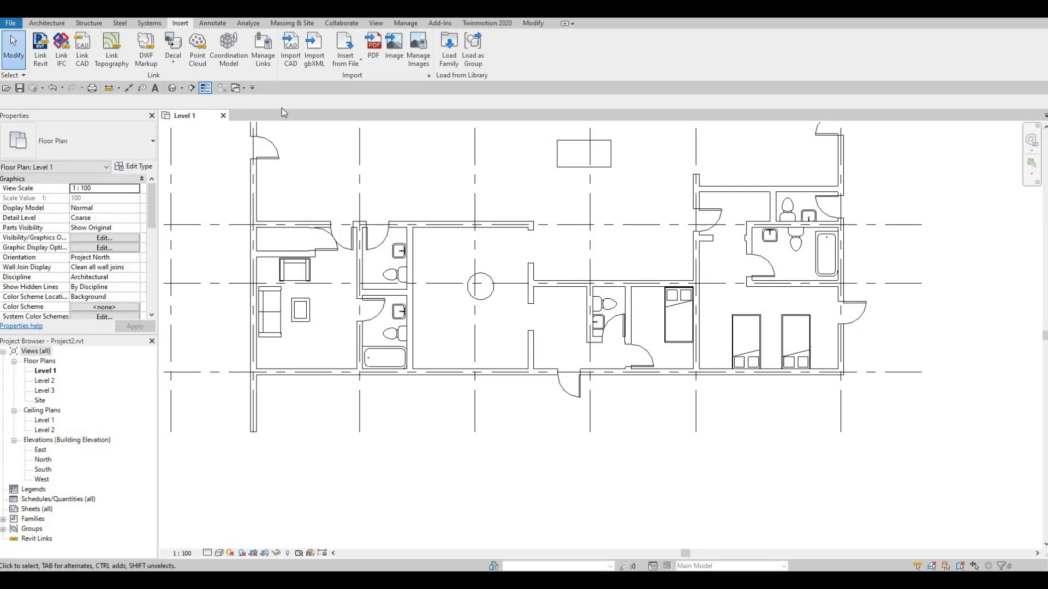
pyautogui.click(46, 23)
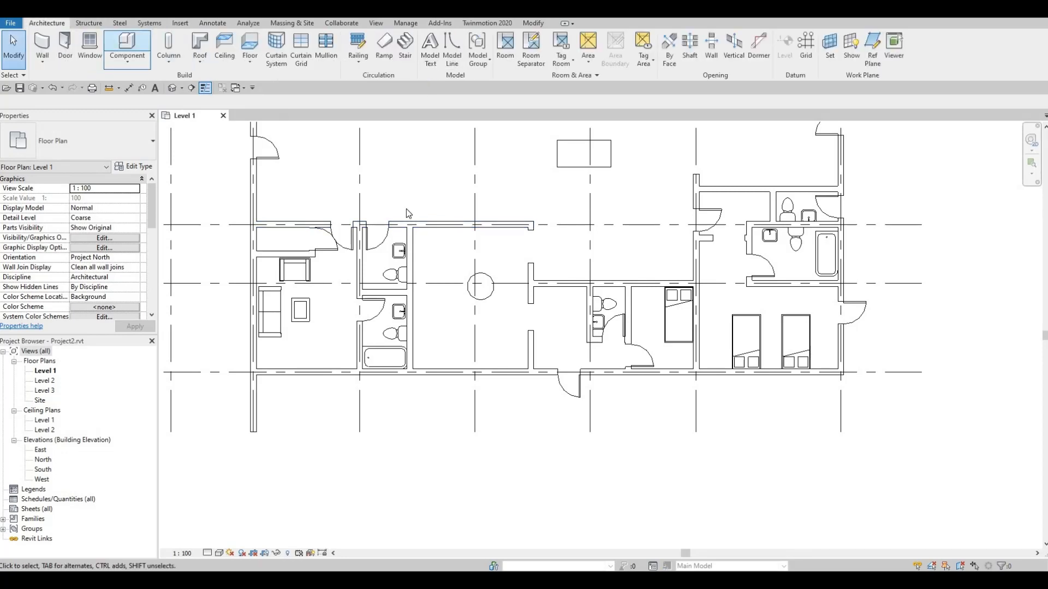
# Step: Place an M_Table-Dining with an M_Chair-Breuer, then copy chairs along the table's sides
pyautogui.click(126, 46)
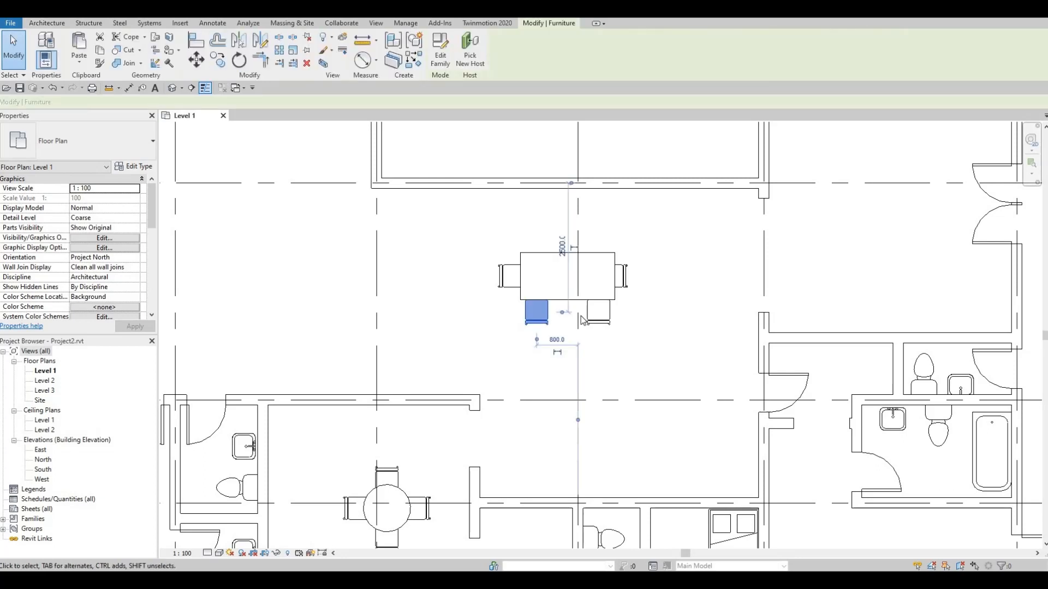
pyautogui.click(45, 23)
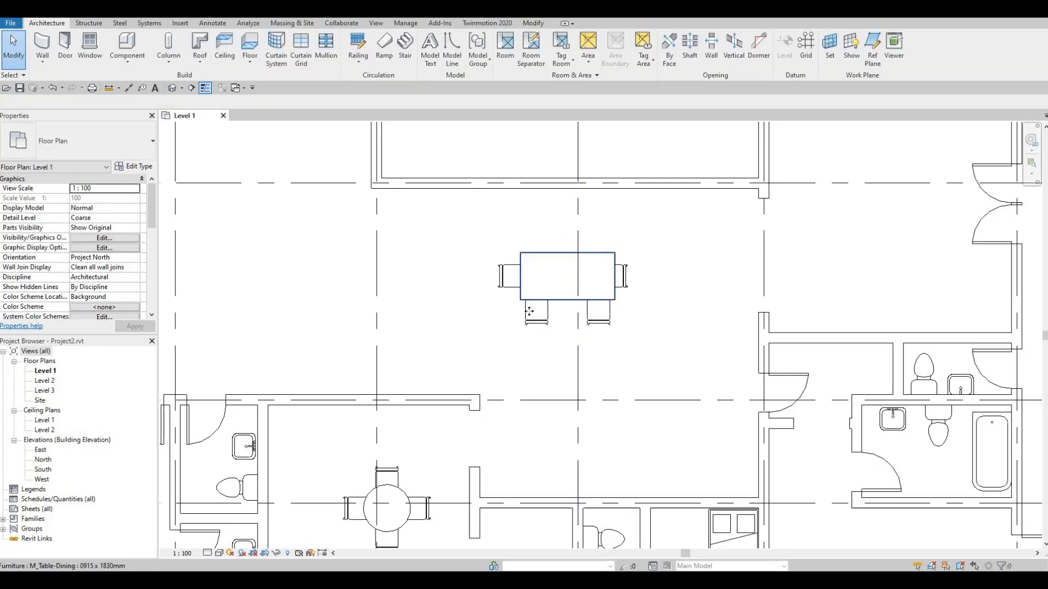
pyautogui.click(535, 314)
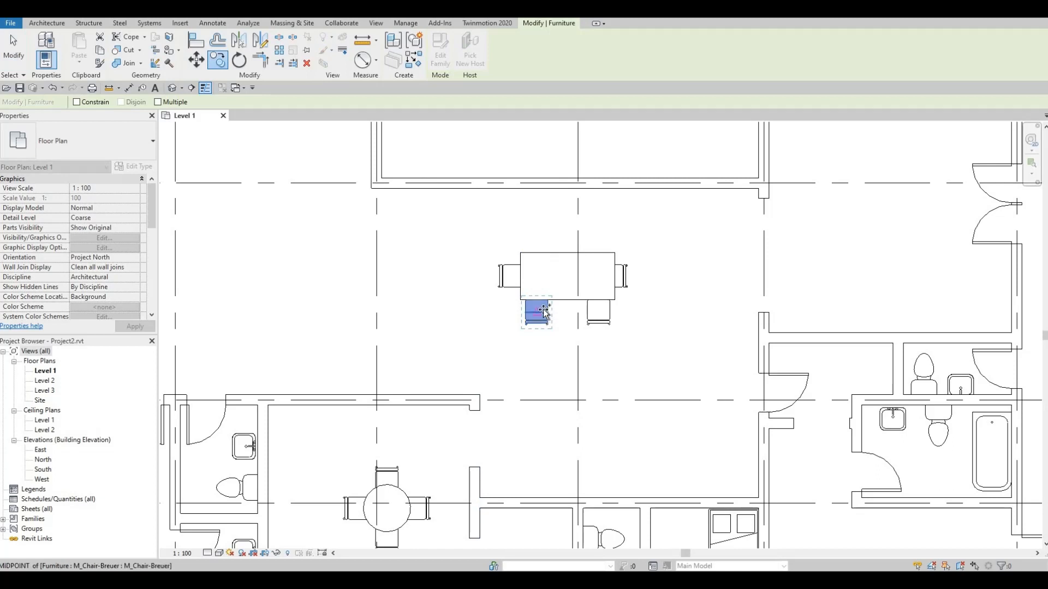
pyautogui.moveTo(537, 314); pyautogui.dragTo(564, 314)
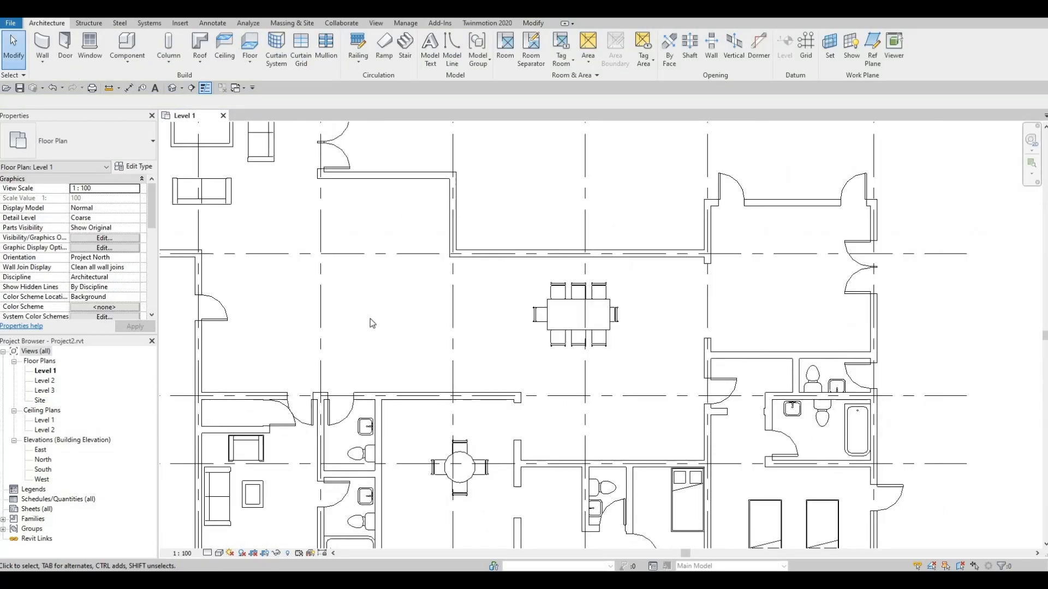
pyautogui.moveTo(495, 264)
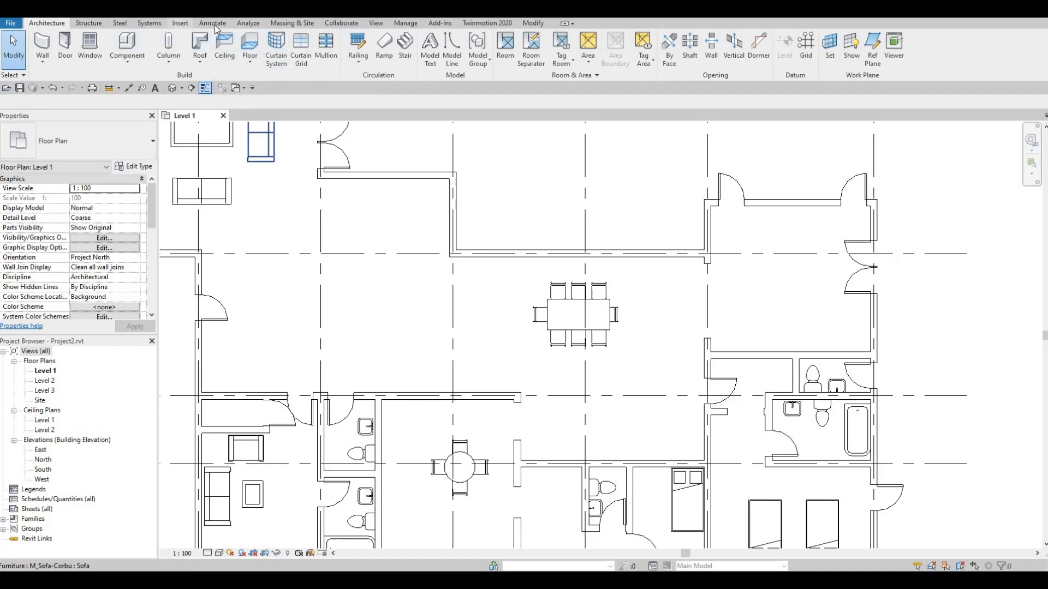
# Step: Sketch the kitchen counter edge and appliance rectangles with detail lines along the interior wall
pyautogui.click(212, 23)
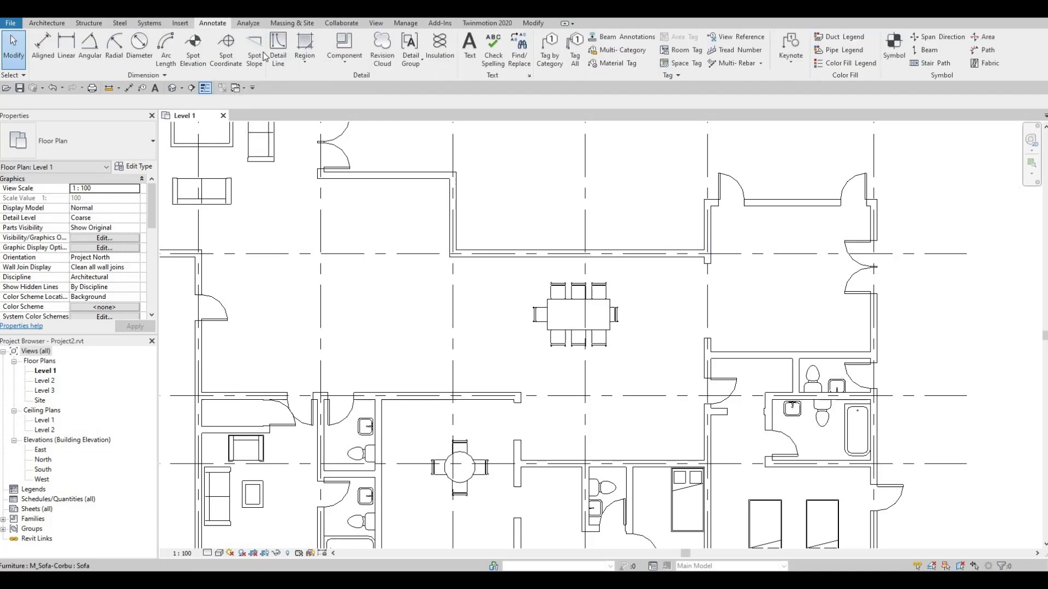
pyautogui.click(278, 43)
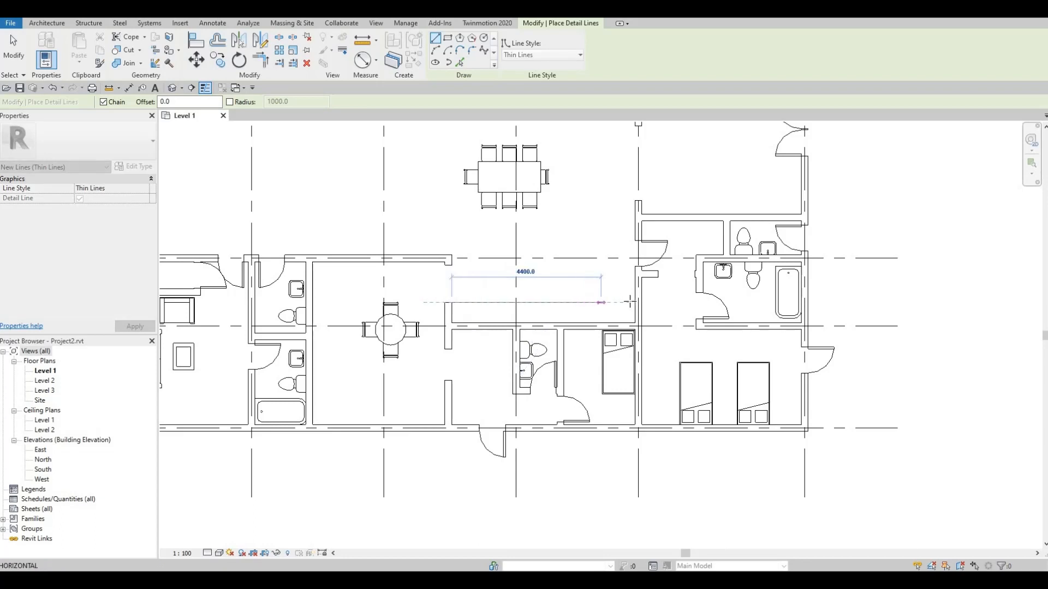
pyautogui.click(212, 23)
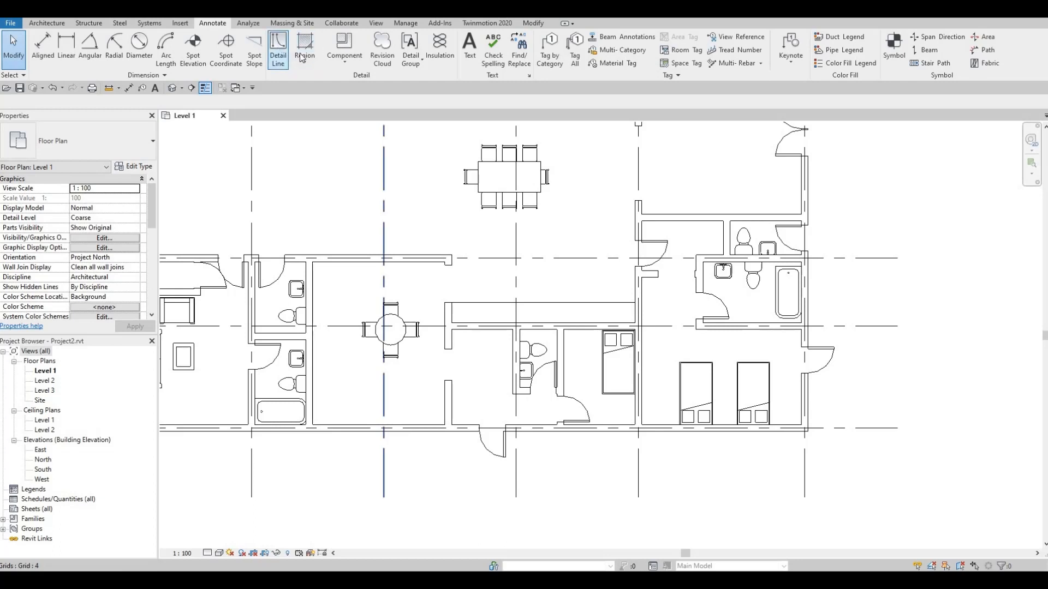
pyautogui.click(279, 46)
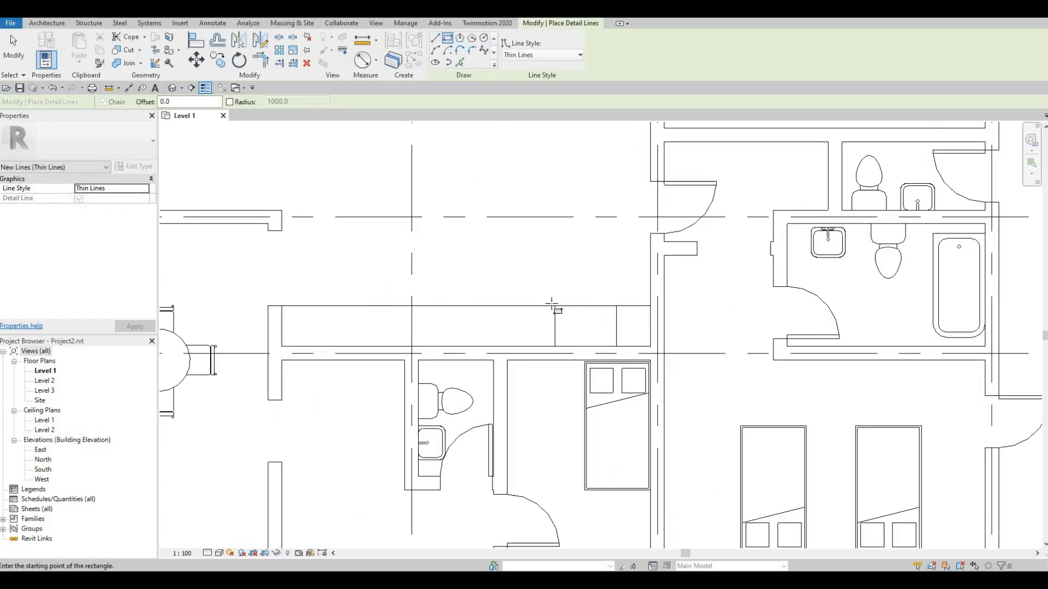
pyautogui.click(611, 314)
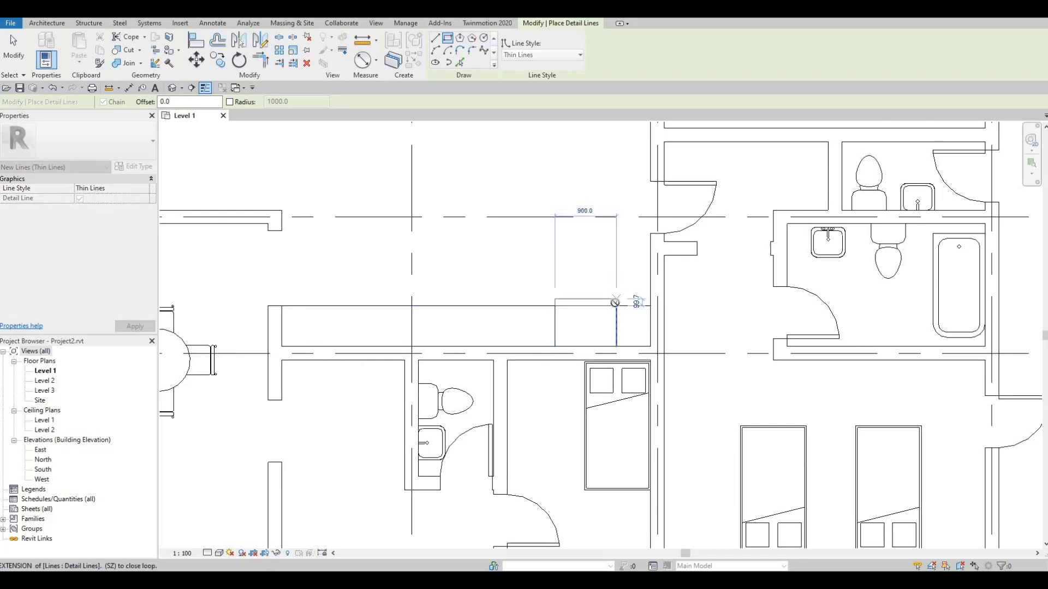
pyautogui.moveTo(615, 317)
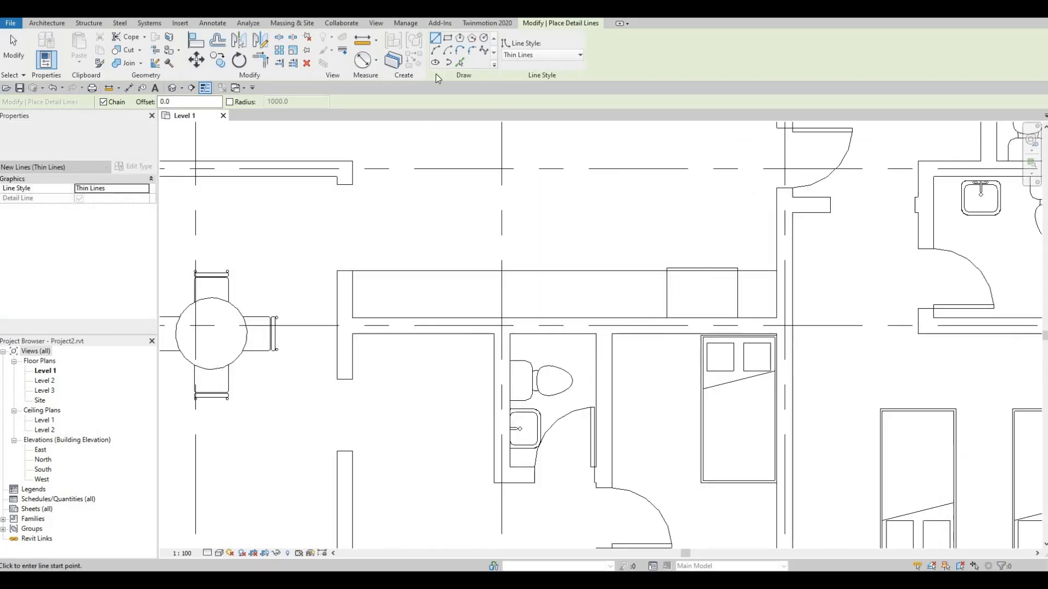
pyautogui.moveTo(436, 38)
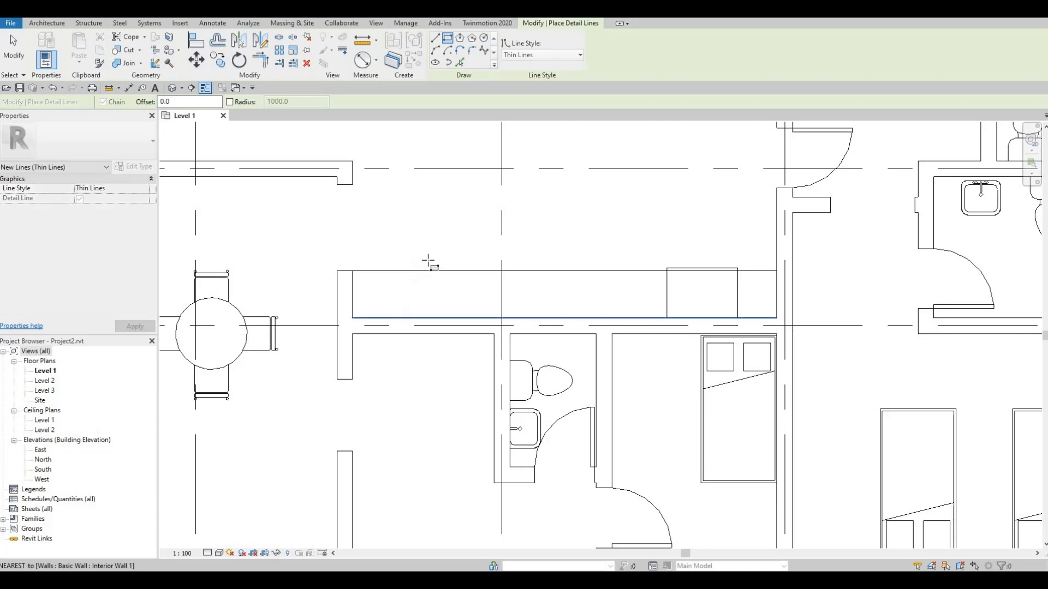
pyautogui.click(453, 282)
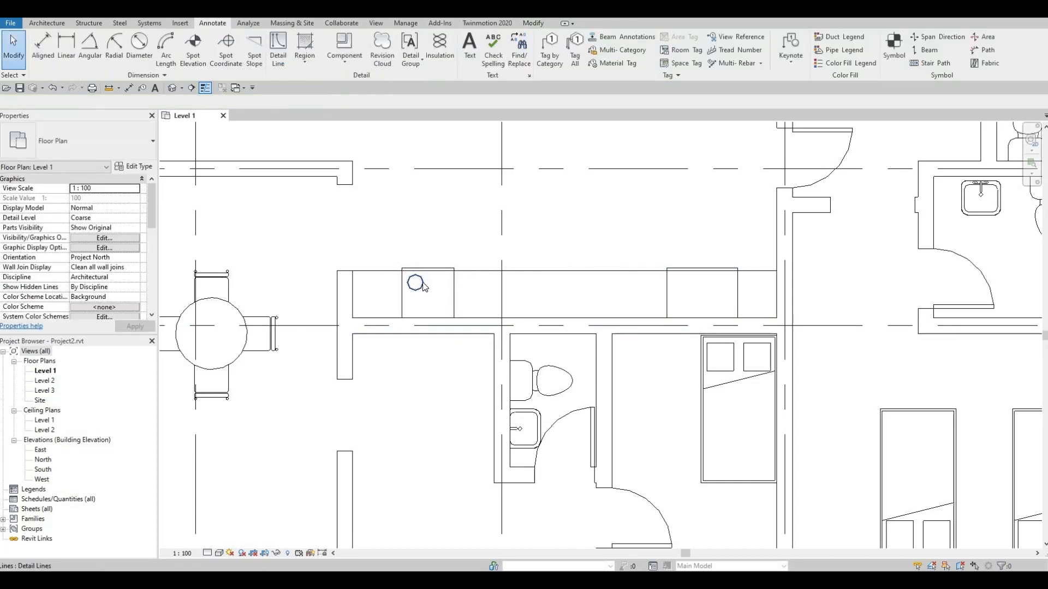
# Step: Draw a burner circle in the cooktop rectangle and copy it into a four-burner layout
pyautogui.click(417, 284)
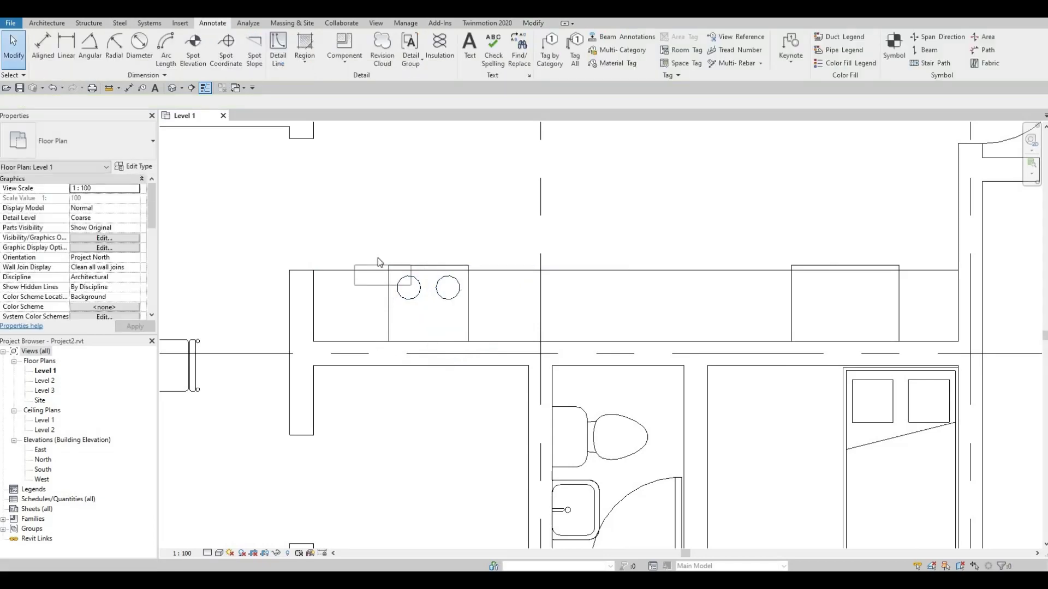
pyautogui.click(445, 271)
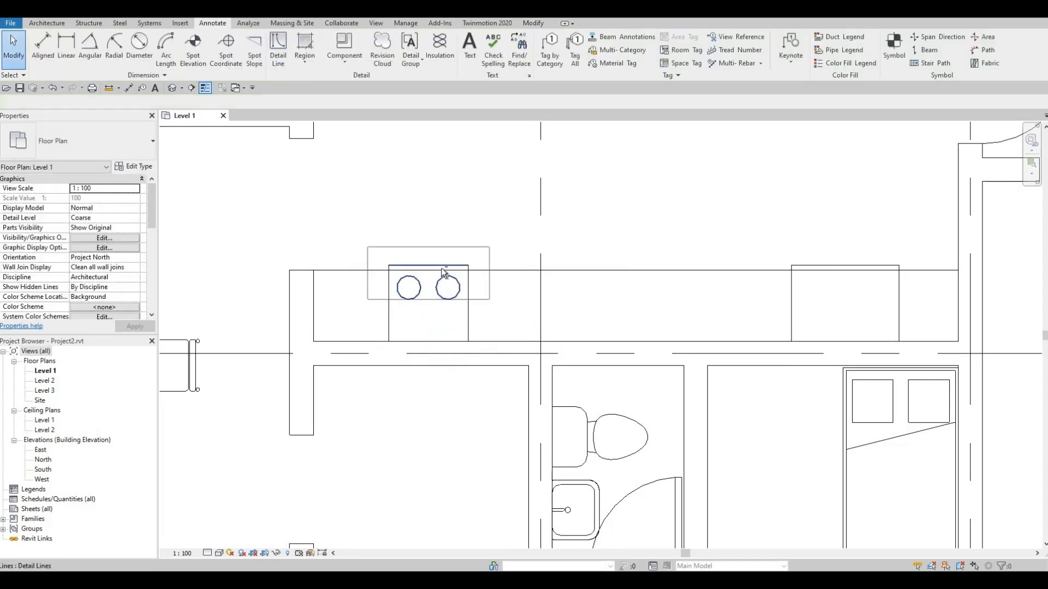
pyautogui.click(427, 268)
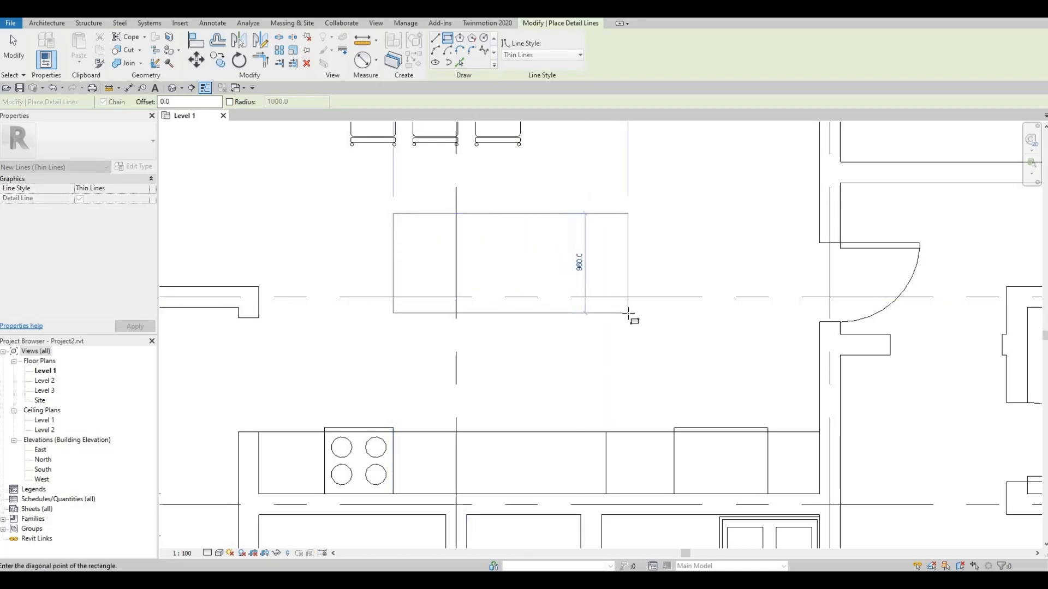
pyautogui.moveTo(620, 316)
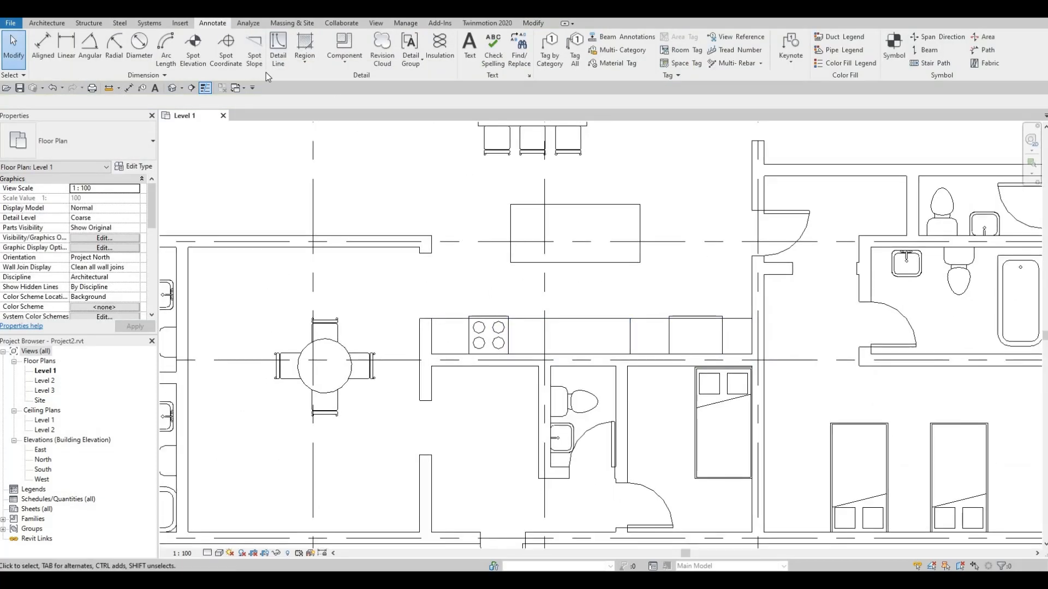
# Step: Finish the island rectangle and draw the chained counter outline around the dining area
pyautogui.click(278, 43)
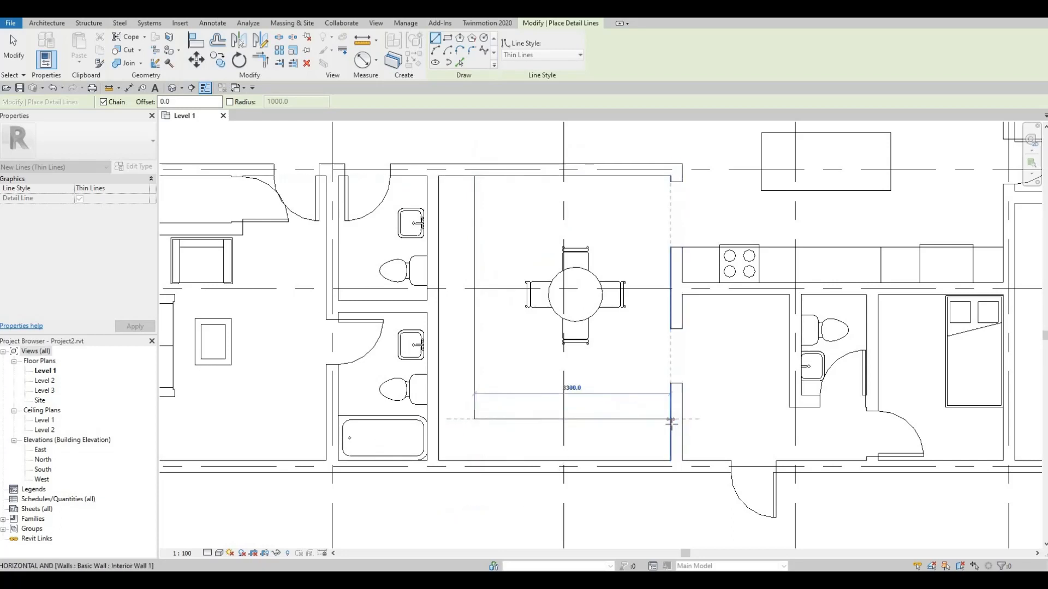
pyautogui.click(212, 21)
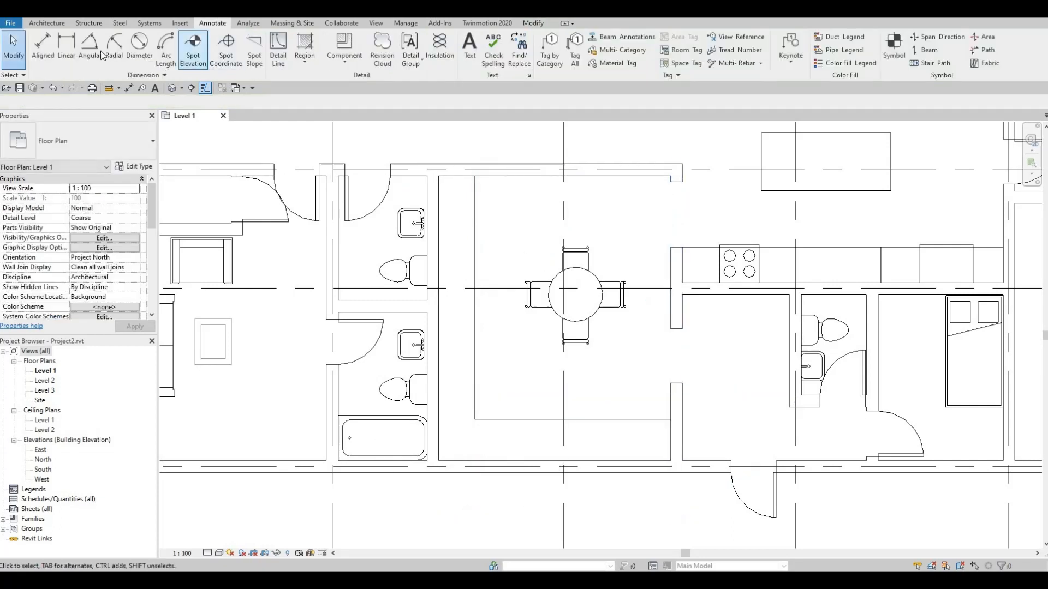
# Step: Copy the four-burner cooktop onto the lower dining-area counter
pyautogui.click(139, 46)
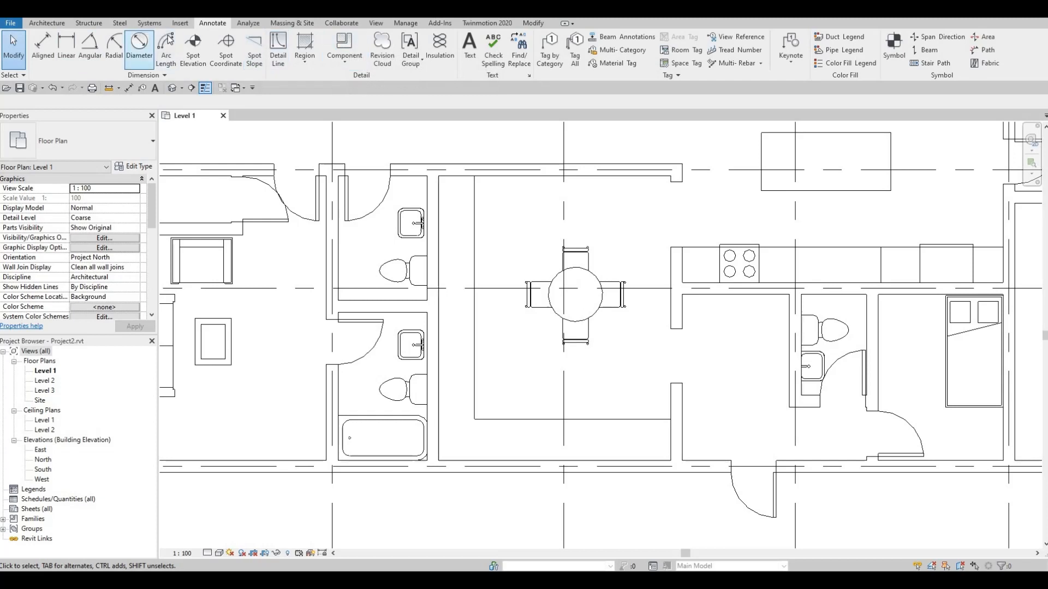
pyautogui.click(278, 41)
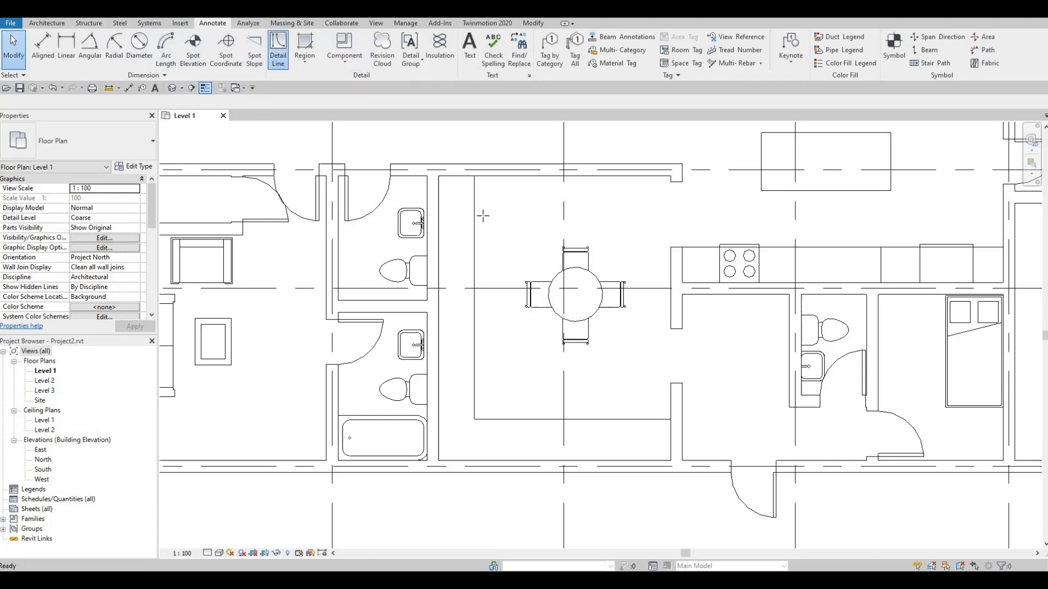
pyautogui.click(278, 49)
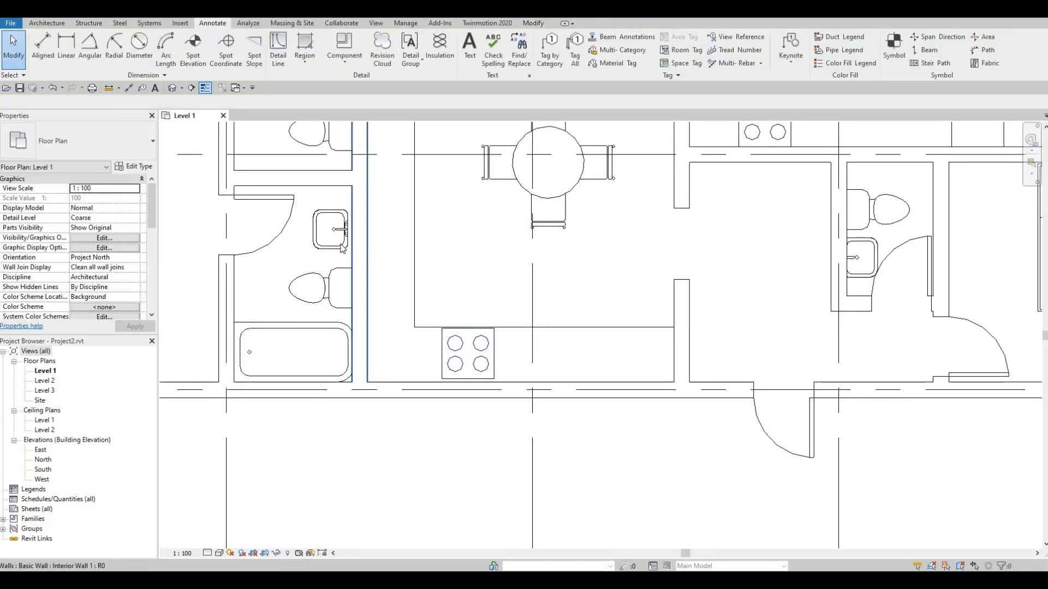
# Step: Create Similar from the bathroom sink and place M_Sink Vanity-Square sinks beside the cooktop
pyautogui.click(331, 229)
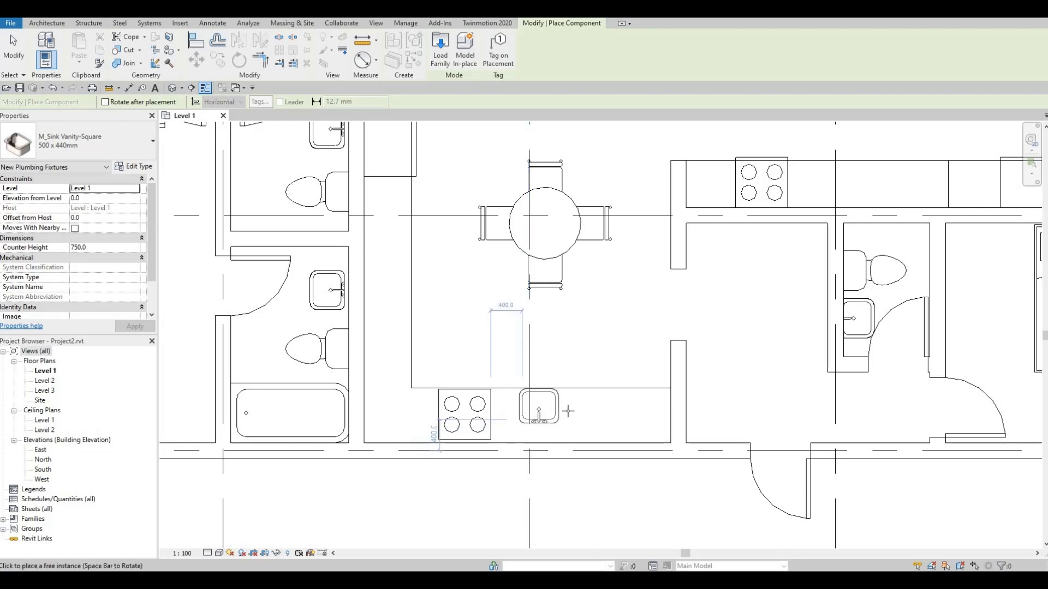
pyautogui.click(579, 415)
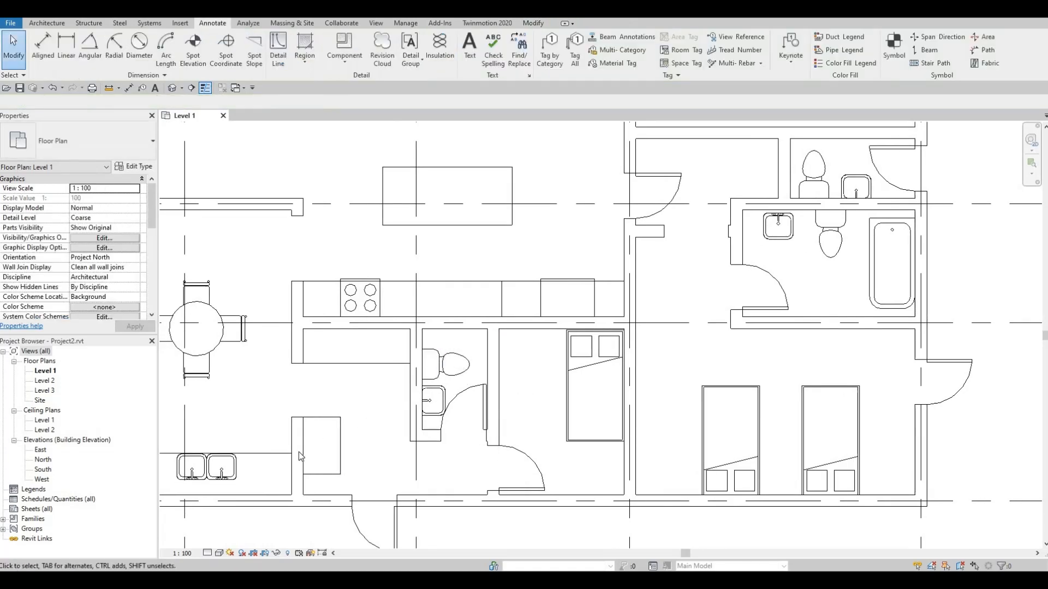
# Step: Place a square vanity sink inside the kitchen island outline and resume detail lines
pyautogui.click(279, 478)
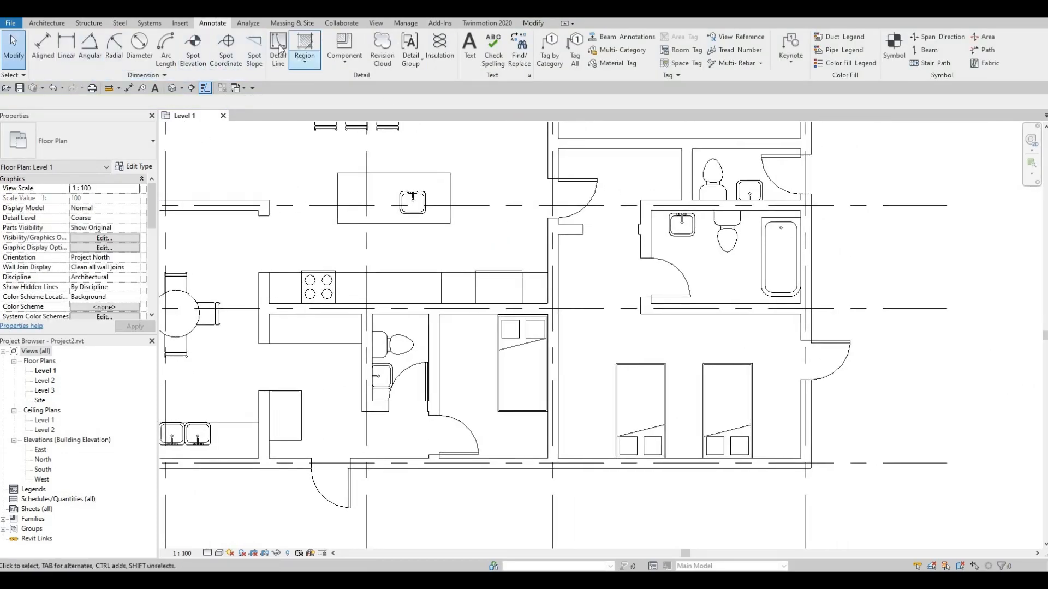
pyautogui.click(279, 45)
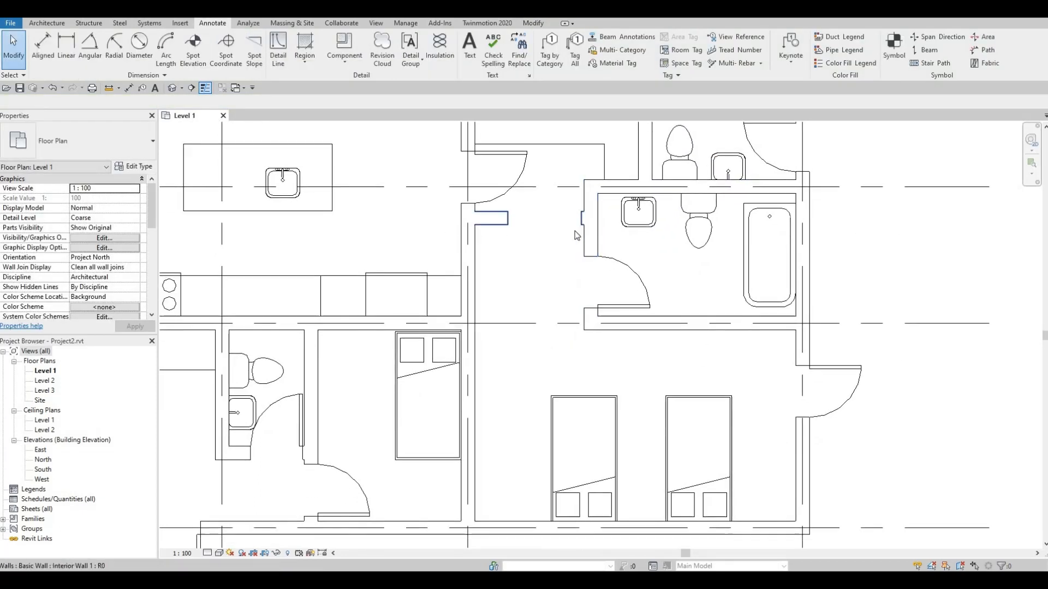
pyautogui.click(278, 46)
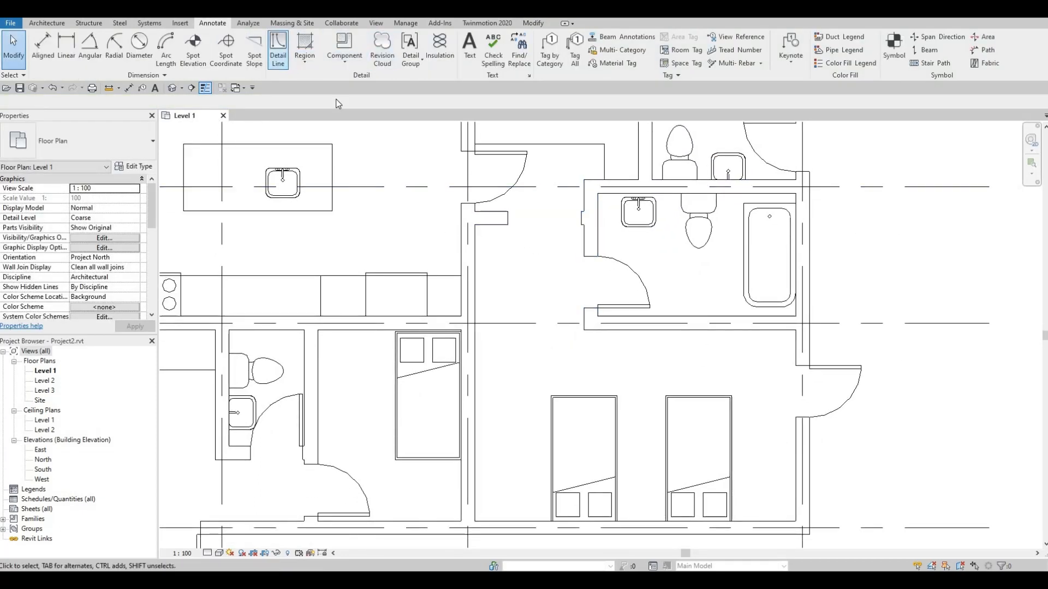
pyautogui.click(278, 48)
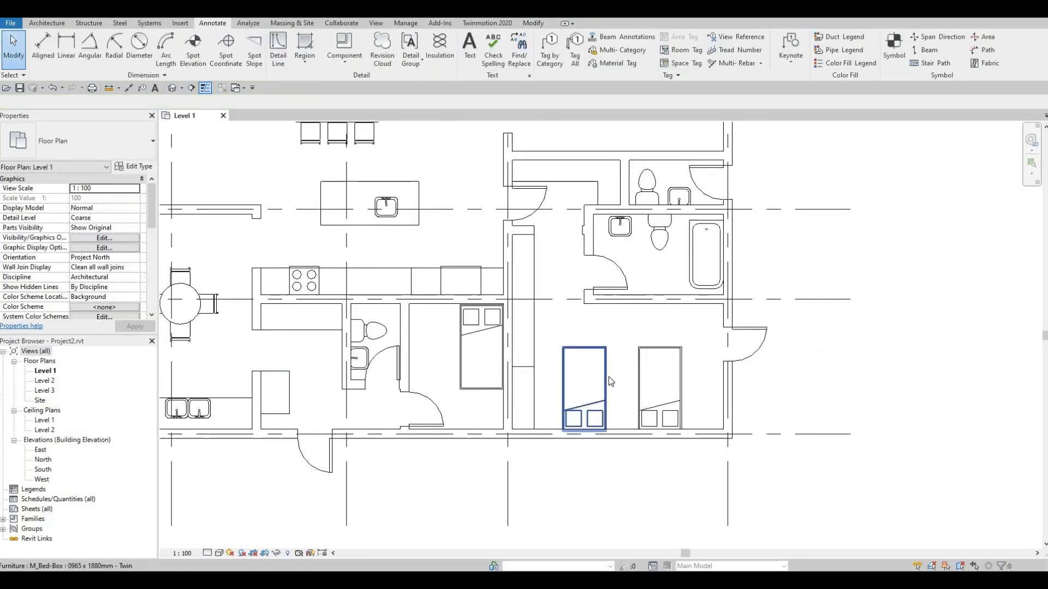
# Step: Drag the left twin bed beside the other in the right bedroom
pyautogui.click(593, 382)
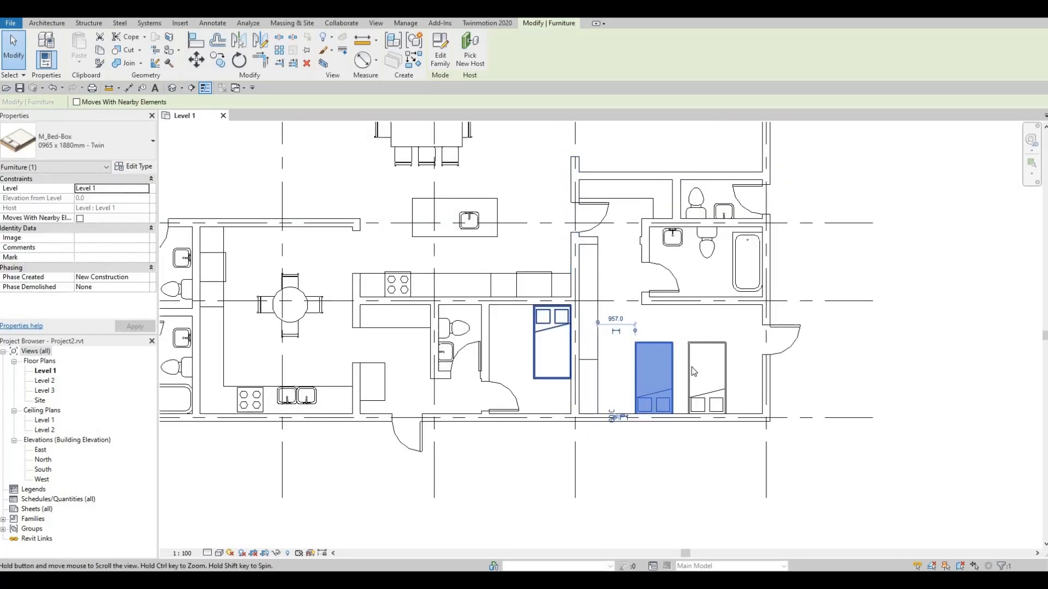
pyautogui.moveTo(654, 378); pyautogui.dragTo(705, 371)
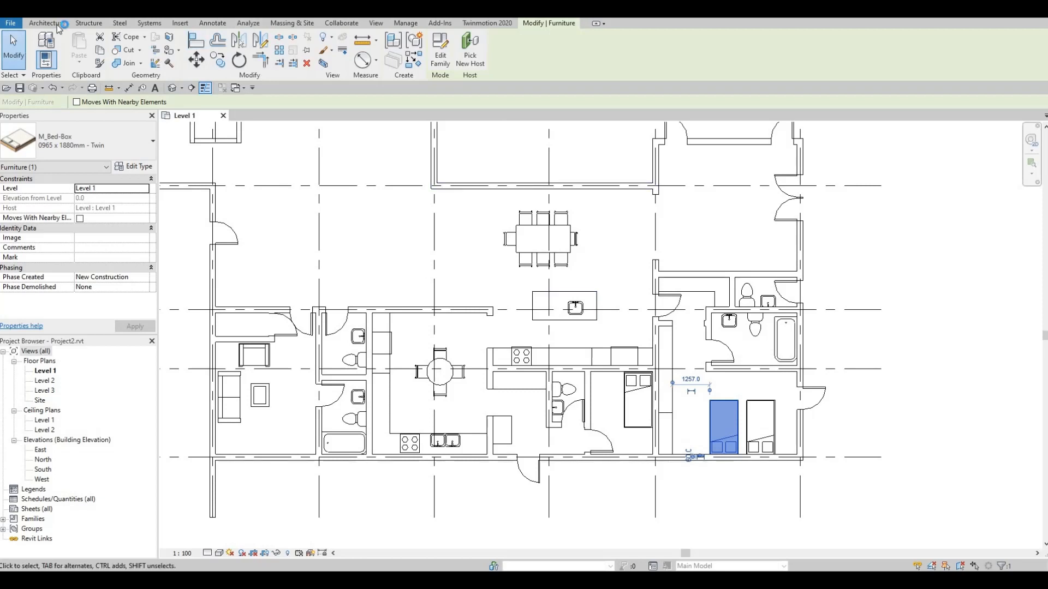
pyautogui.click(46, 23)
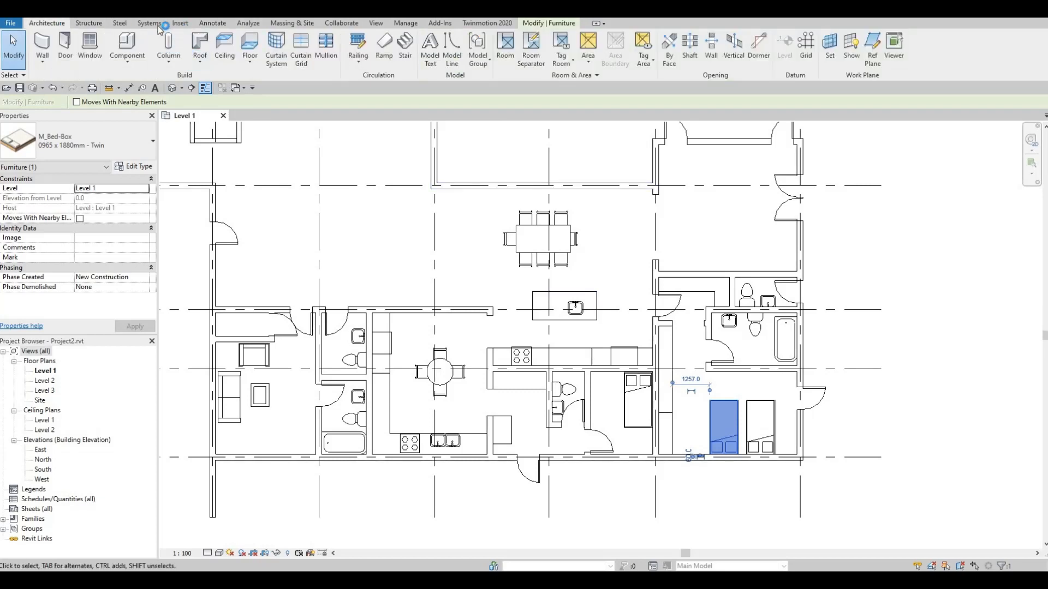
# Step: Start a detail-line counter rectangle along the wall of the top-left room
pyautogui.click(212, 23)
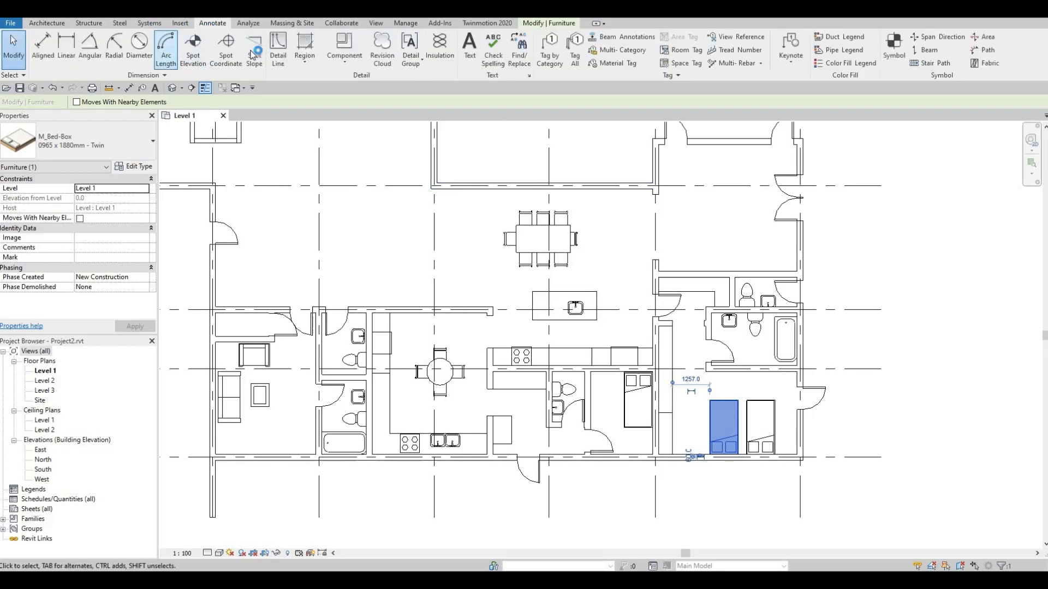
pyautogui.click(278, 46)
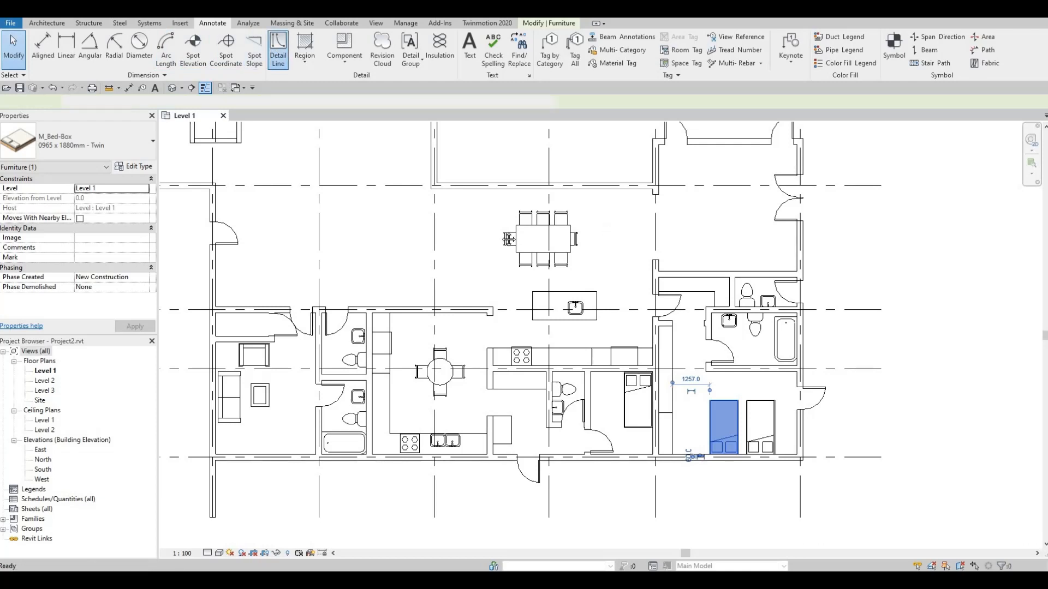
pyautogui.click(278, 46)
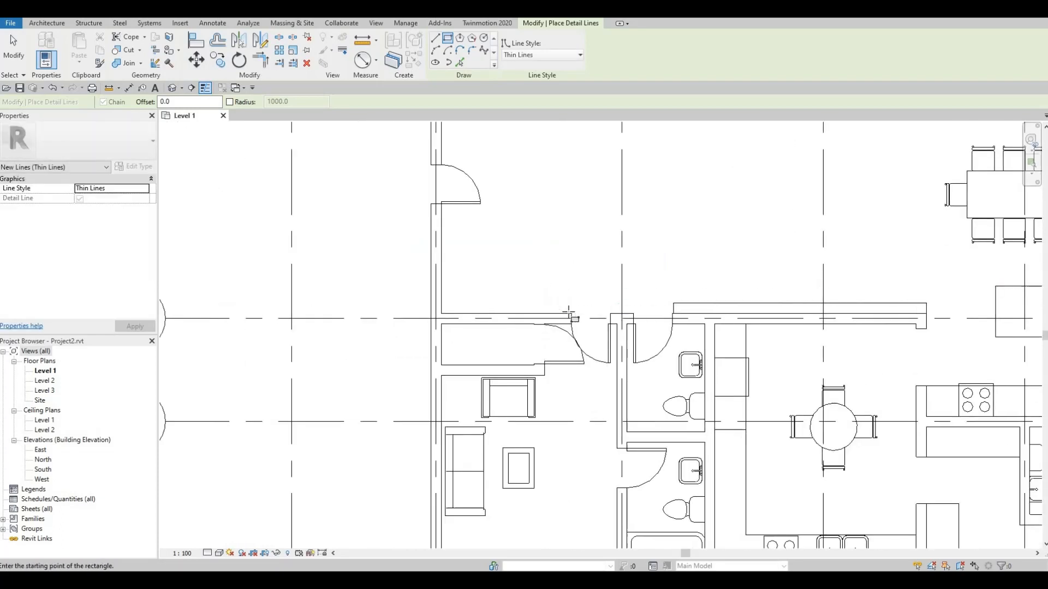
pyautogui.click(443, 312)
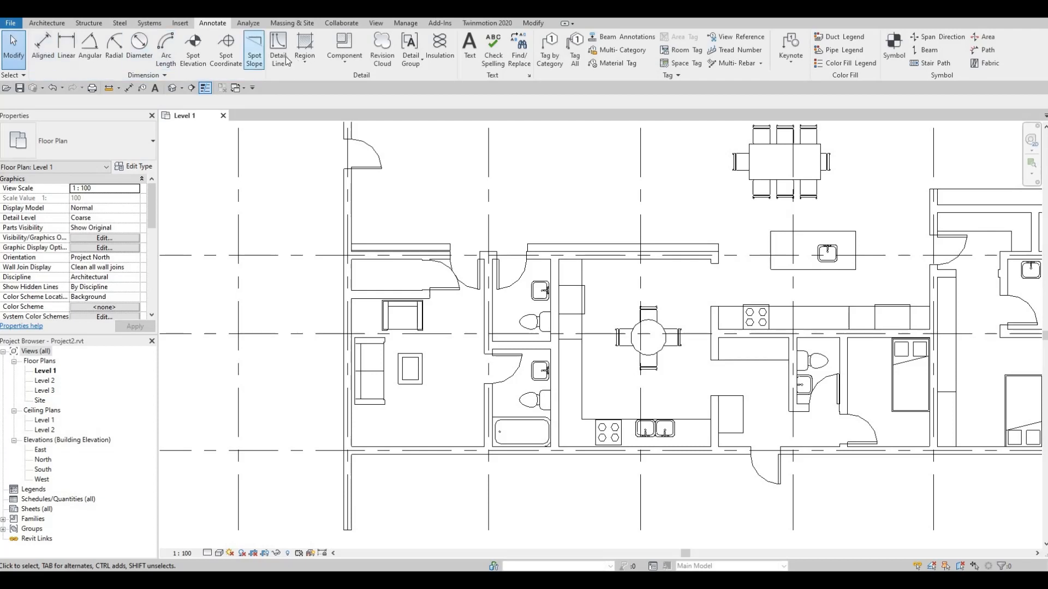
pyautogui.click(277, 44)
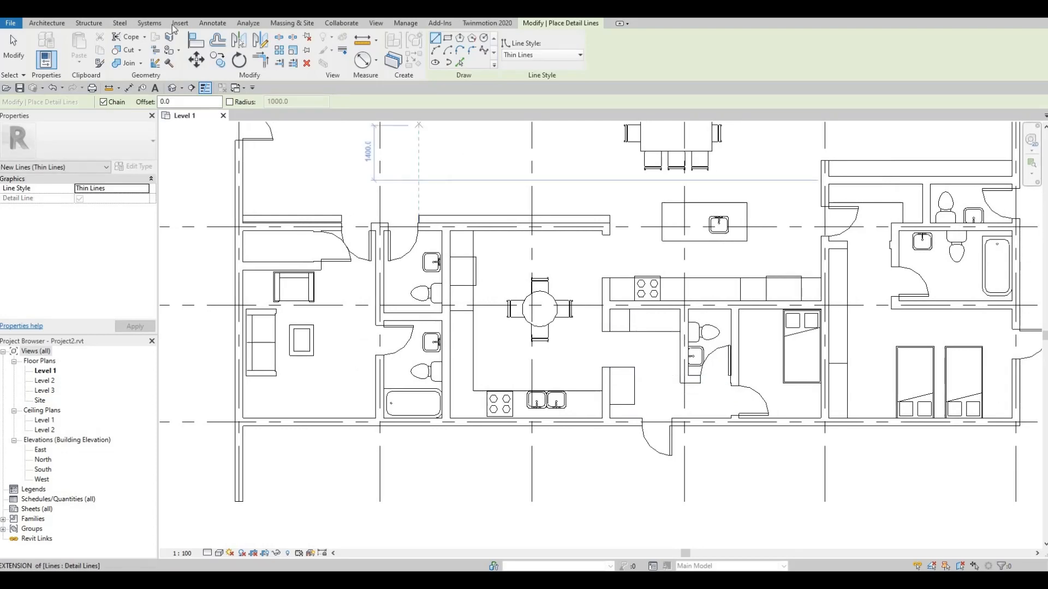
# Step: Load the M_Chair-Stacking.rfa family from the Seating folder into the project
pyautogui.click(180, 23)
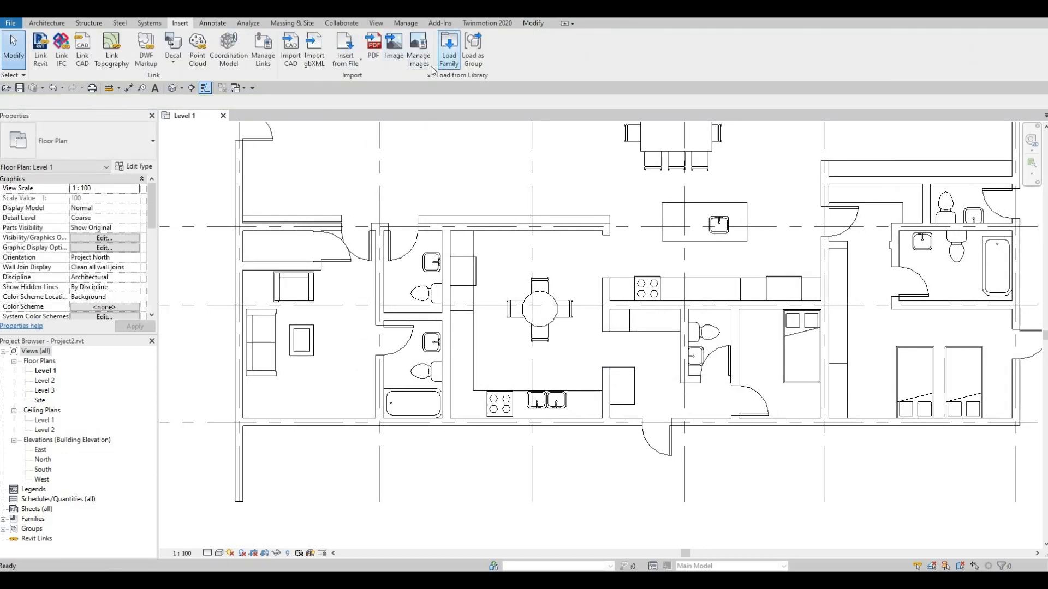
pyautogui.click(449, 49)
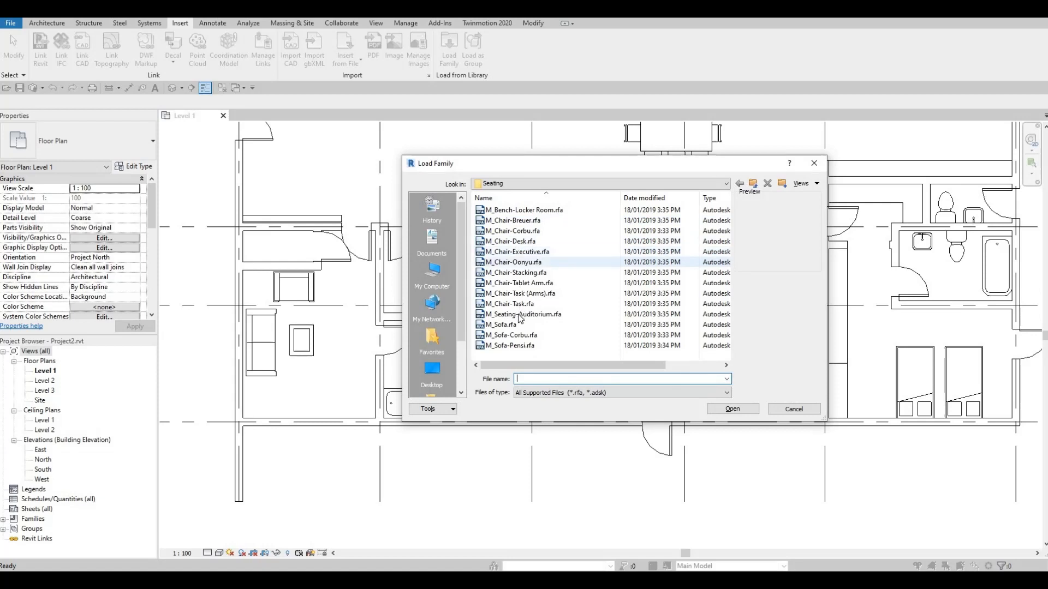
pyautogui.click(519, 273)
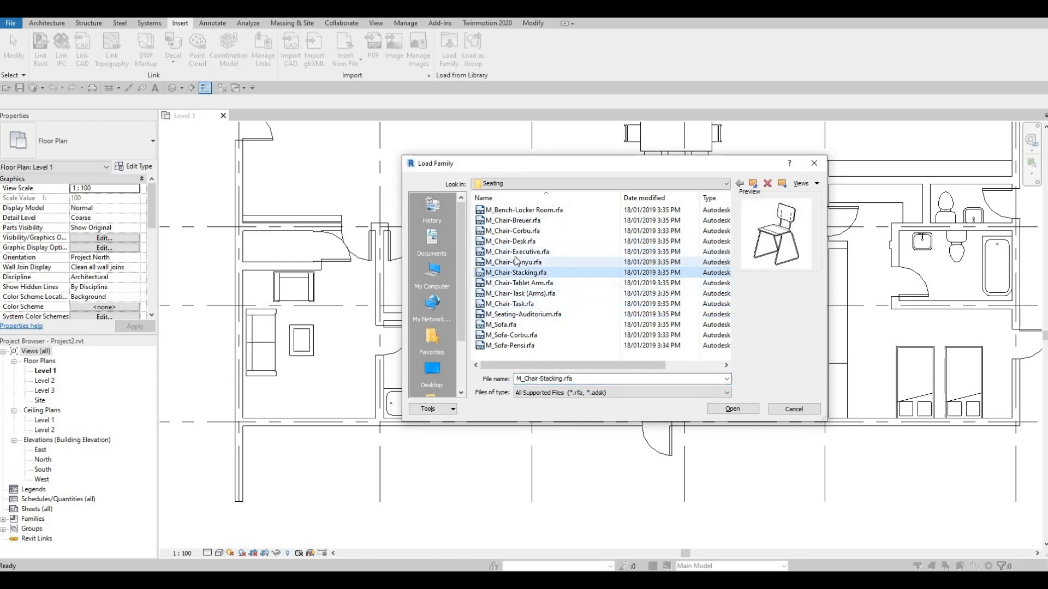
pyautogui.click(514, 262)
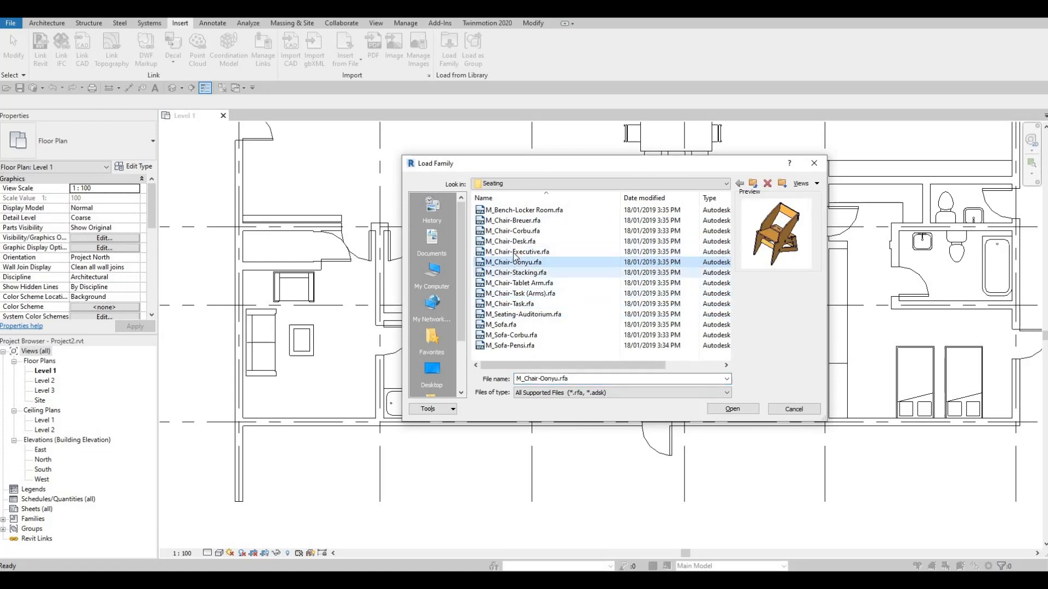
pyautogui.click(519, 273)
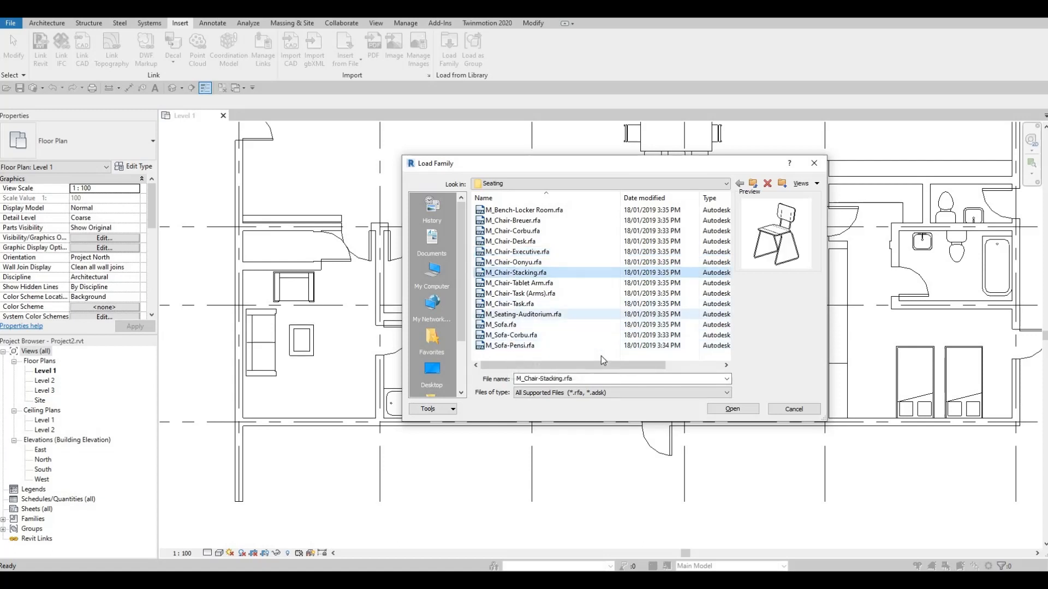
pyautogui.click(732, 408)
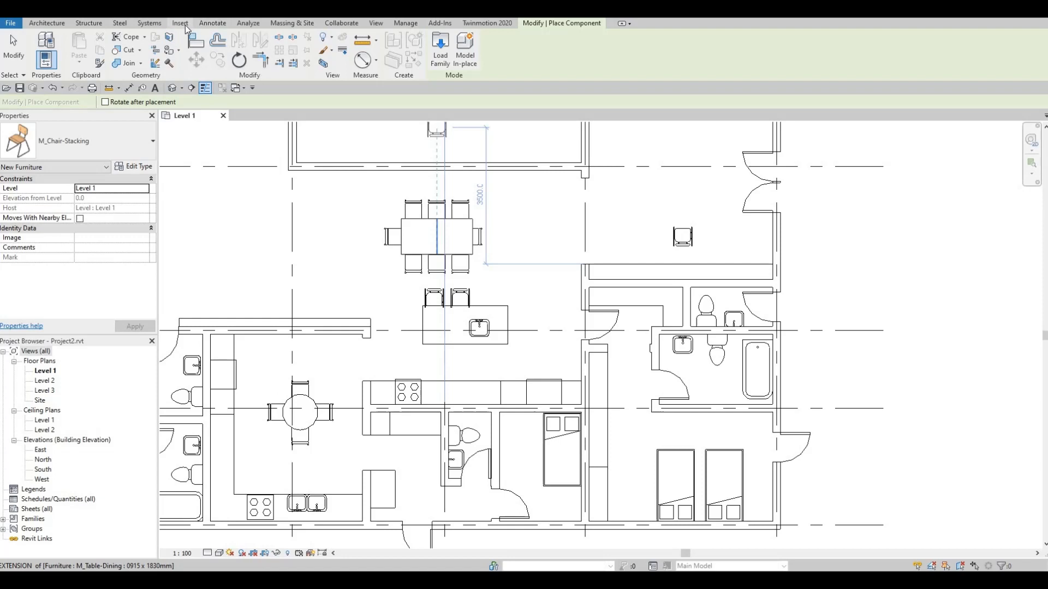
# Step: Sketch a rectangular detail-line desk outline above the stacking chair
pyautogui.click(211, 22)
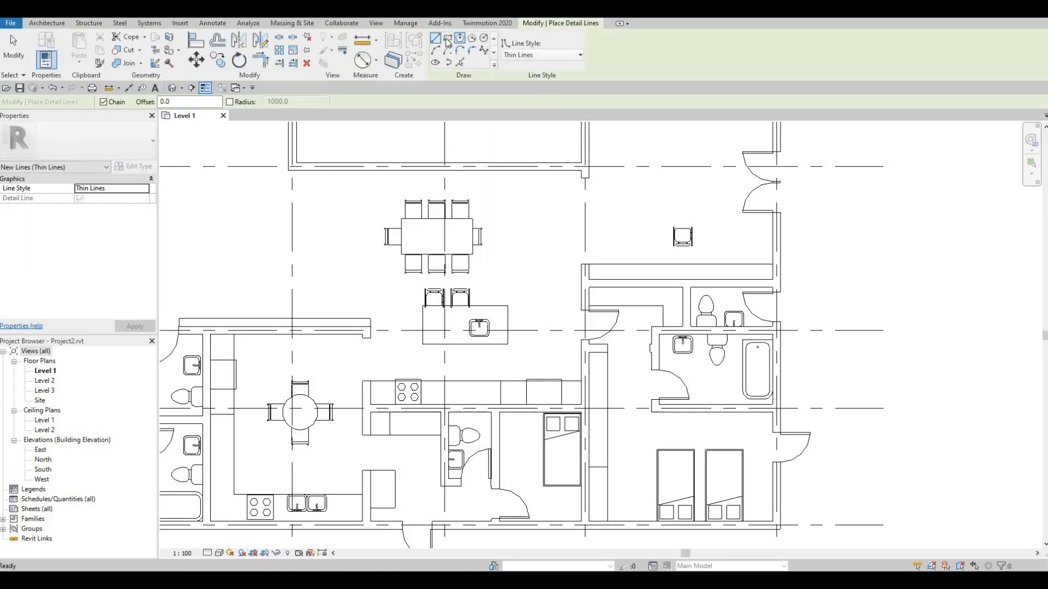
pyautogui.click(445, 37)
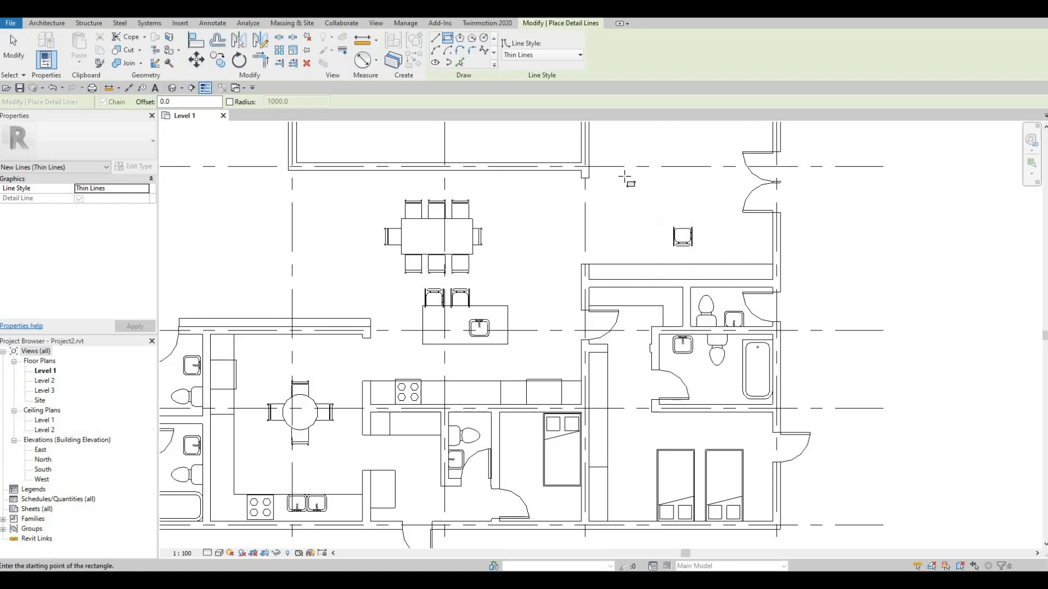
pyautogui.click(623, 176)
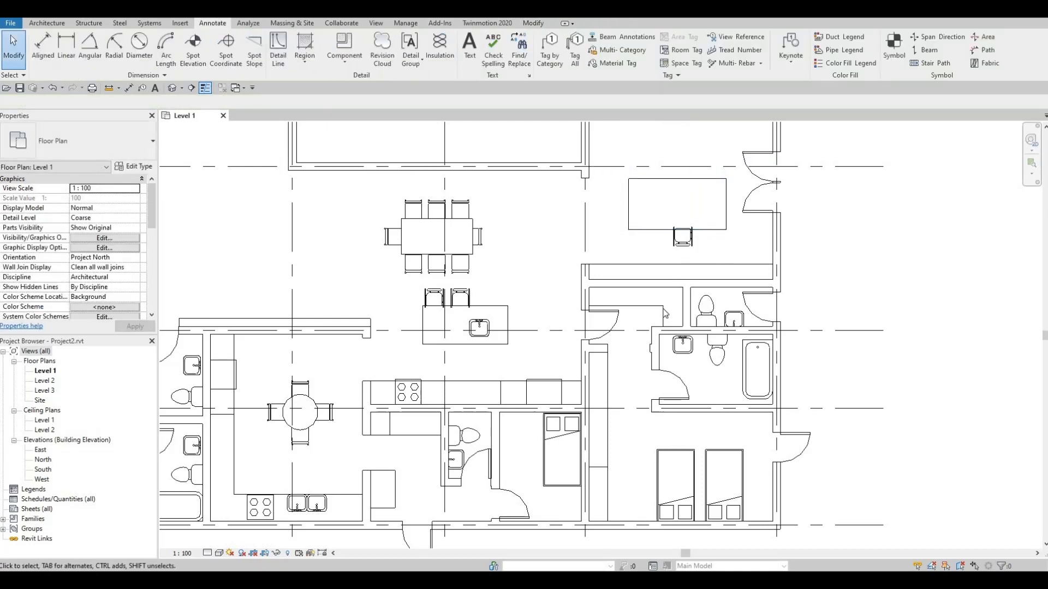
pyautogui.scroll(-3)
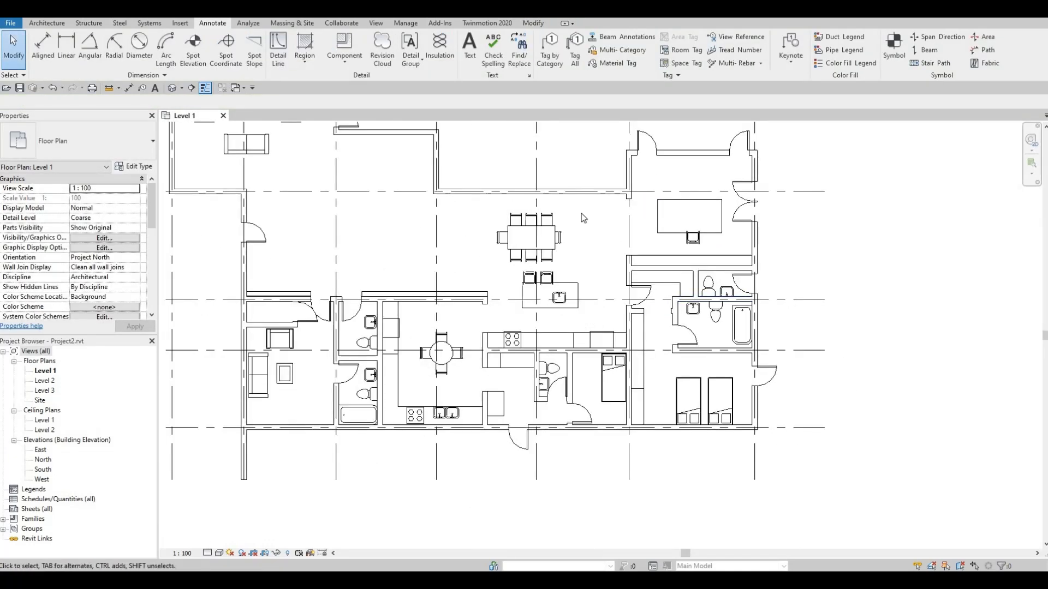
pyautogui.click(692, 238)
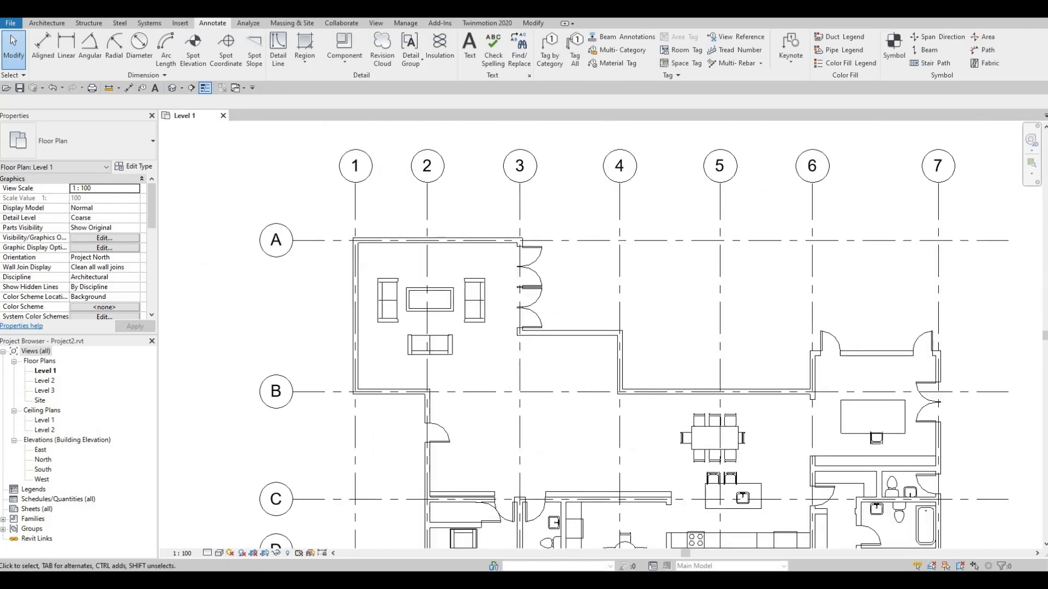
pyautogui.moveTo(388, 273)
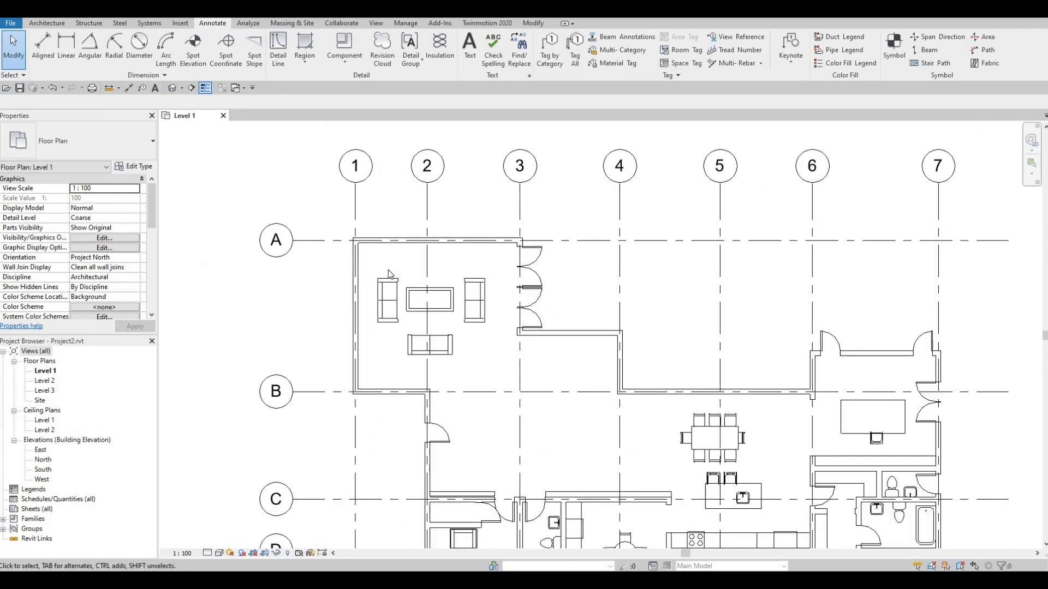
# Step: Sketch a long media-unit outline along the lounge's top wall
pyautogui.click(279, 44)
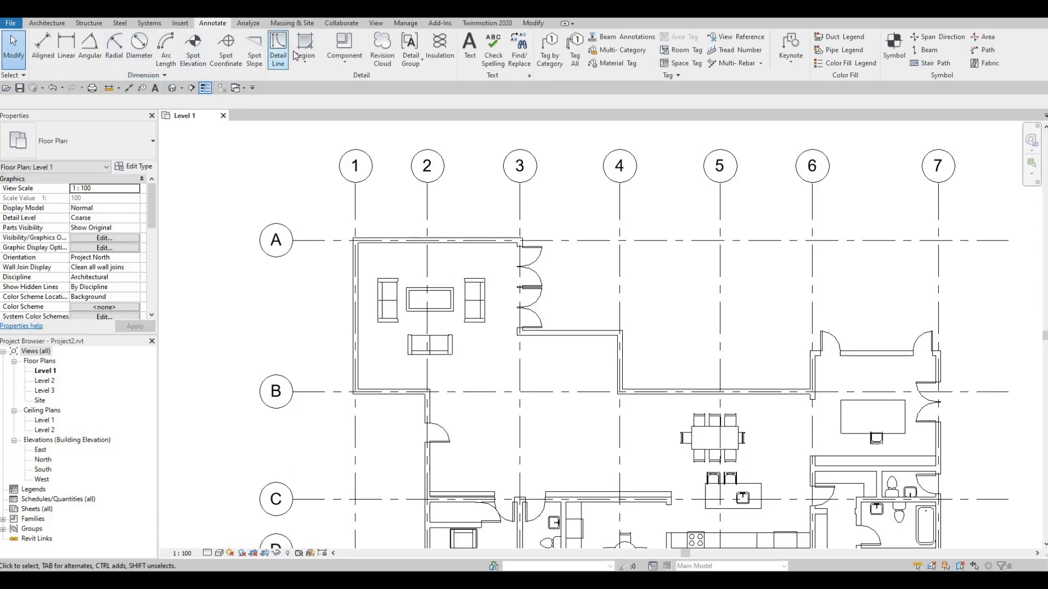
pyautogui.click(278, 41)
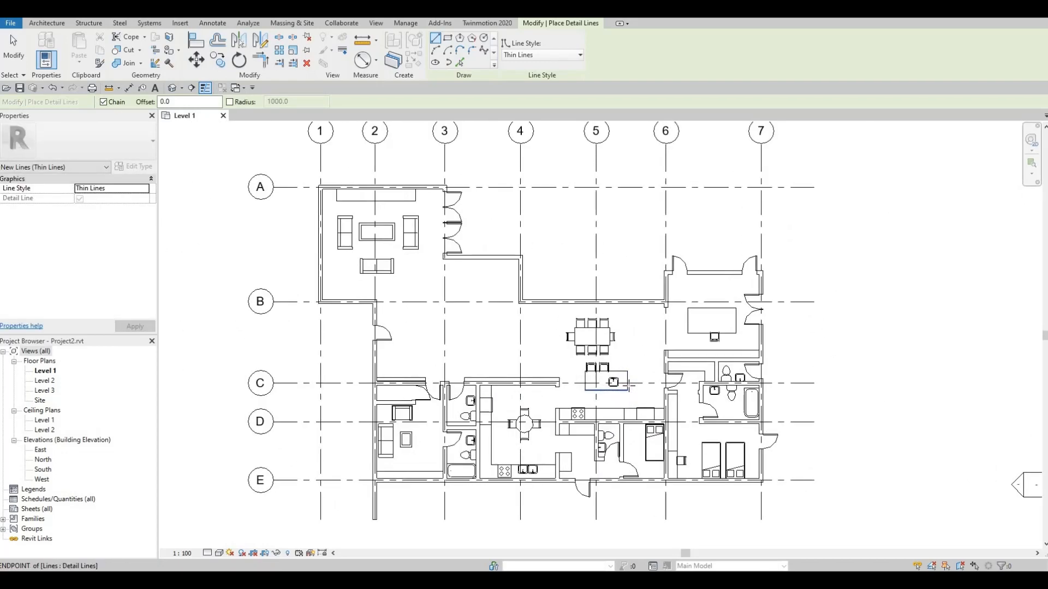
# Step: Set aligned dimensions to pick entire walls with intersecting grids included
pyautogui.click(211, 23)
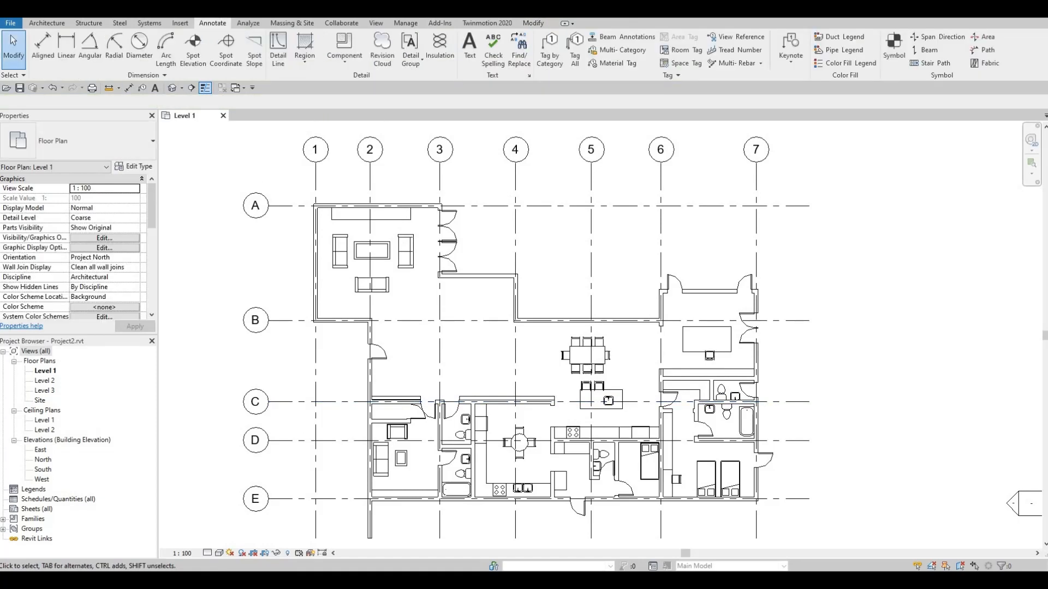
pyautogui.click(46, 44)
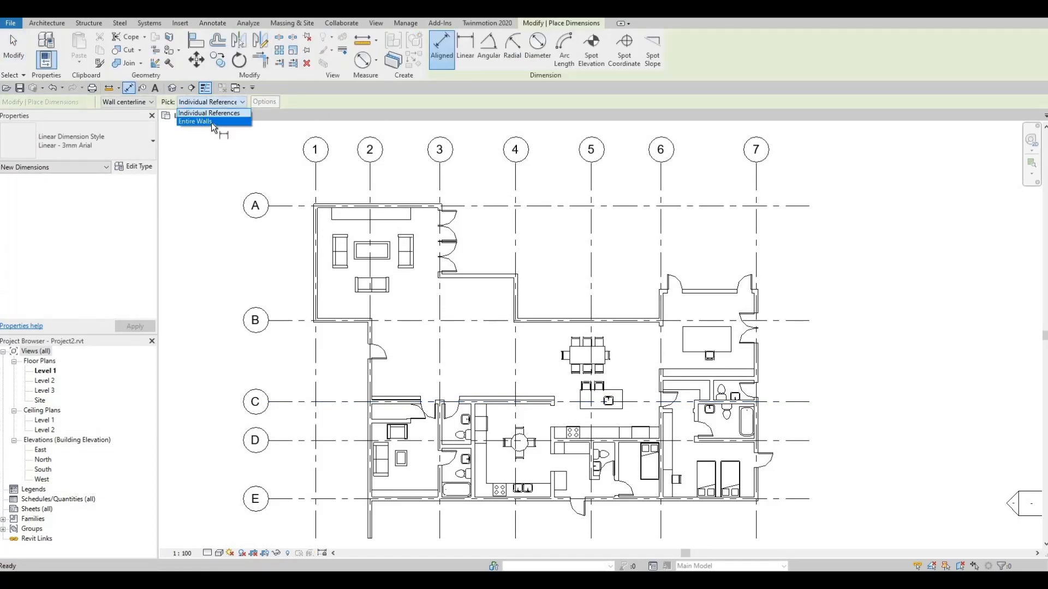
pyautogui.click(194, 121)
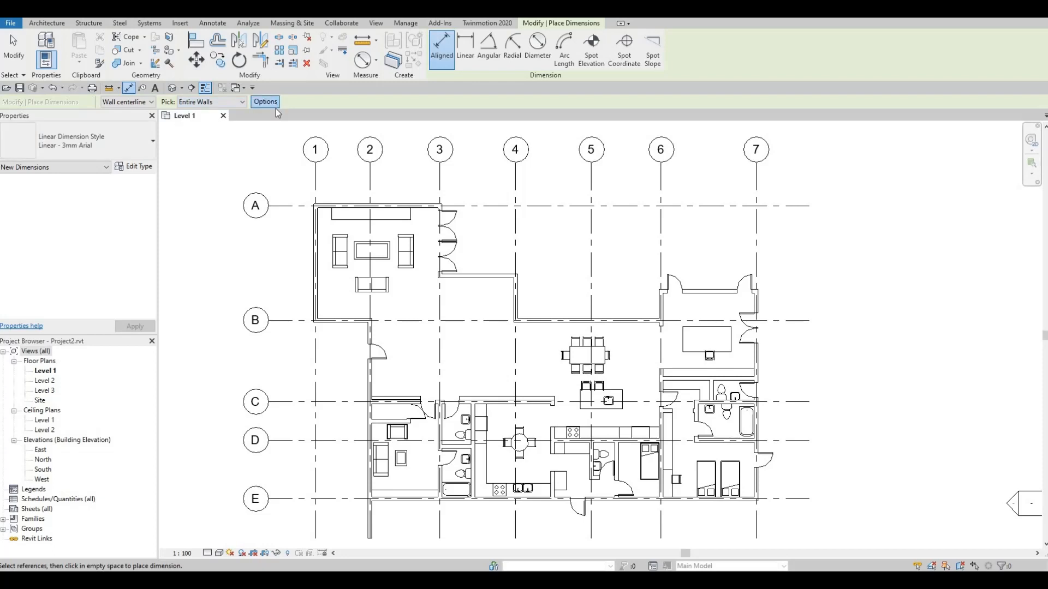
pyautogui.click(264, 101)
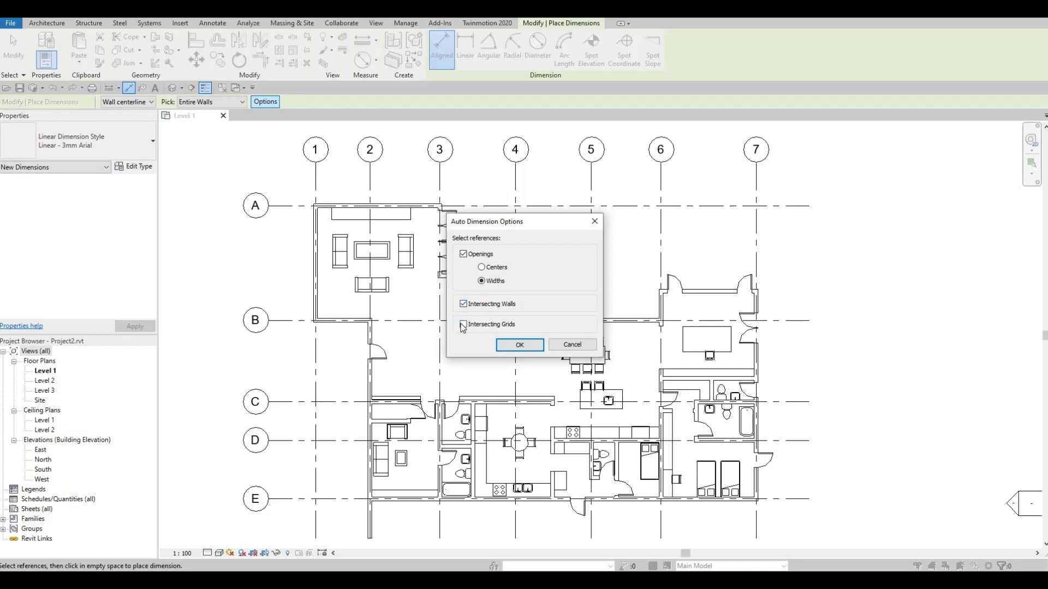
pyautogui.click(463, 326)
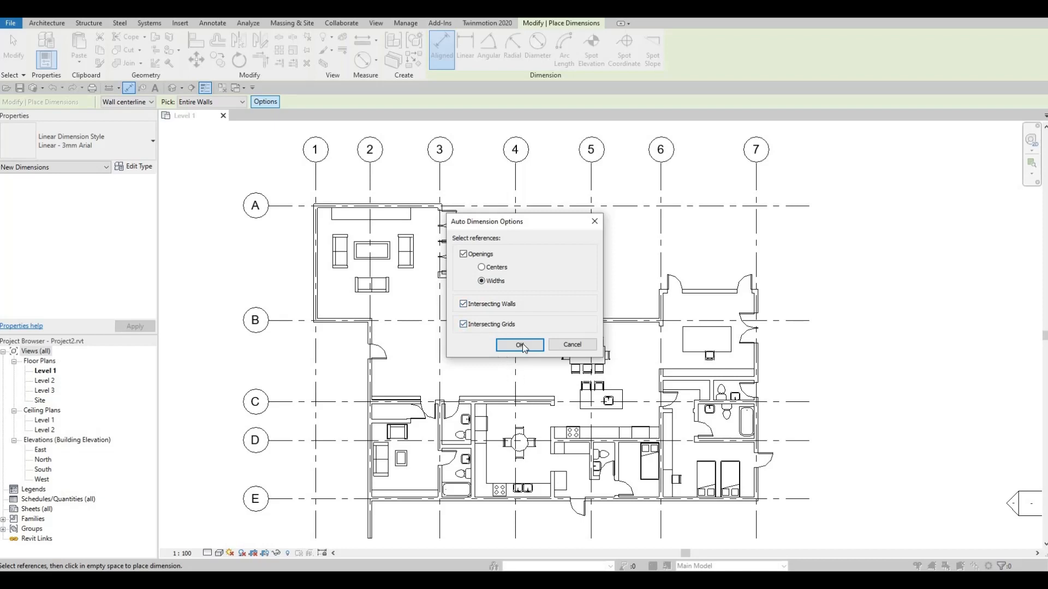
pyautogui.click(519, 344)
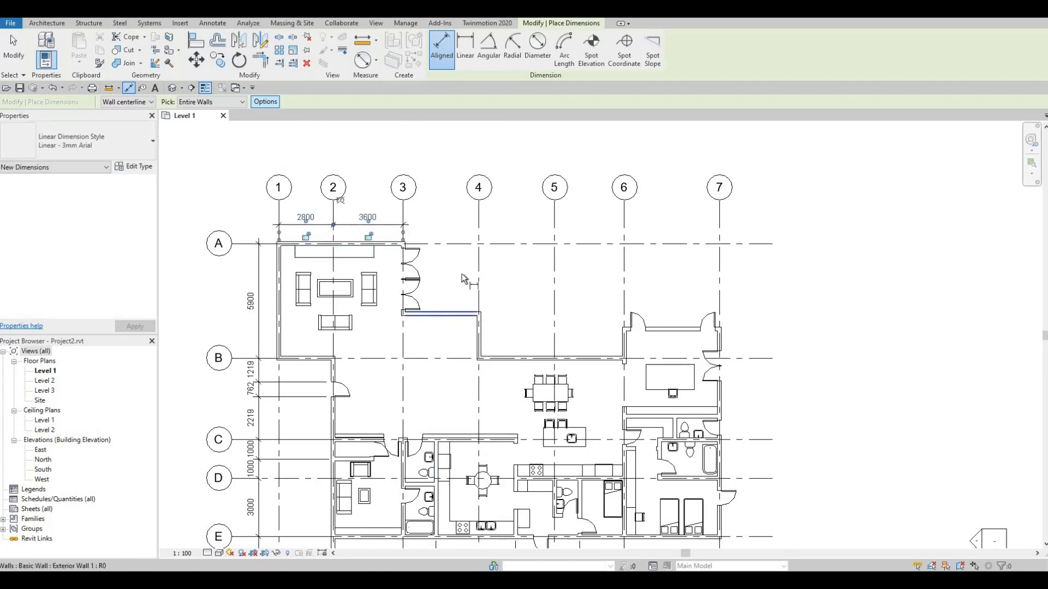
# Step: Place the grid dimension string along the top wall above the plan
pyautogui.click(478, 232)
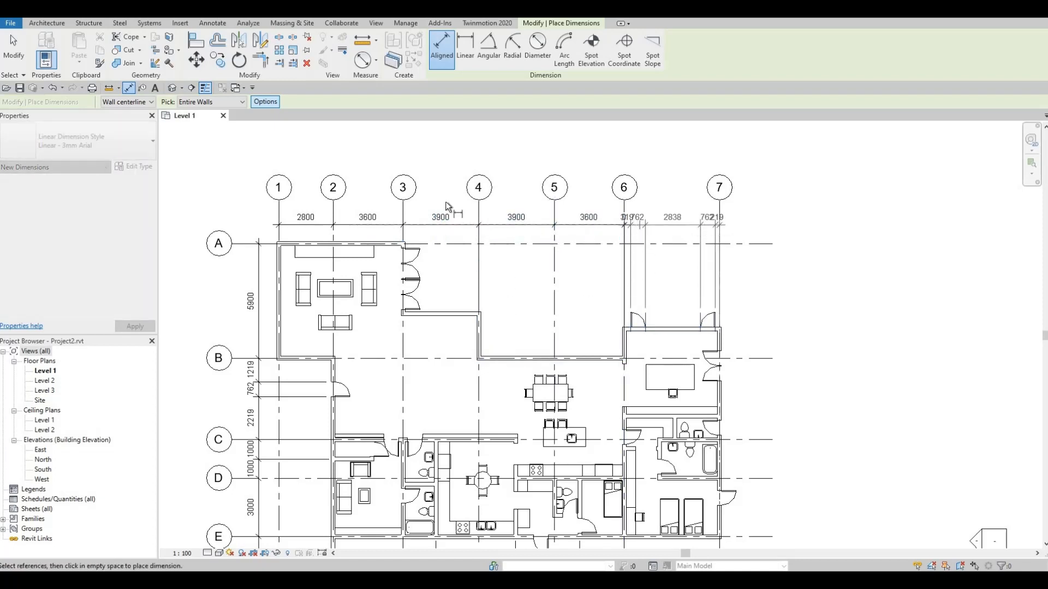
pyautogui.click(278, 187)
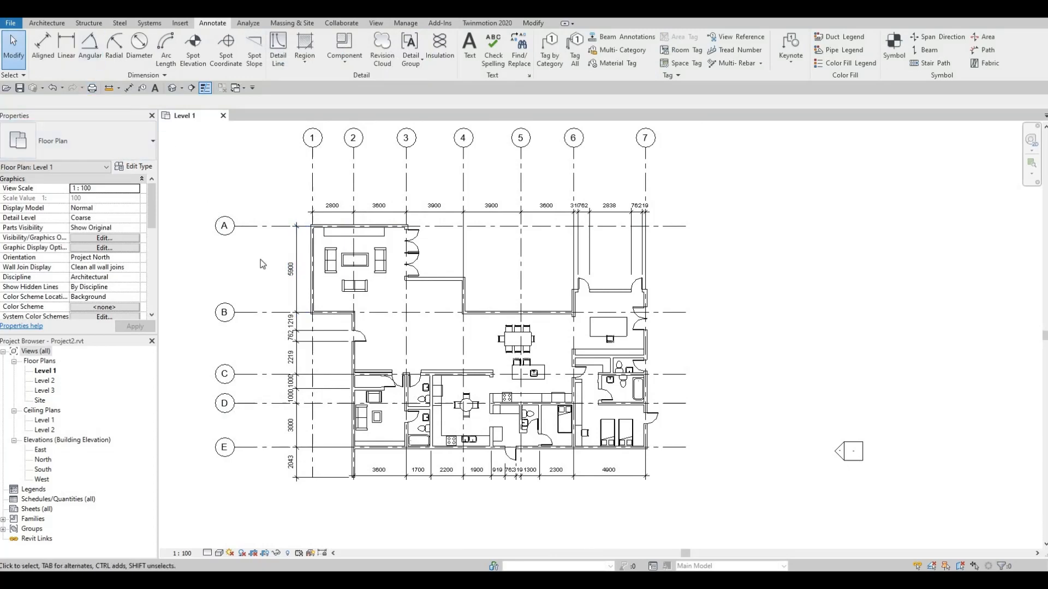
# Step: Place the 22700 overall width dimension above the plan's grid string
pyautogui.click(68, 45)
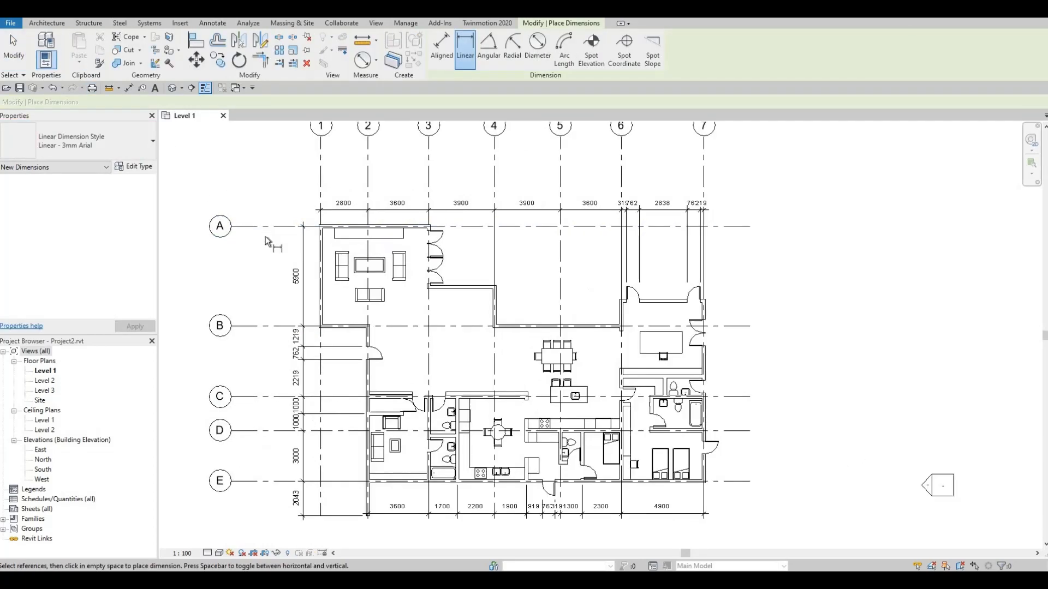
pyautogui.click(441, 44)
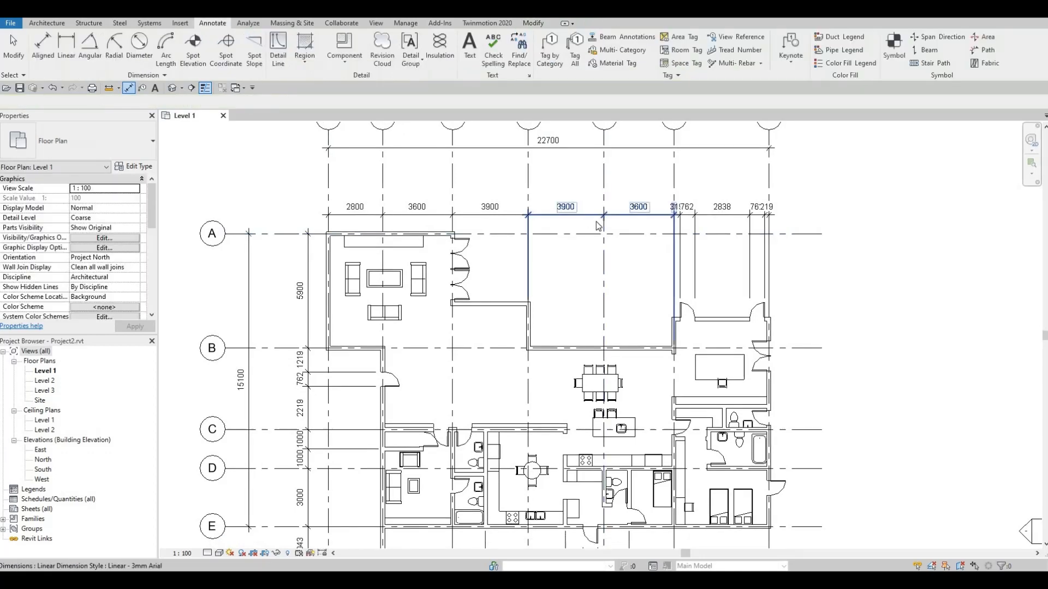
pyautogui.click(565, 207)
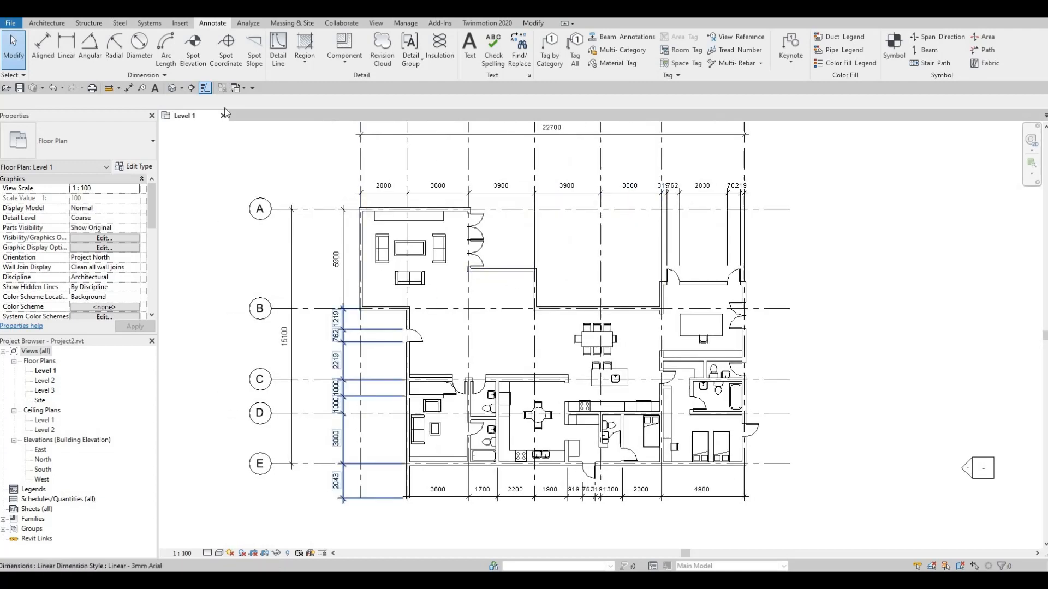
pyautogui.click(36, 35)
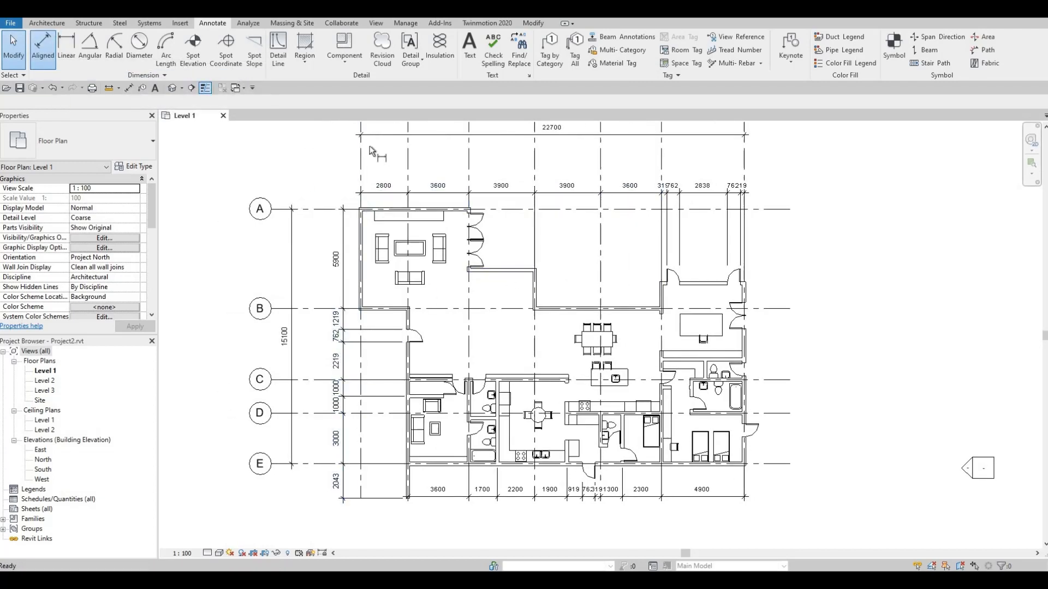